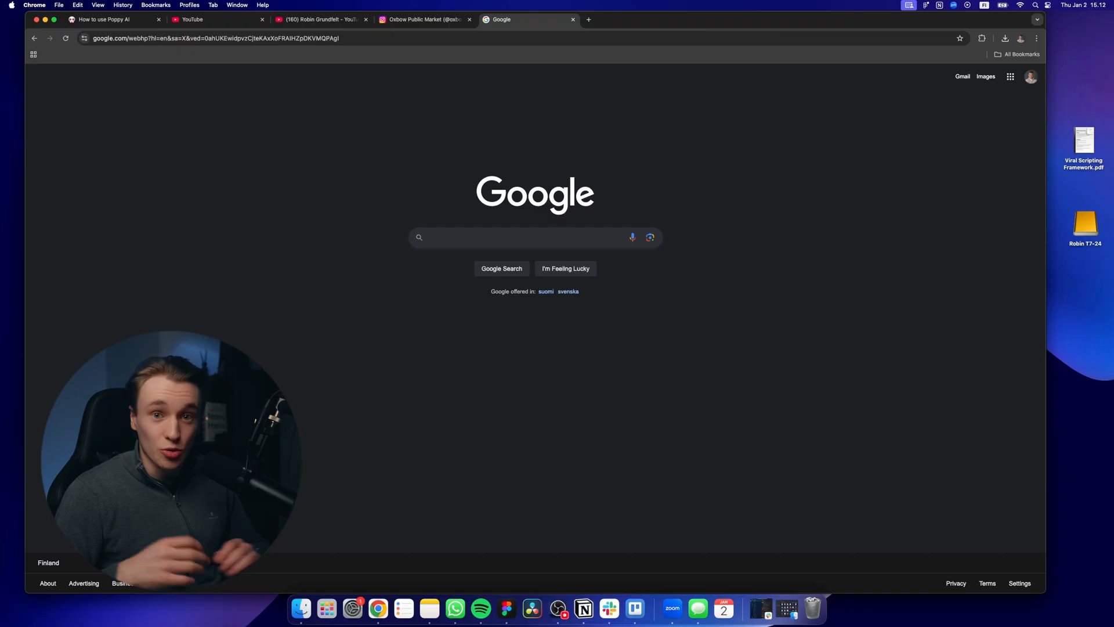
# Search Google for 'poppy' and open the getpoppy.ai site, browsing its landing page.
pyautogui.write('poppyai')
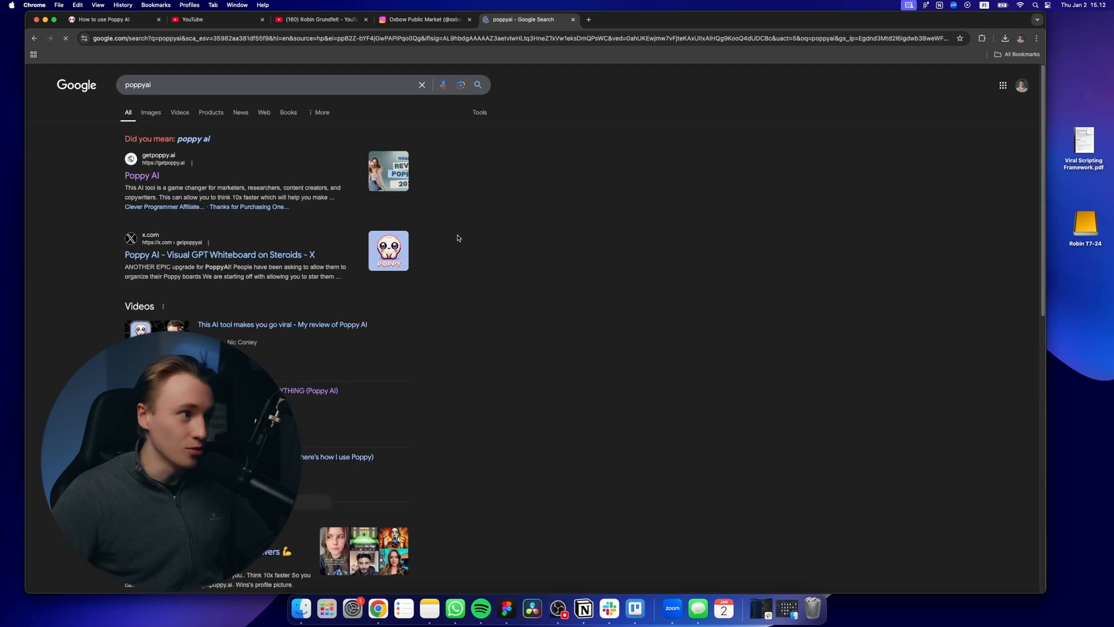
pyautogui.click(141, 175)
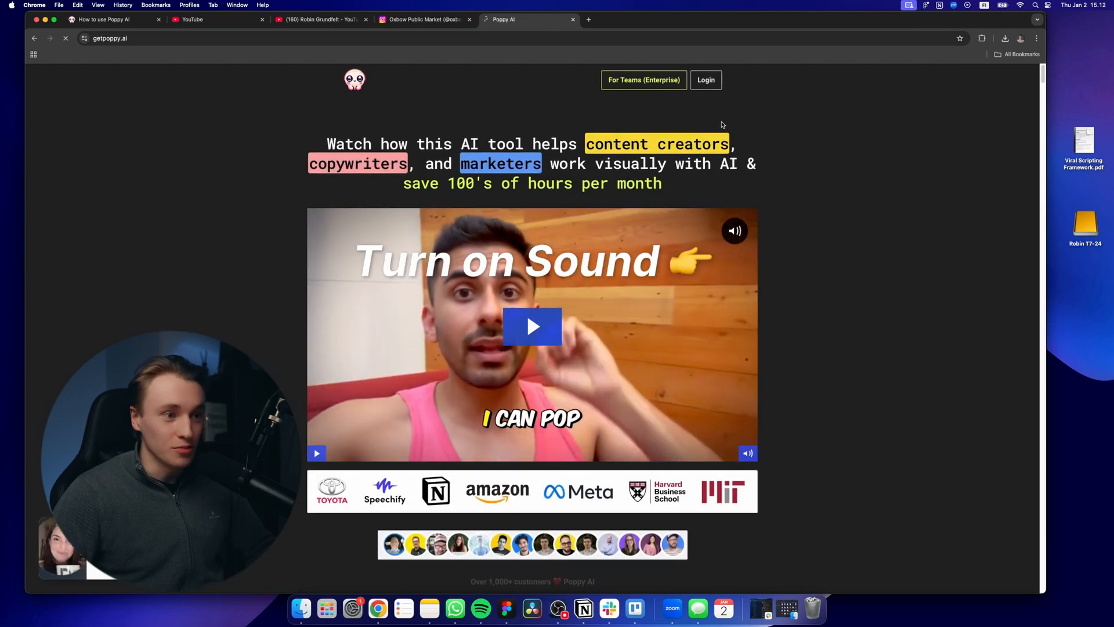
pyautogui.scroll(-3)
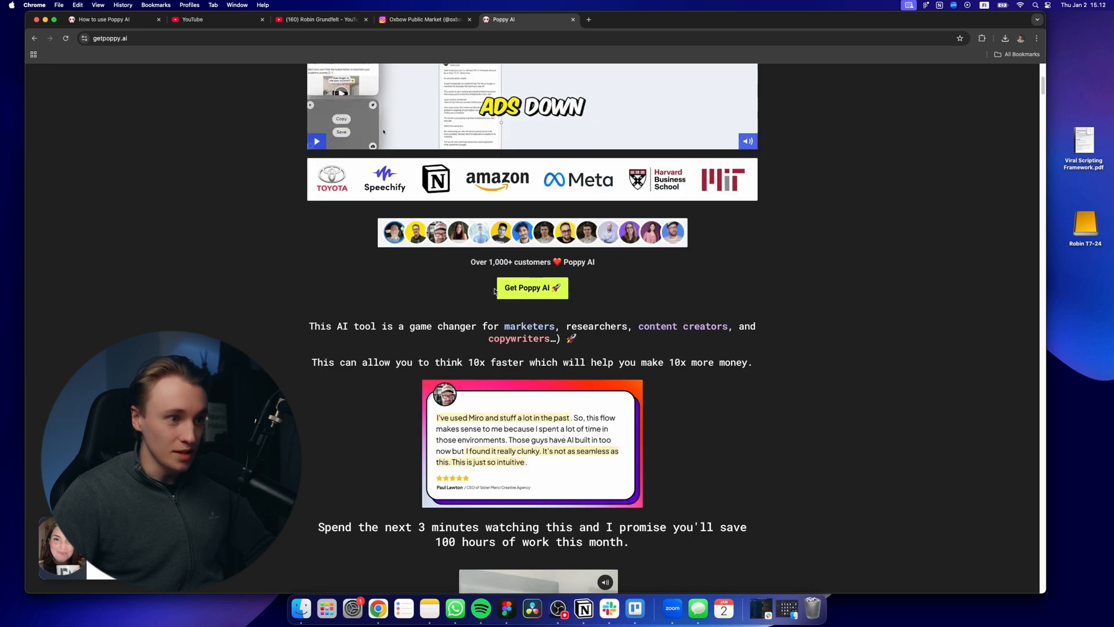
pyautogui.scroll(3)
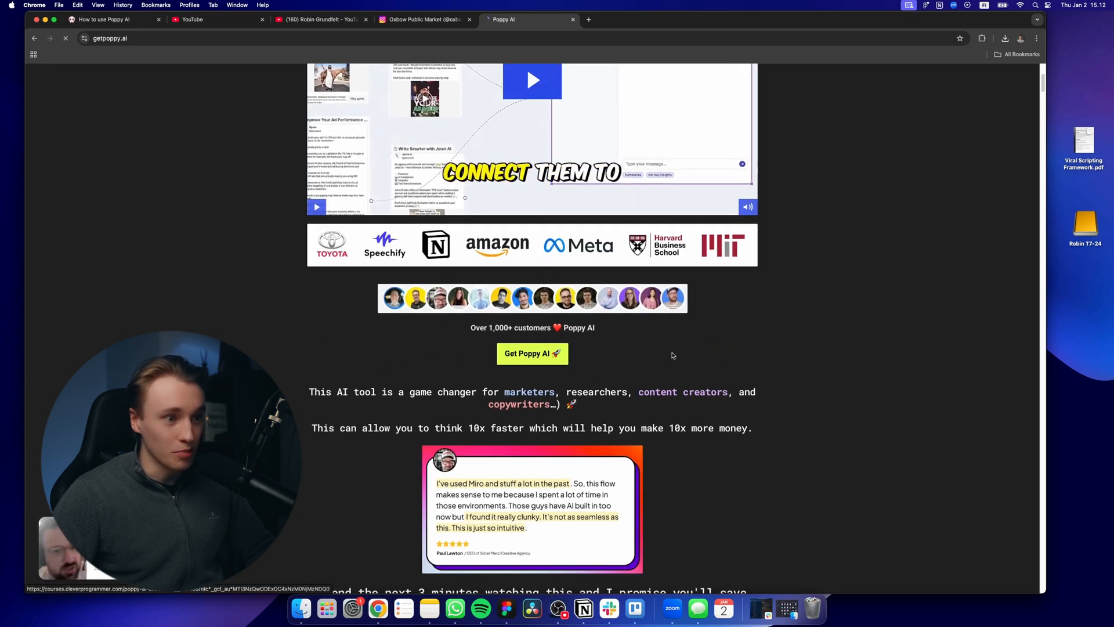
pyautogui.click(531, 353)
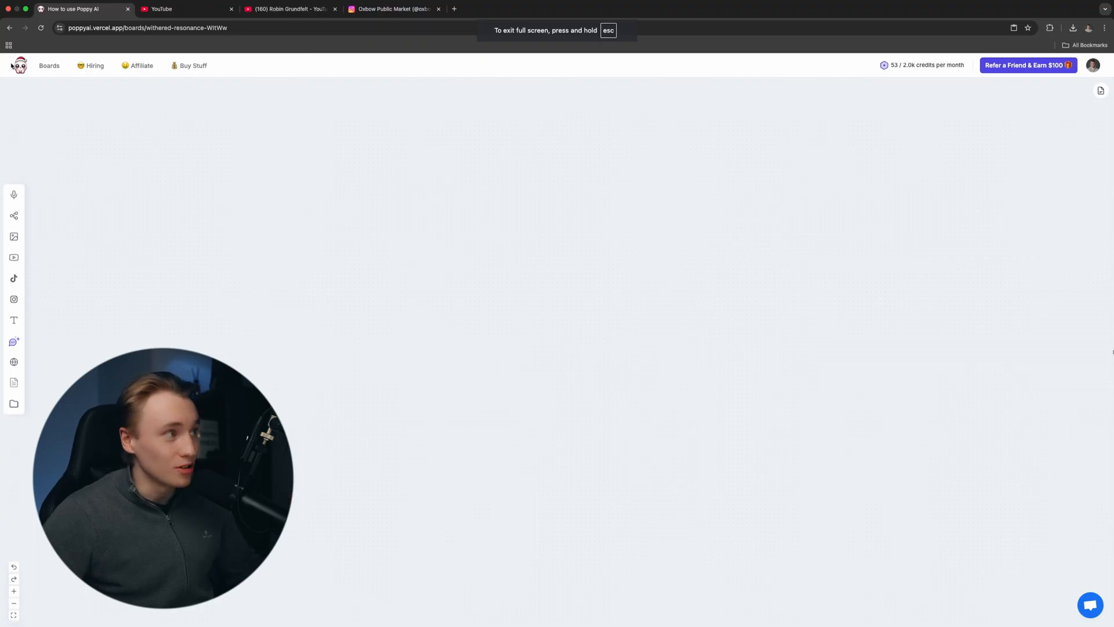
# Open the Newsletter board from the boards list and view its whole canvas.
pyautogui.click(49, 65)
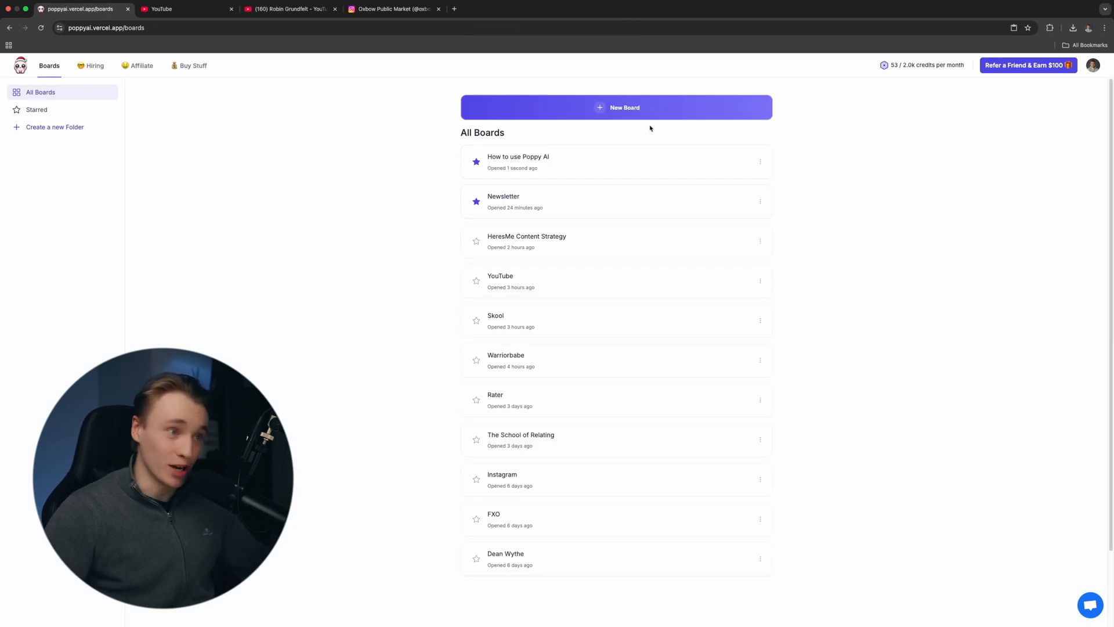
pyautogui.moveTo(603, 210)
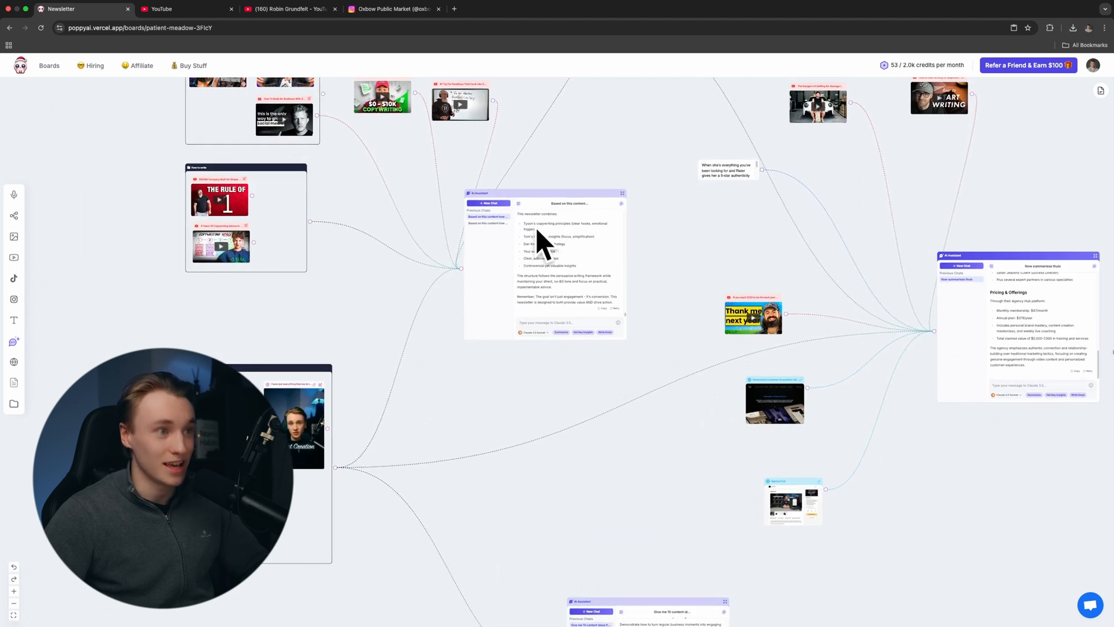
pyautogui.moveTo(554, 246)
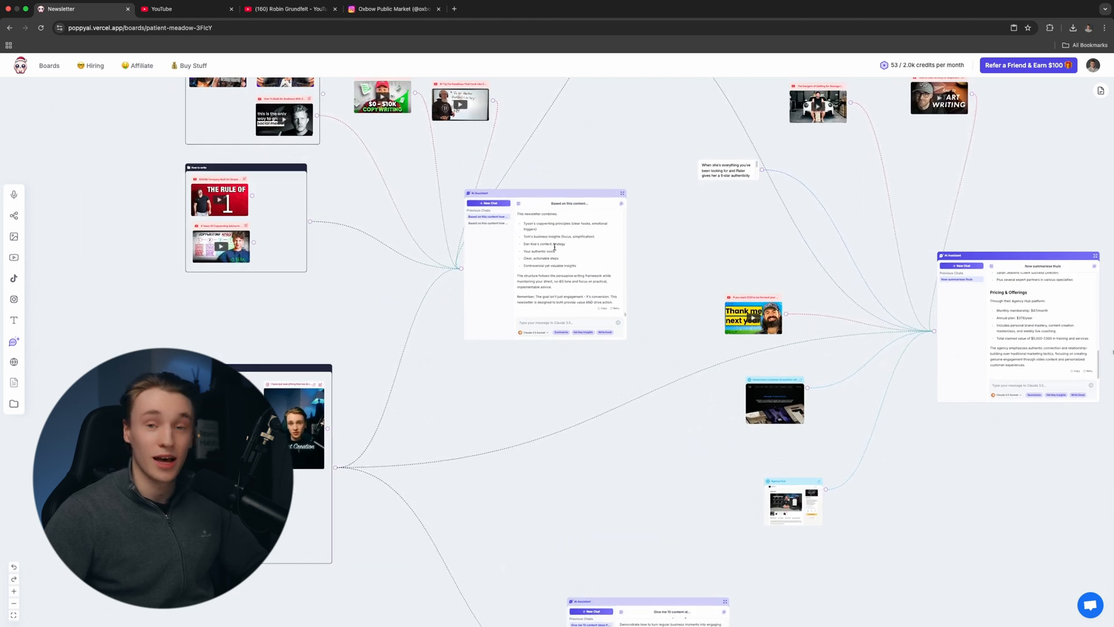
pyautogui.scroll(-3)
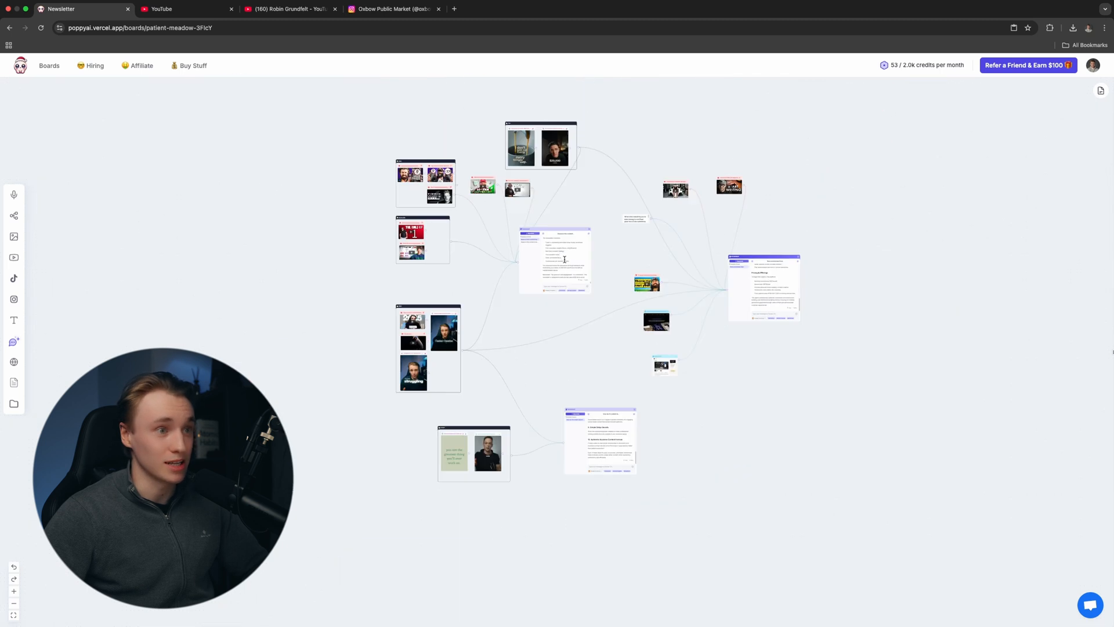
pyautogui.moveTo(567, 304)
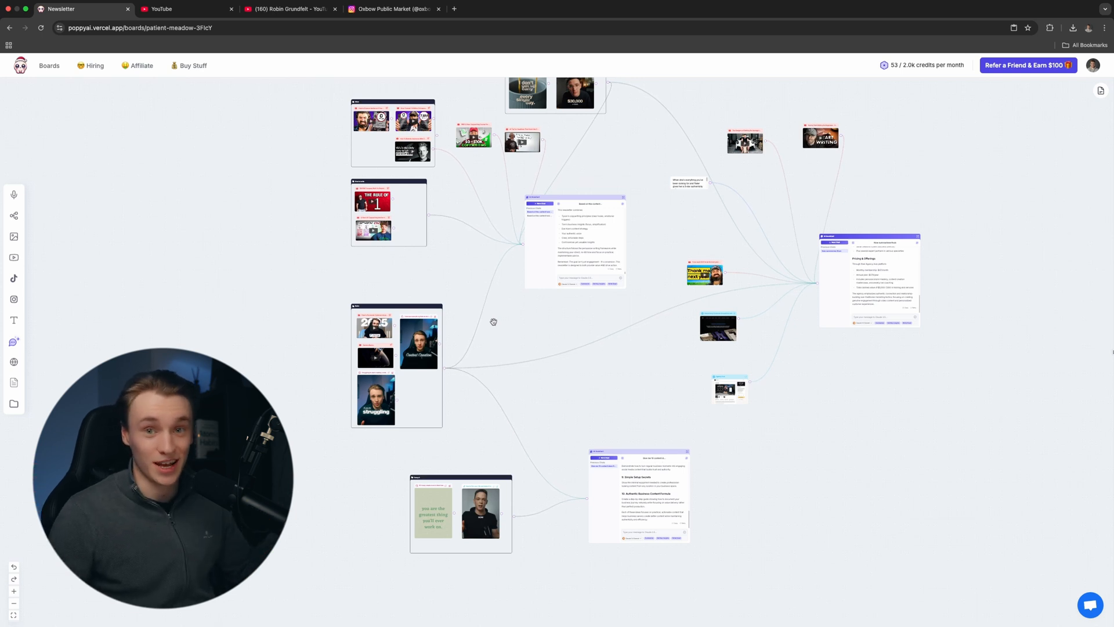
pyautogui.moveTo(551, 281)
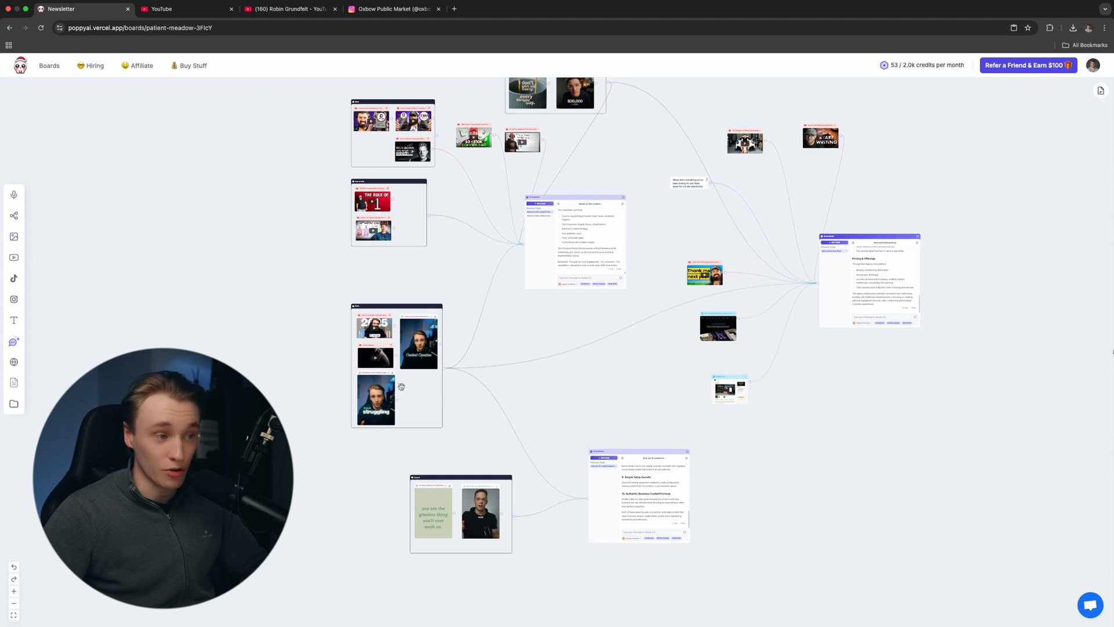
pyautogui.moveTo(401, 97)
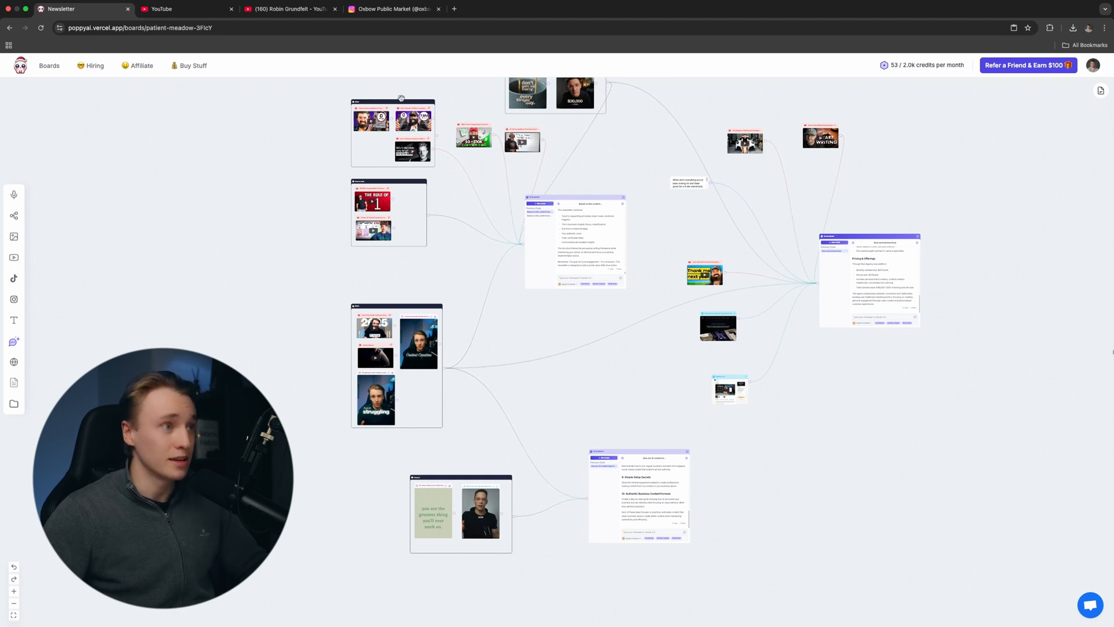
pyautogui.moveTo(367, 137)
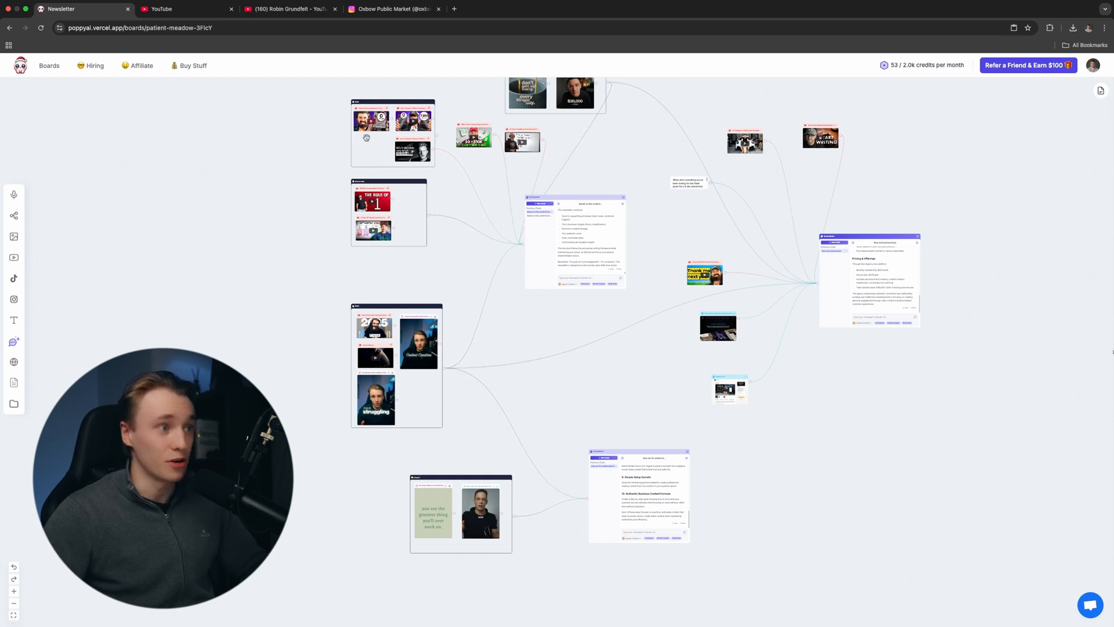
pyautogui.moveTo(350, 205)
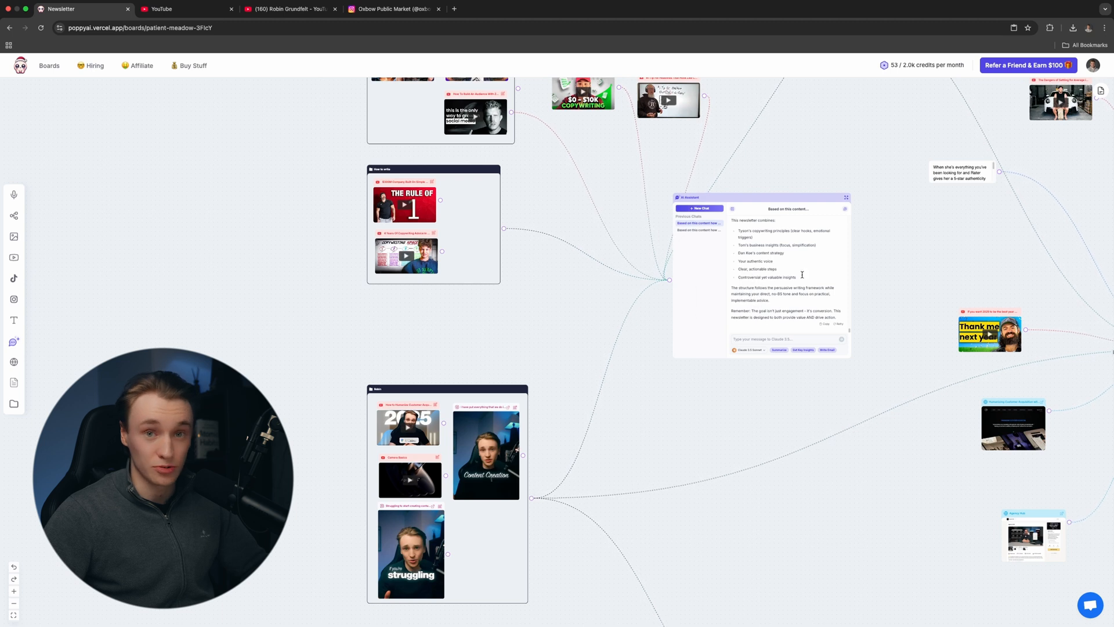
# Switch to the How to use Poppy AI board and open its notes document.
pyautogui.click(49, 65)
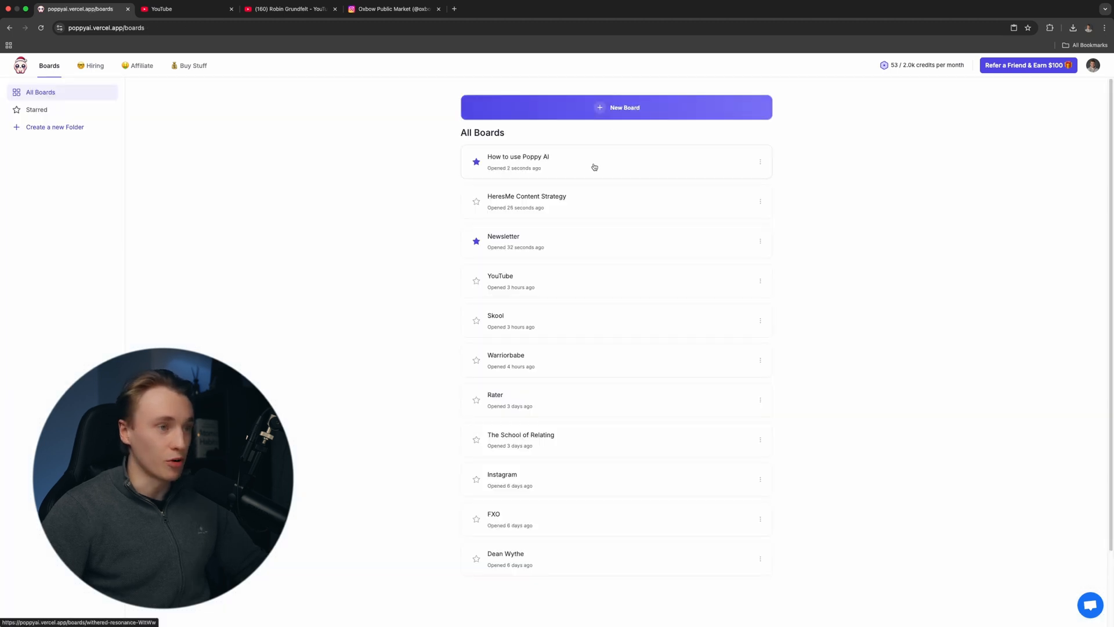
pyautogui.click(519, 161)
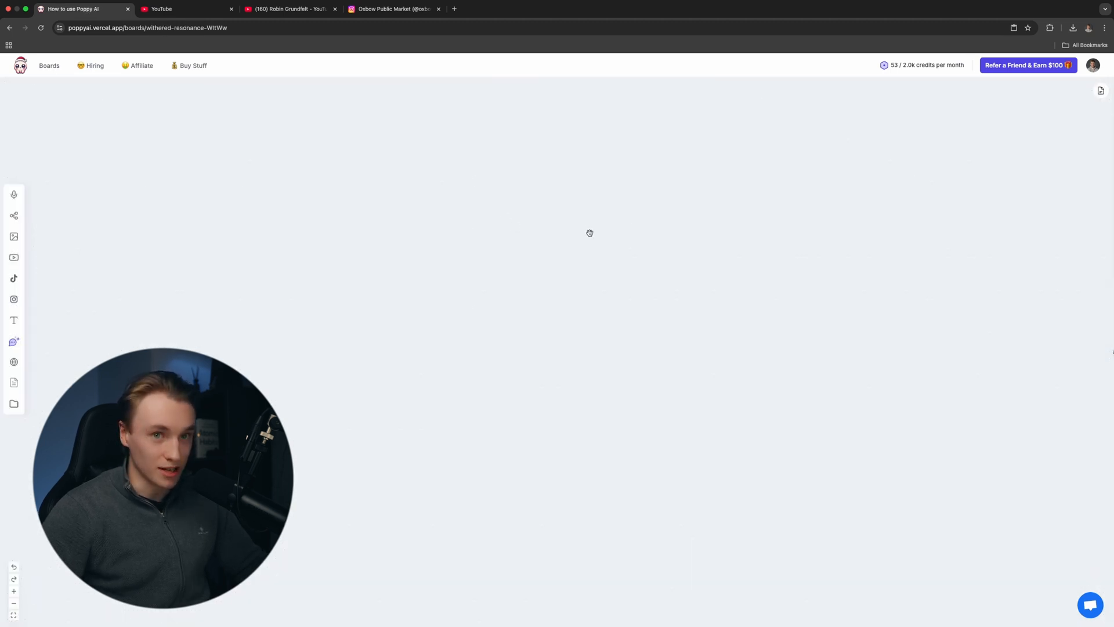
pyautogui.moveTo(1106, 93)
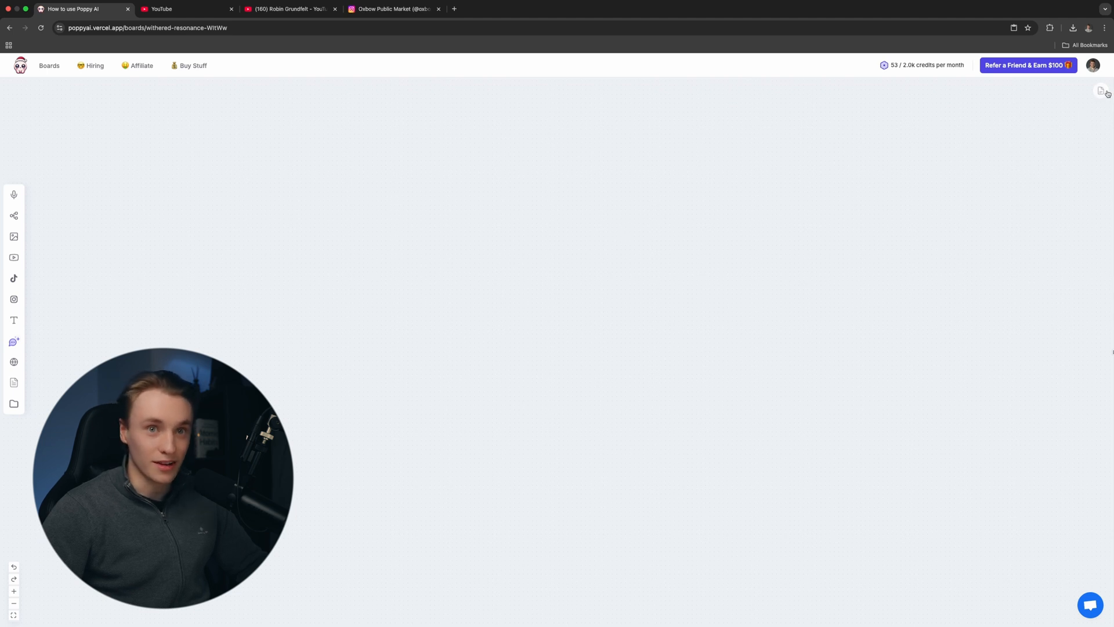
pyautogui.click(1102, 90)
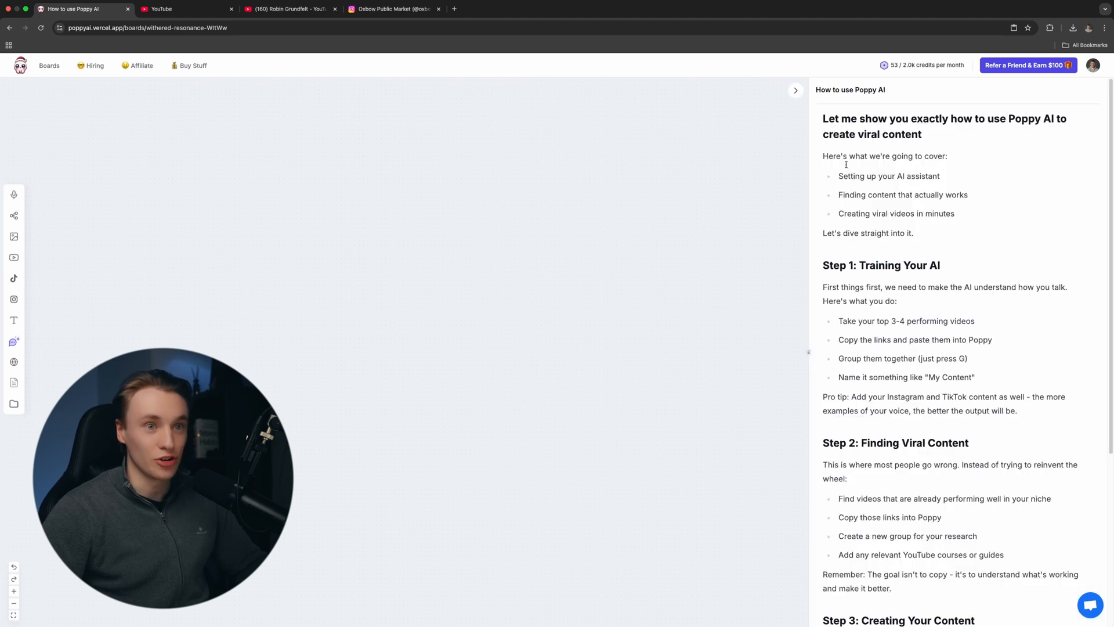
# Read through the notes' three-step guide to creating viral content.
pyautogui.scroll(-3)
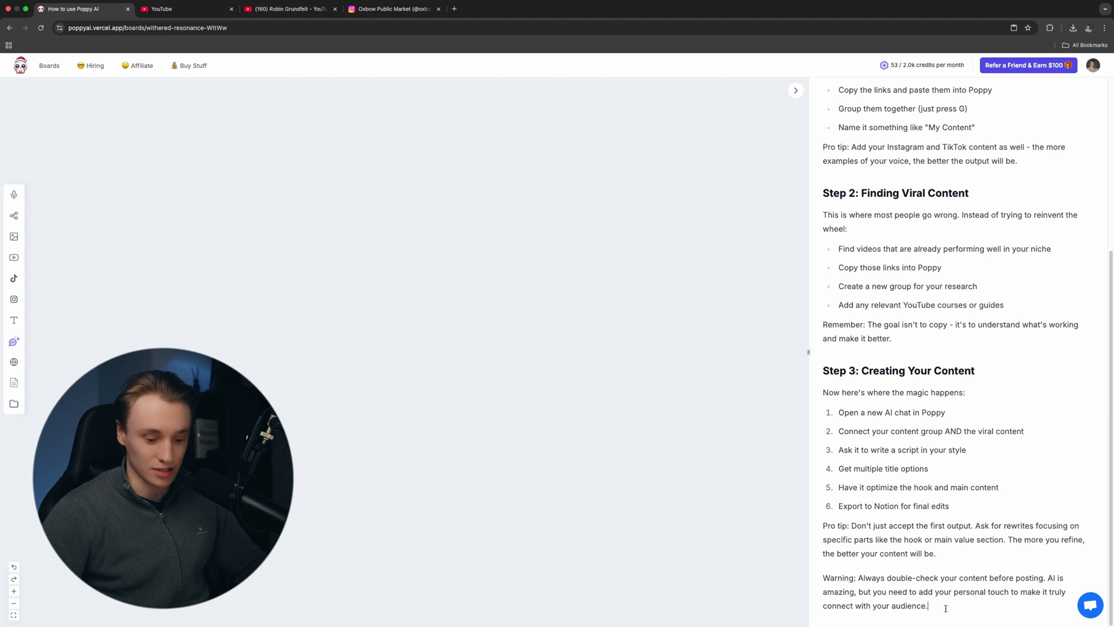
pyautogui.scroll(-3)
pyautogui.write('/')
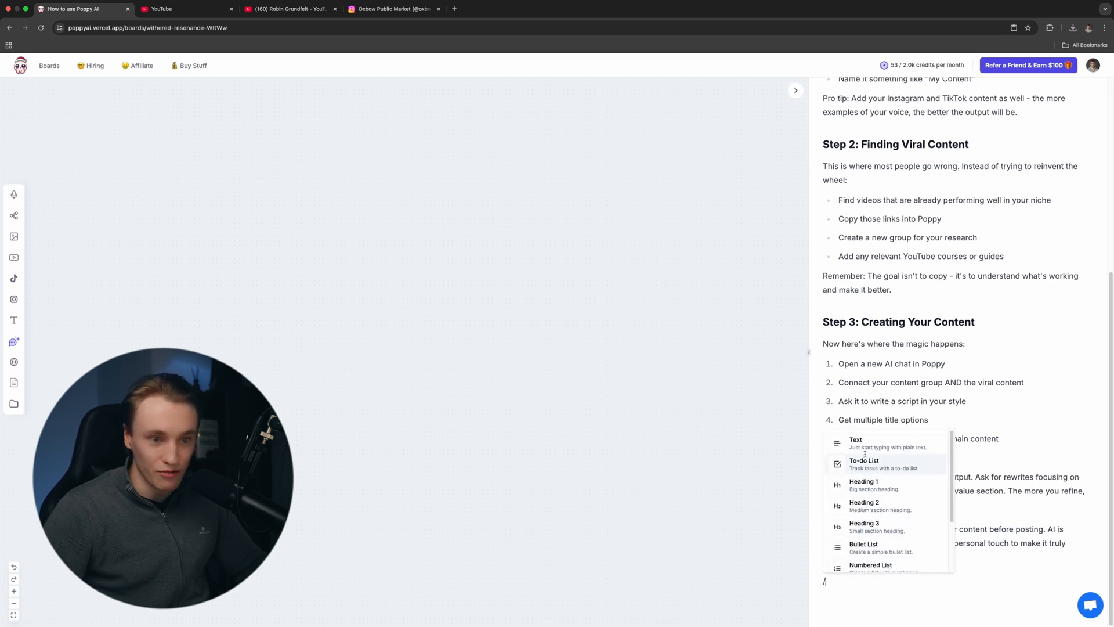
pyautogui.scroll(3)
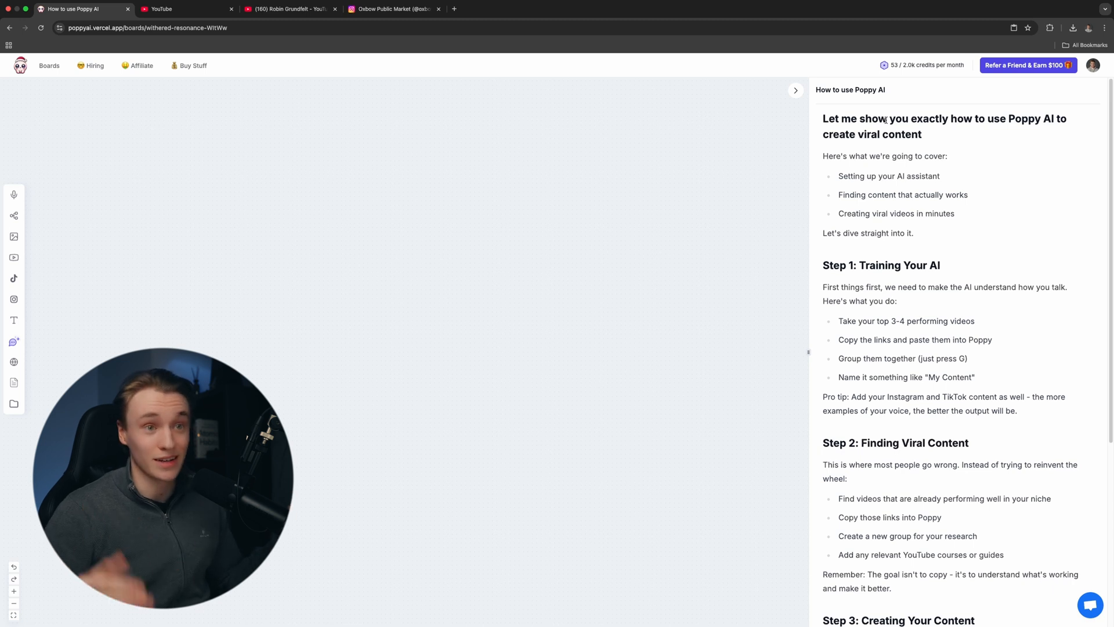
pyautogui.scroll(-3)
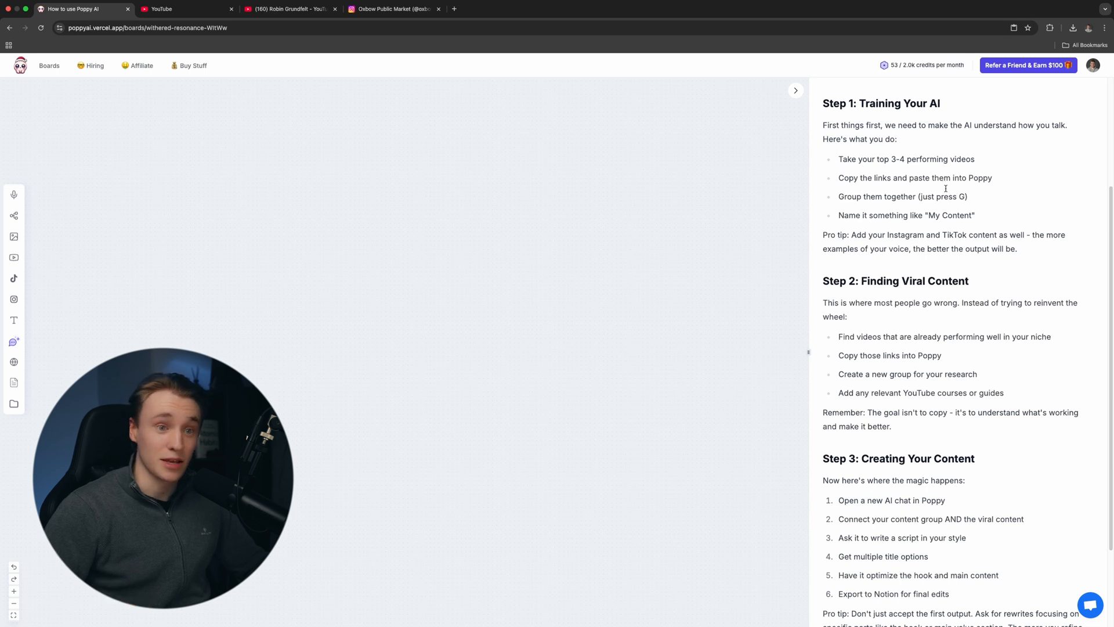
pyautogui.scroll(-3)
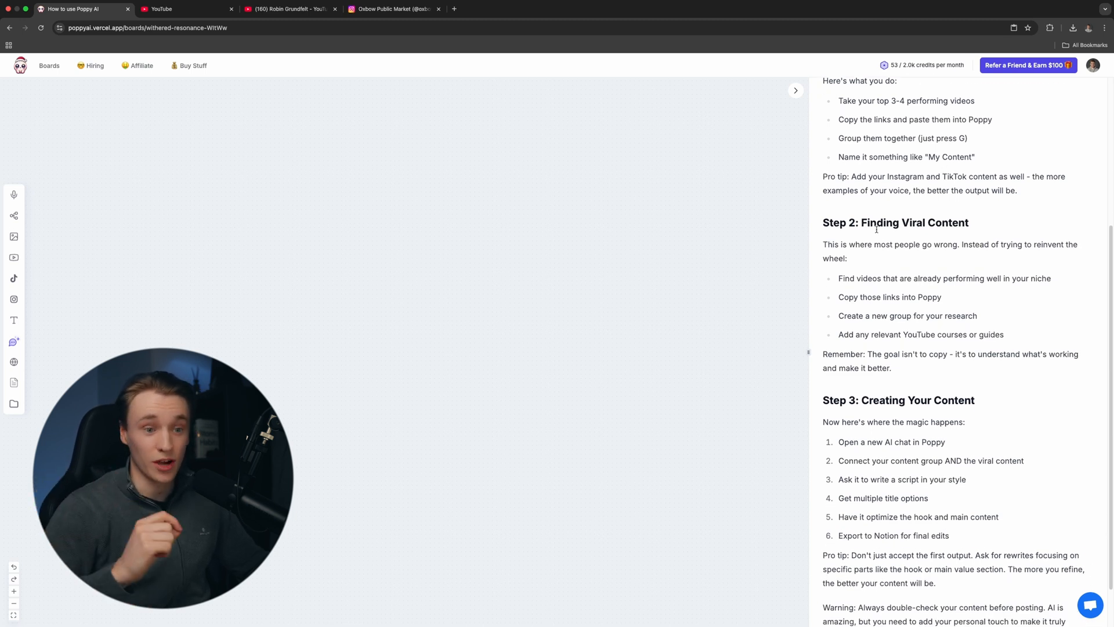
pyautogui.scroll(-3)
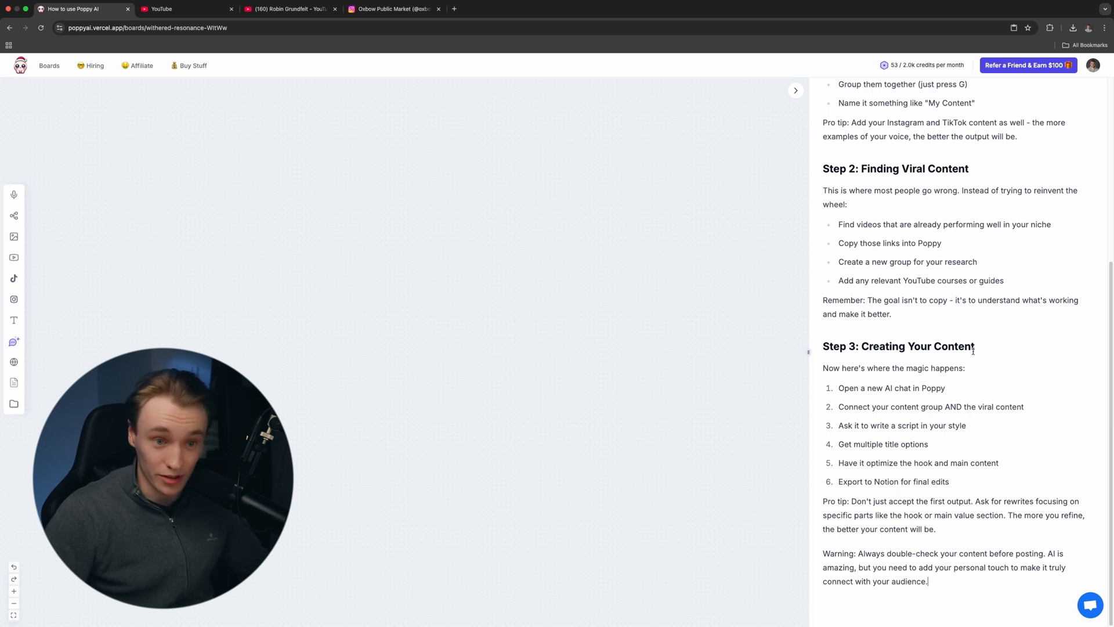
pyautogui.scroll(3)
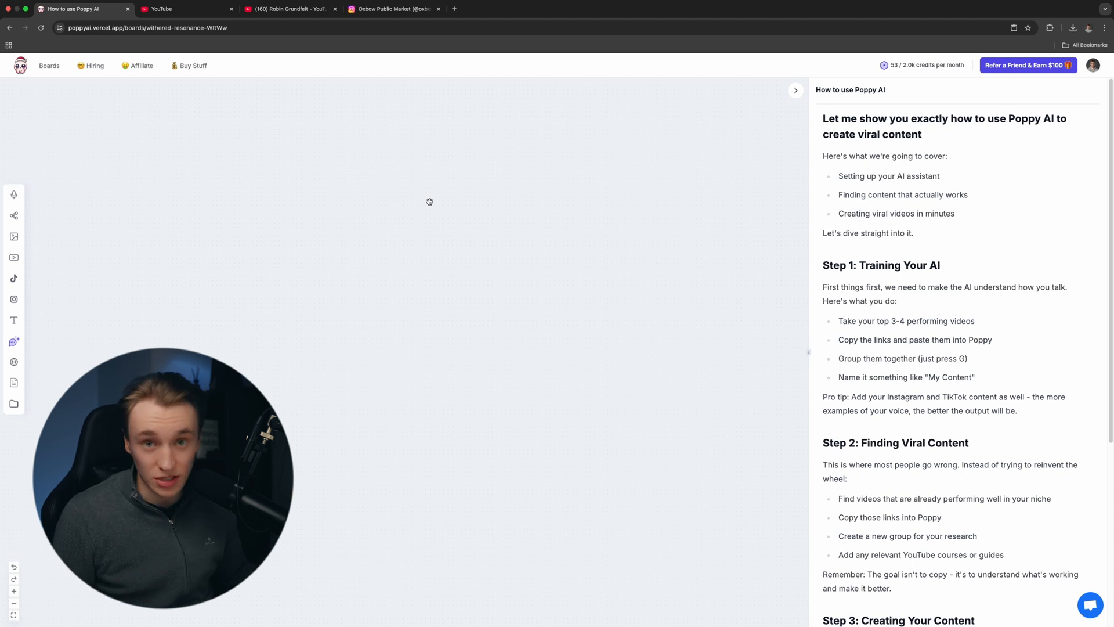
pyautogui.scroll(-3)
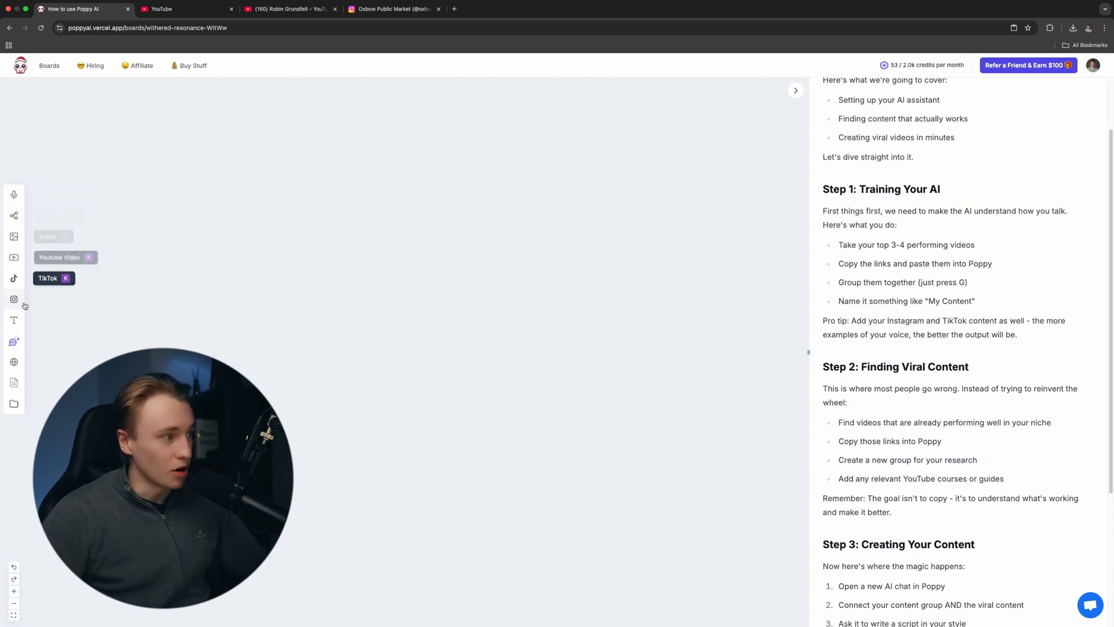
pyautogui.moveTo(12, 344)
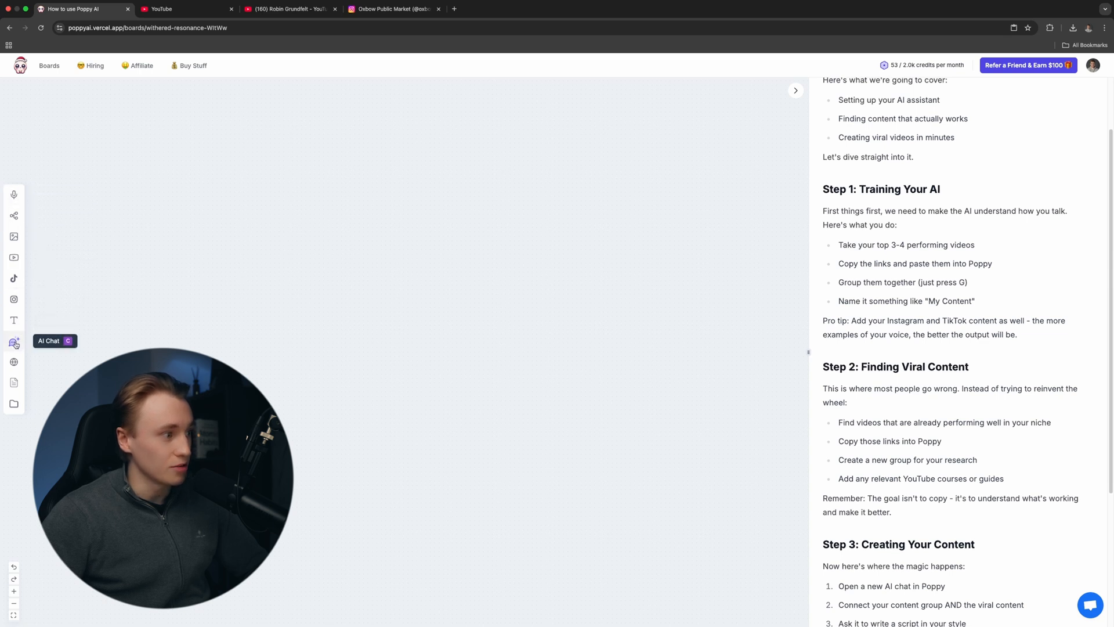
# Add a new AI chat node to the board from the left toolbar.
pyautogui.click(14, 344)
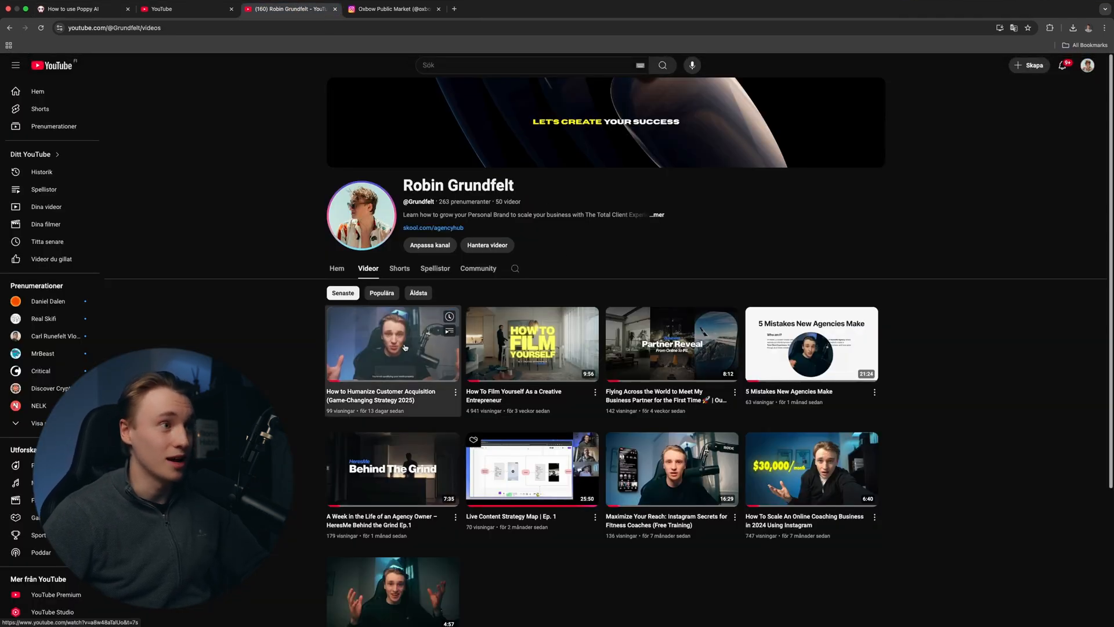
# Open the How to Humanize Customer Acquisition and 5 Mistakes New Agencies Make videos to copy their links.
pyautogui.click(393, 343)
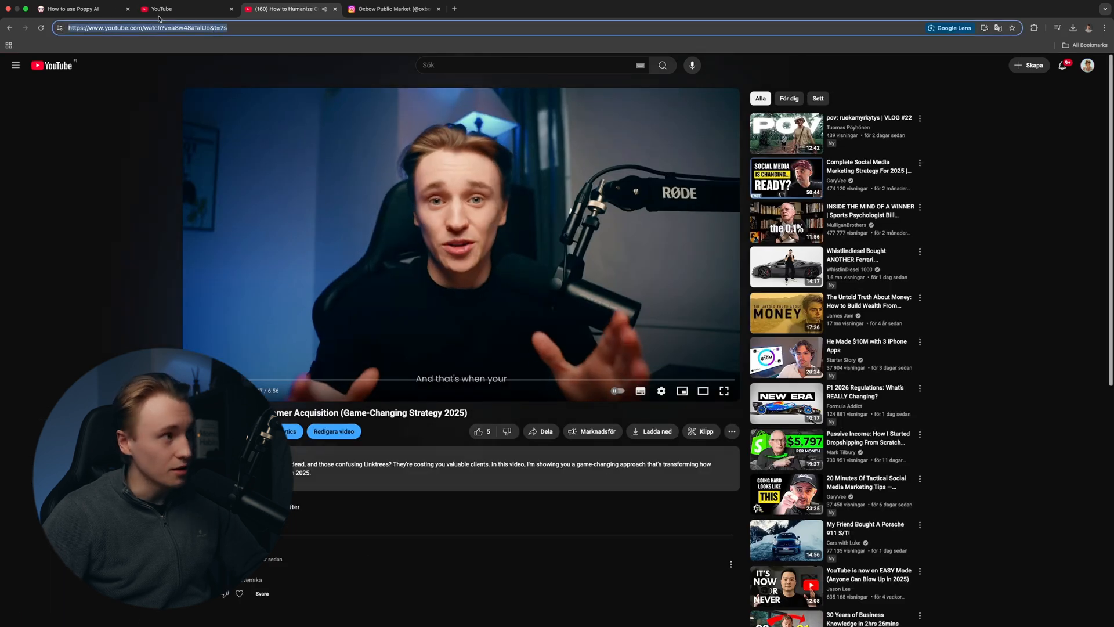
pyautogui.click(78, 8)
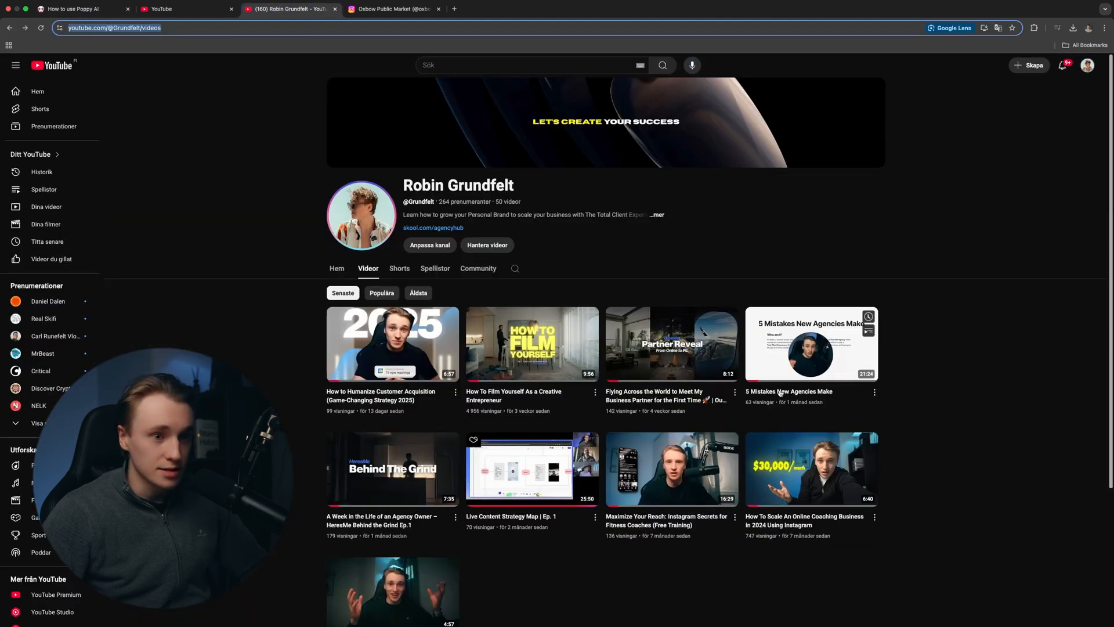
pyautogui.click(812, 344)
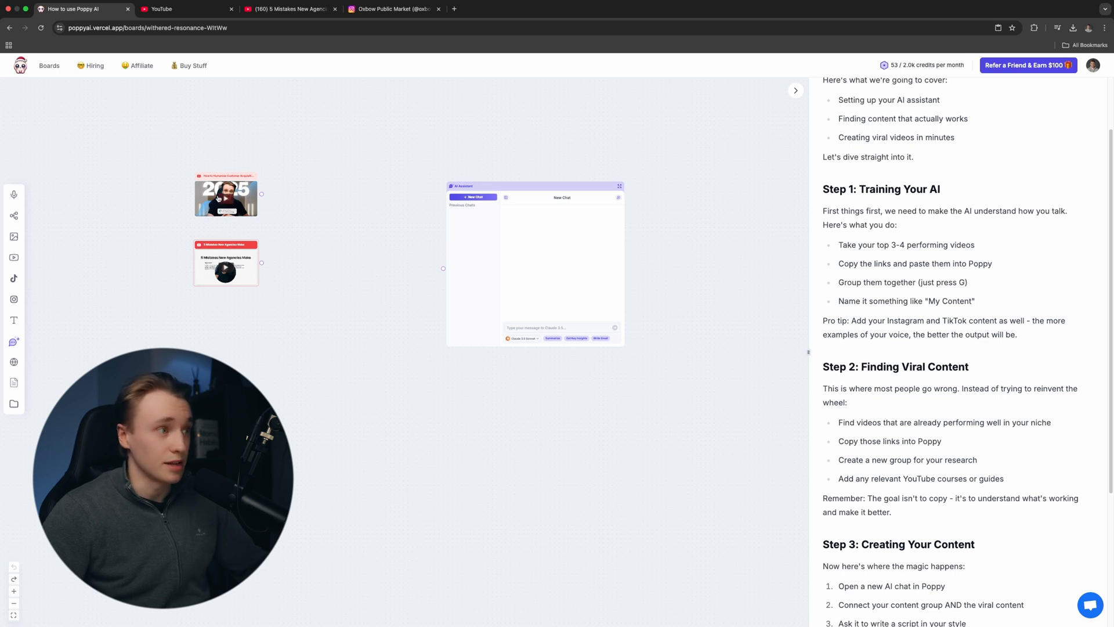
pyautogui.moveTo(14, 258)
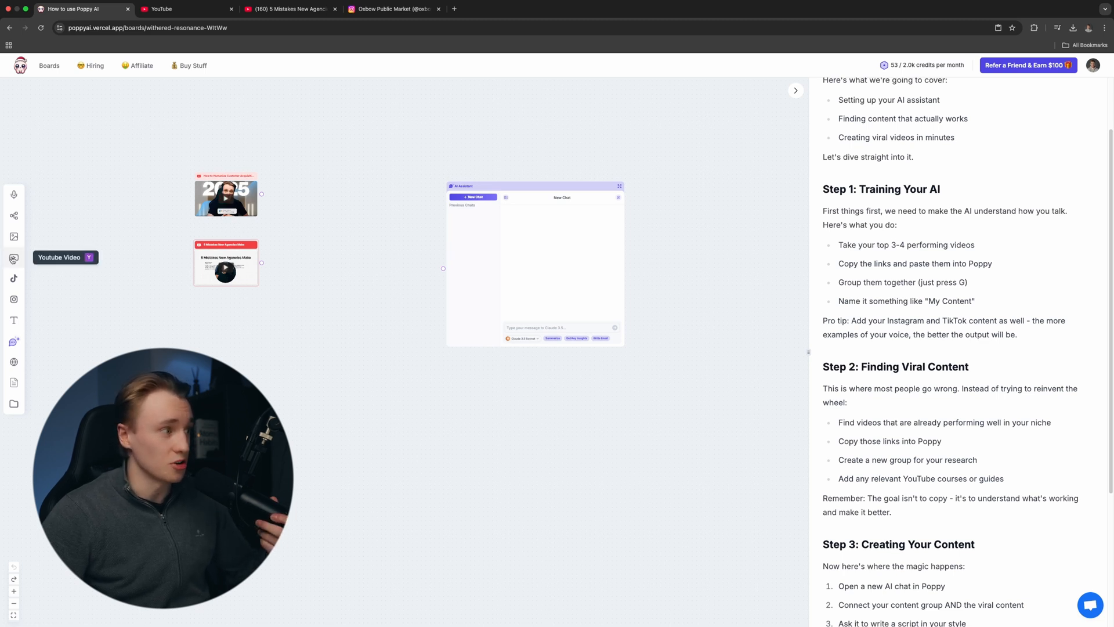
# Add a YouTube Video card on the Poppy board ready for the pasted link.
pyautogui.click(13, 258)
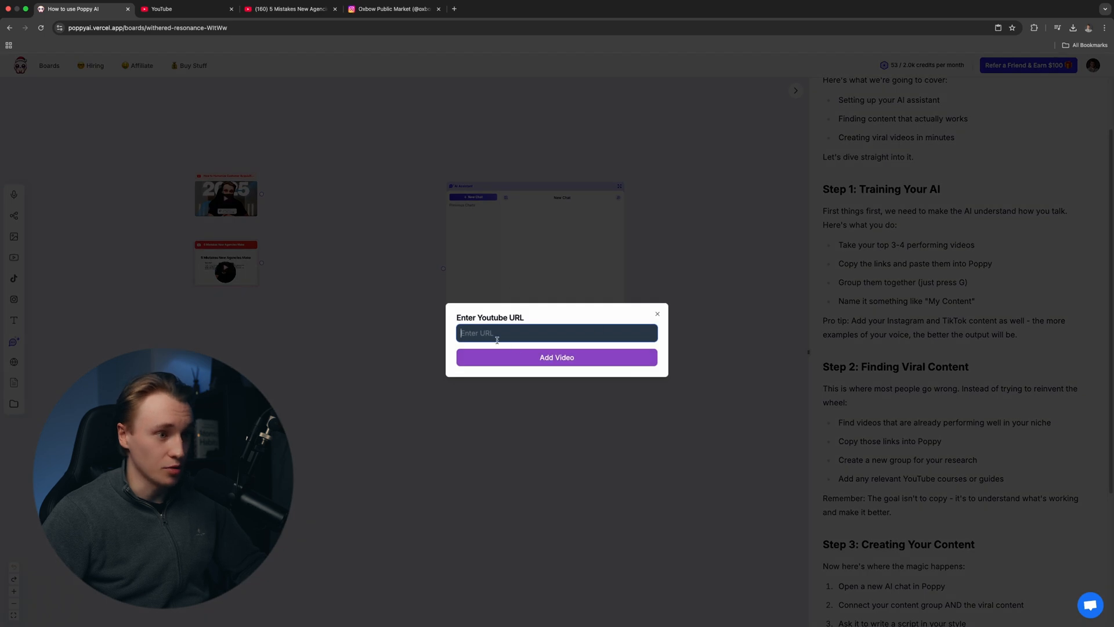
pyautogui.click(656, 315)
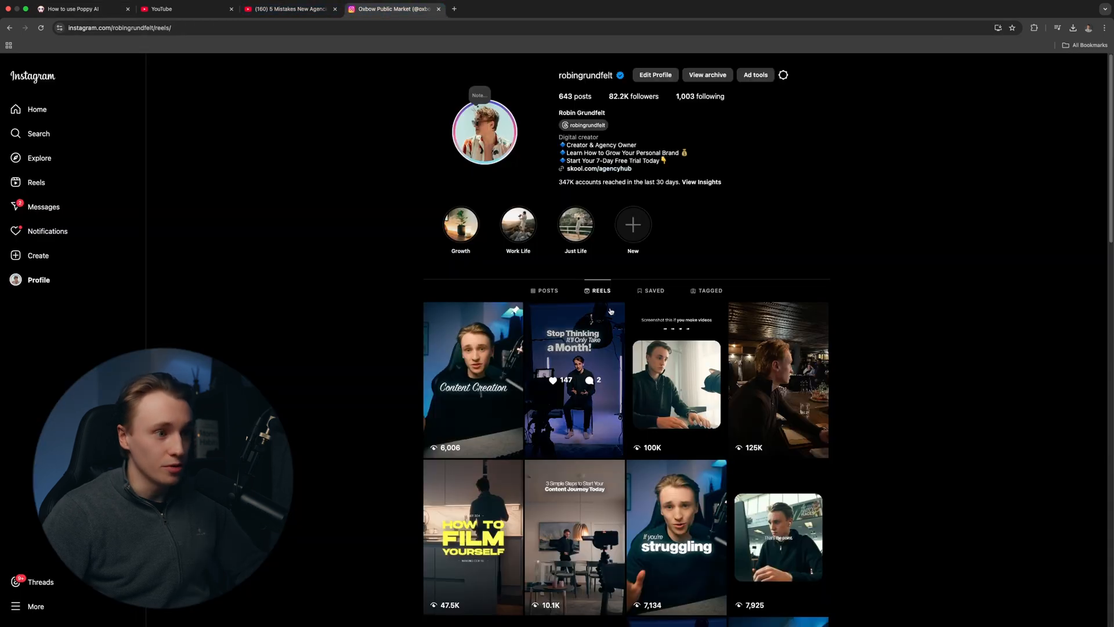
# Open one of the creator's Instagram reels to copy its link for the board.
pyautogui.click(473, 379)
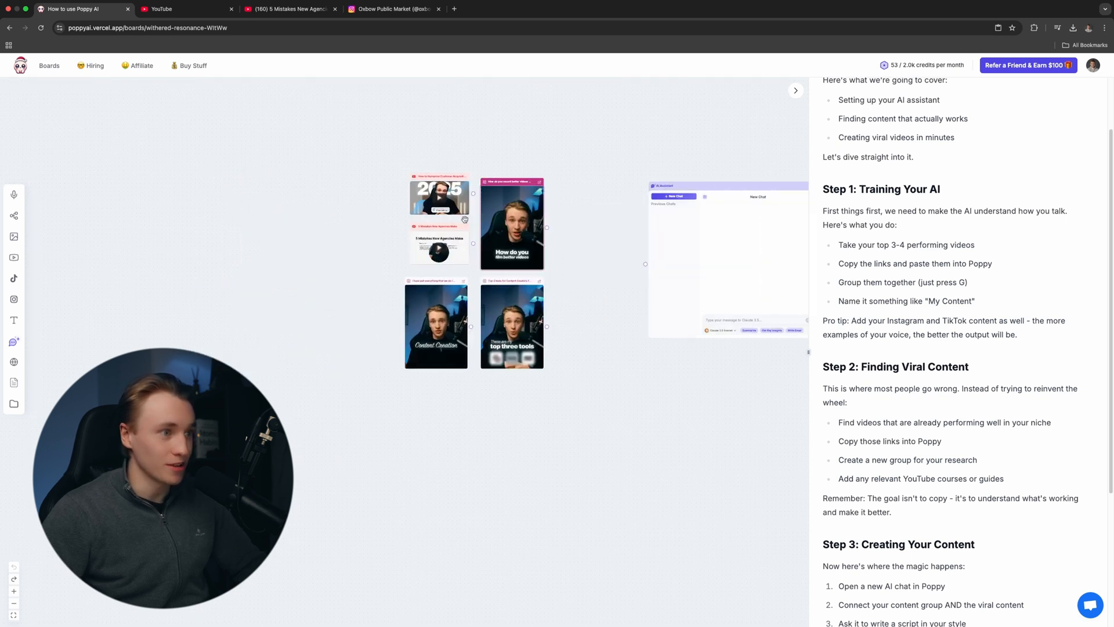
pyautogui.moveTo(14, 382)
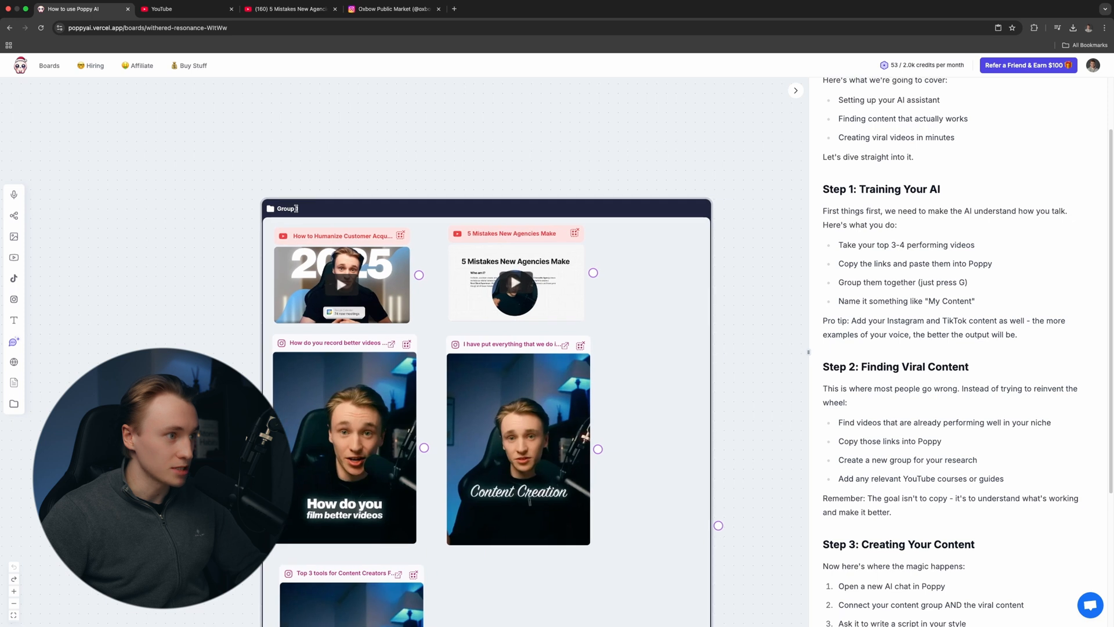
# Name the group of five content cards 'My content'.
pyautogui.write('My content')
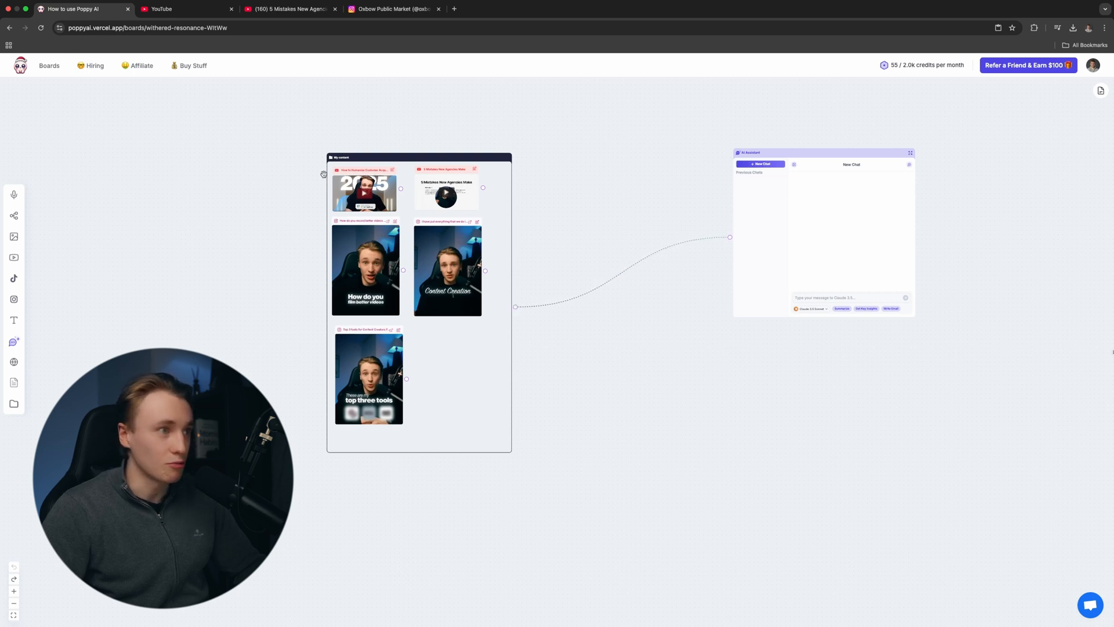
# Ask the linked AI chat 'Based on my content how do i talk?' in full-screen view.
pyautogui.click(850, 297)
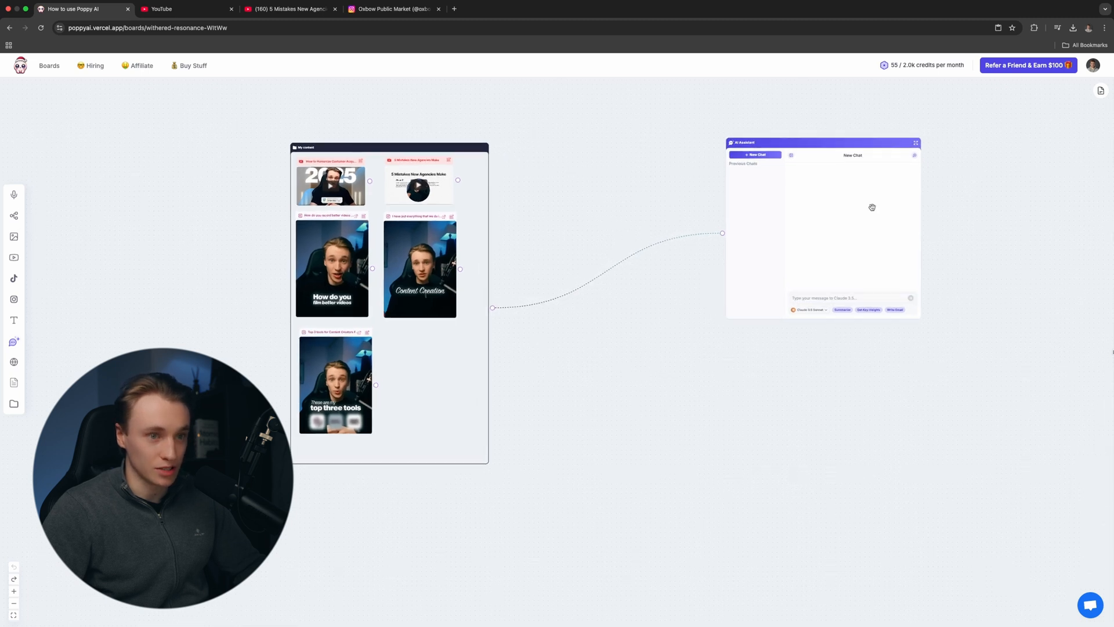
pyautogui.click(916, 143)
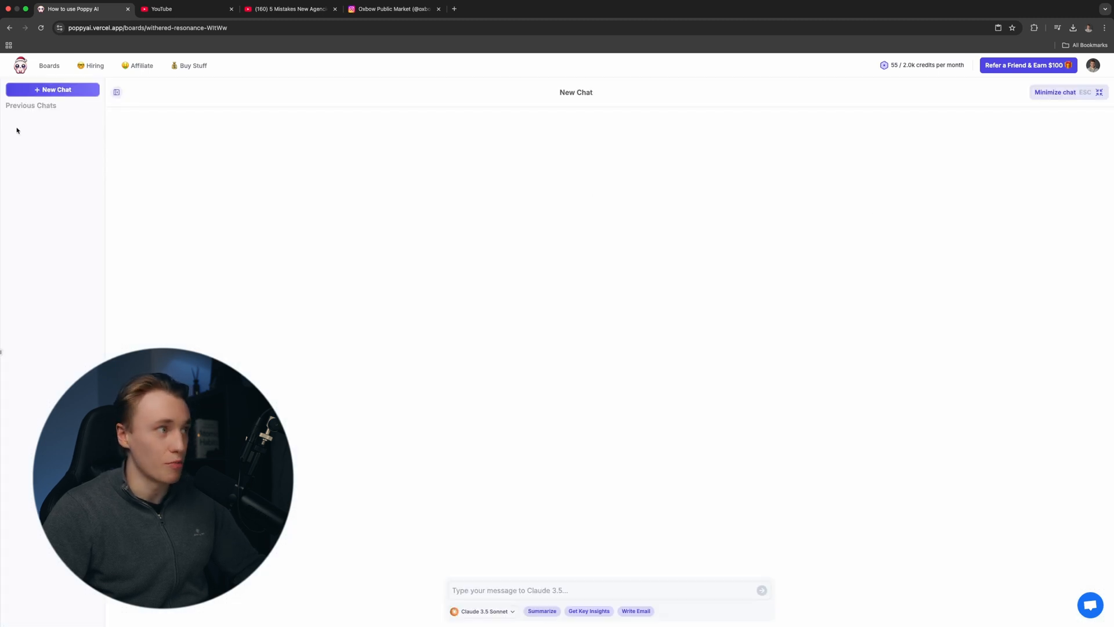
pyautogui.click(1056, 92)
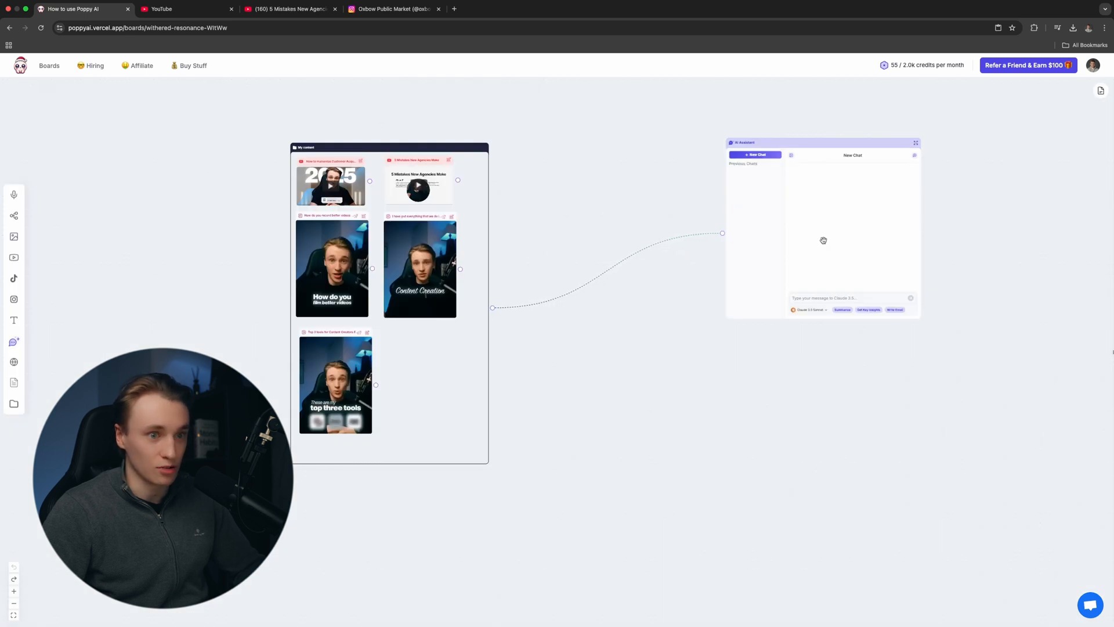
pyautogui.click(851, 298)
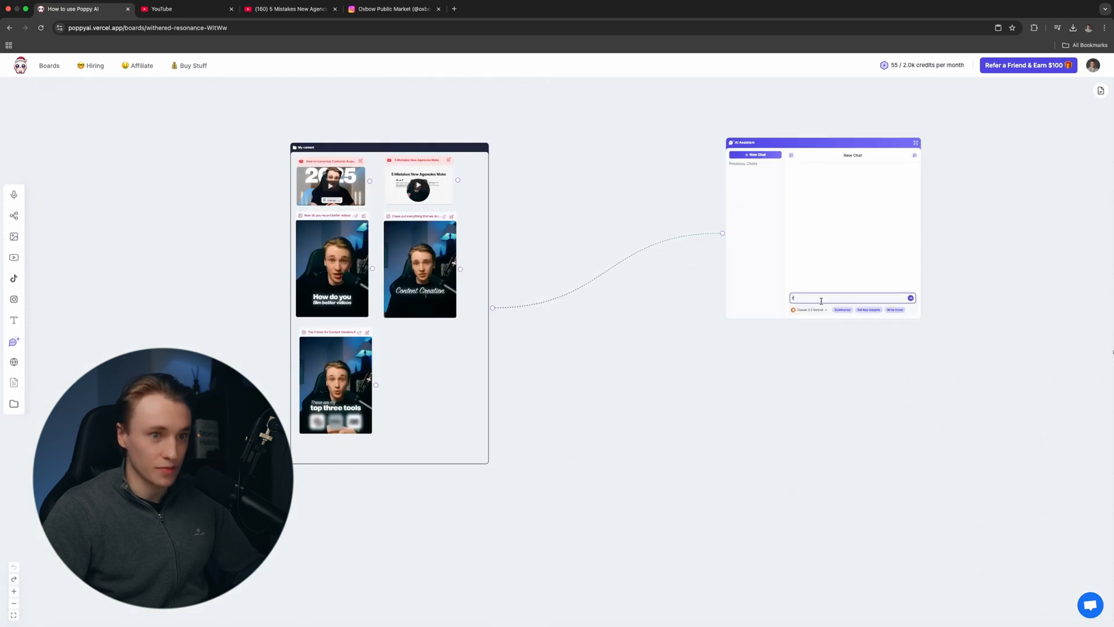
pyautogui.click(916, 142)
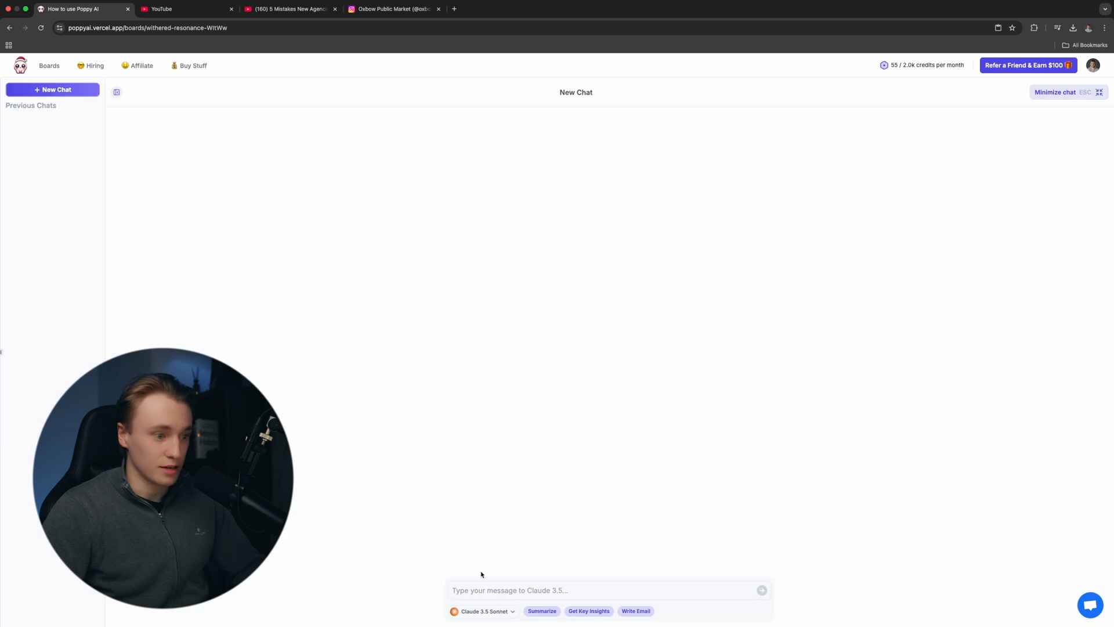
pyautogui.write('Ba')
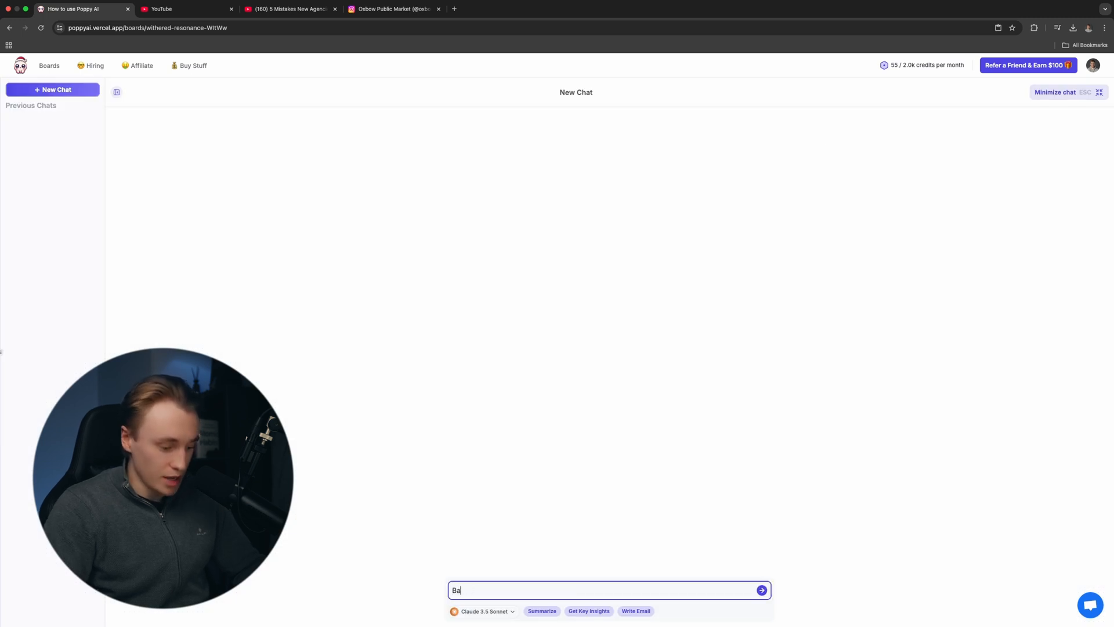
pyautogui.write('Based on')
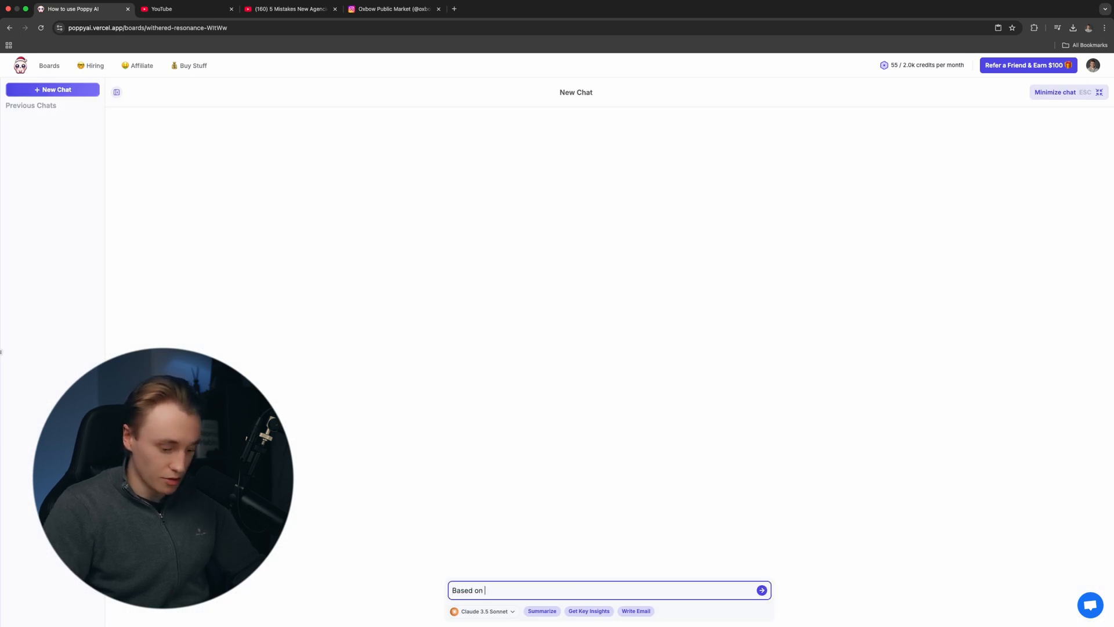
pyautogui.write('my content')
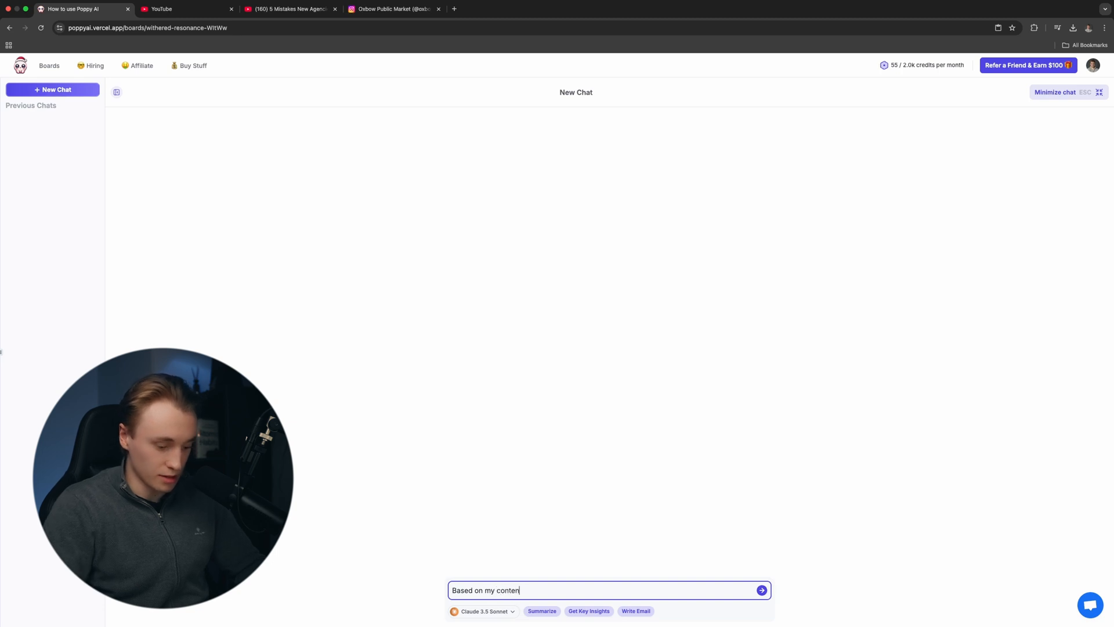
pyautogui.write('how do')
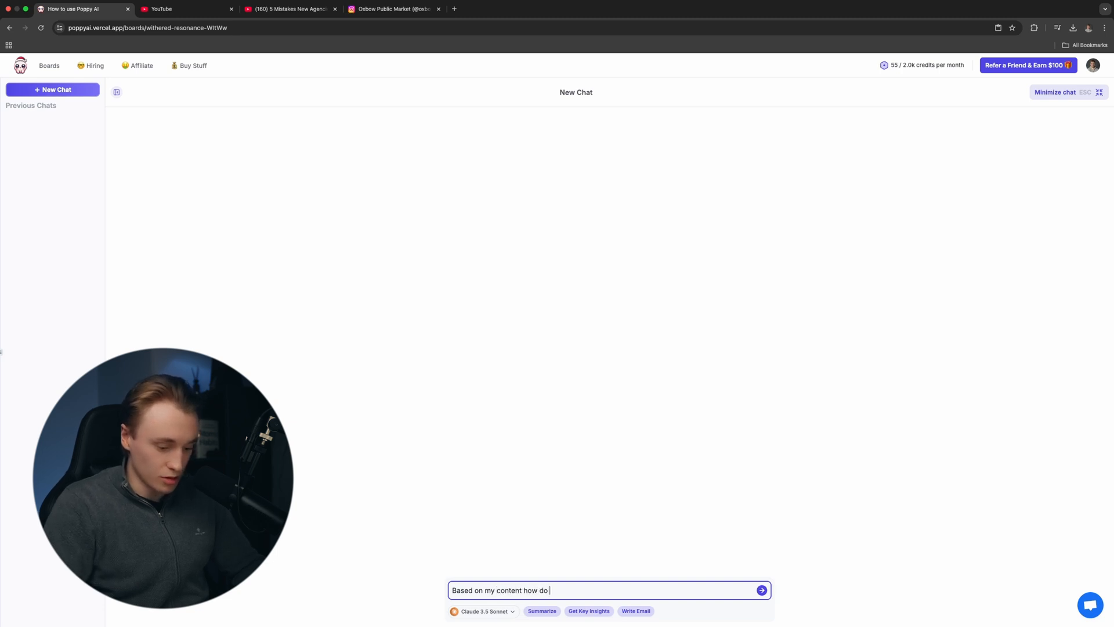
pyautogui.write('i talk?')
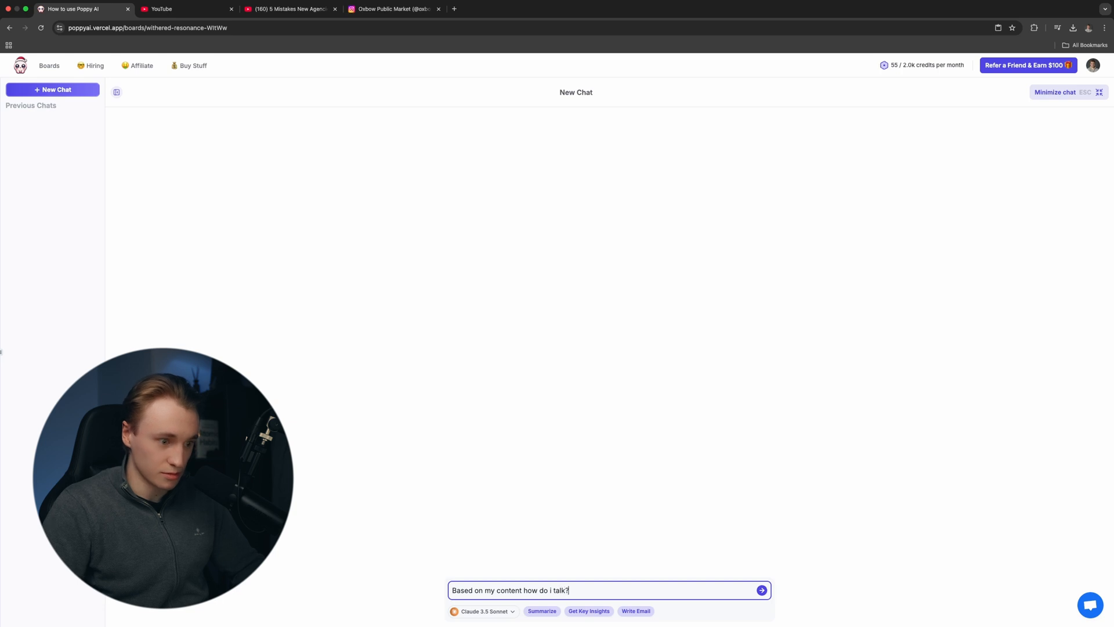
pyautogui.click(762, 589)
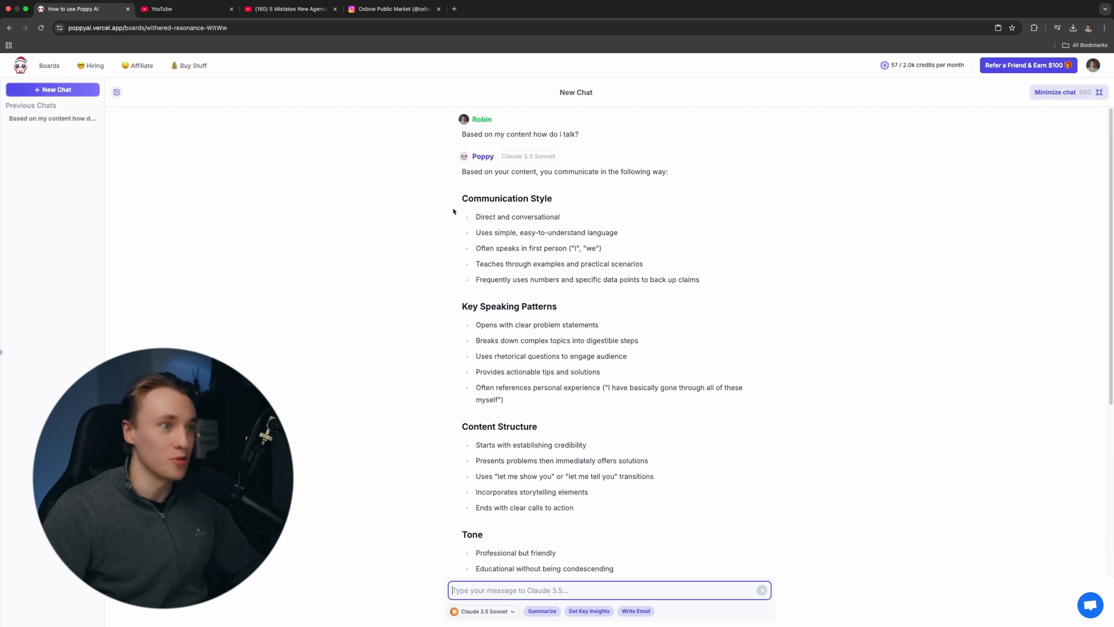
pyautogui.moveTo(503, 312)
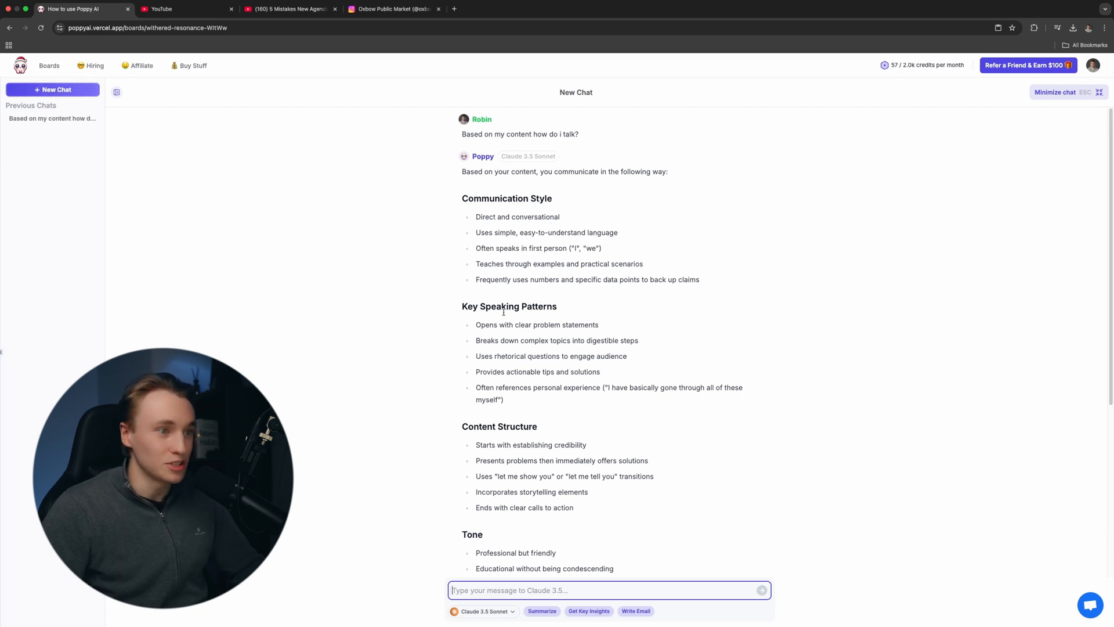
# Review the chat's answer on the creator's communication style and reposition the board view.
pyautogui.scroll(-3)
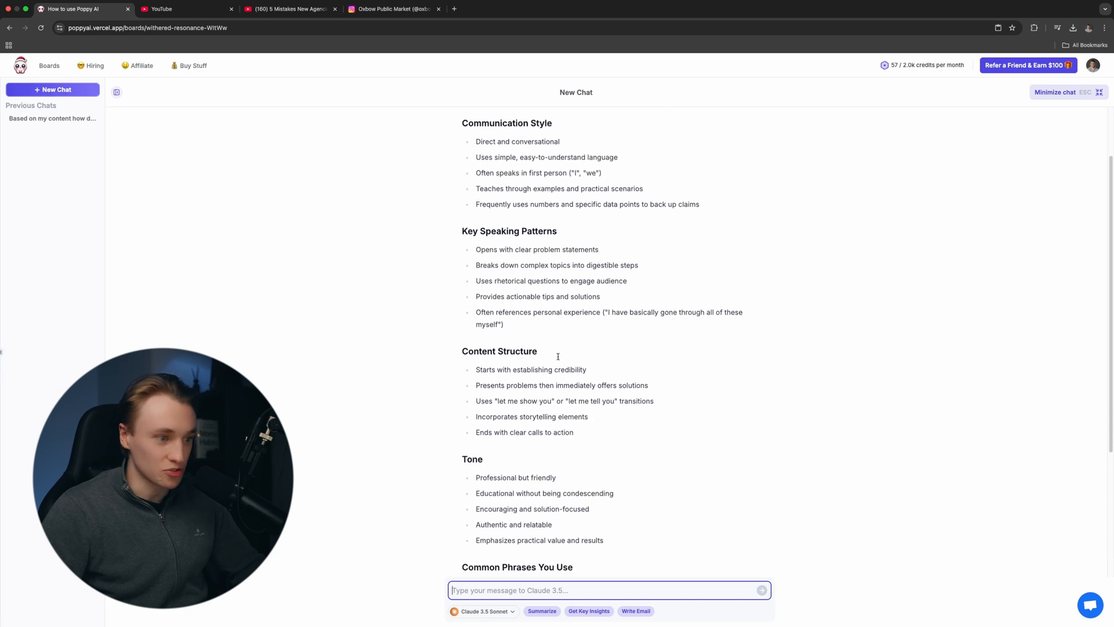
pyautogui.scroll(-3)
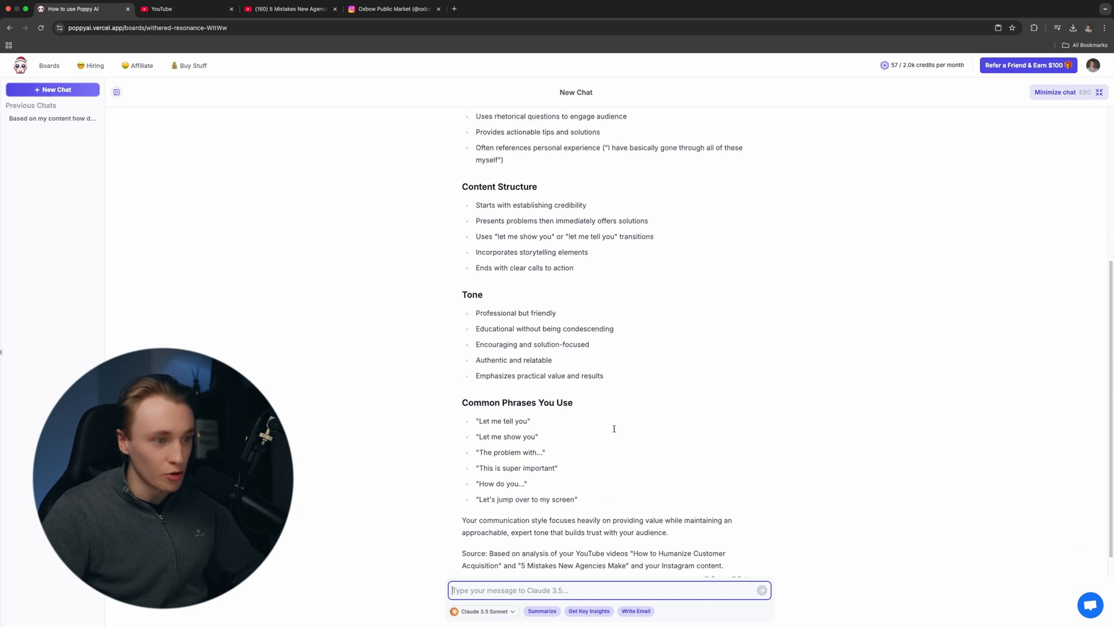
pyautogui.scroll(-3)
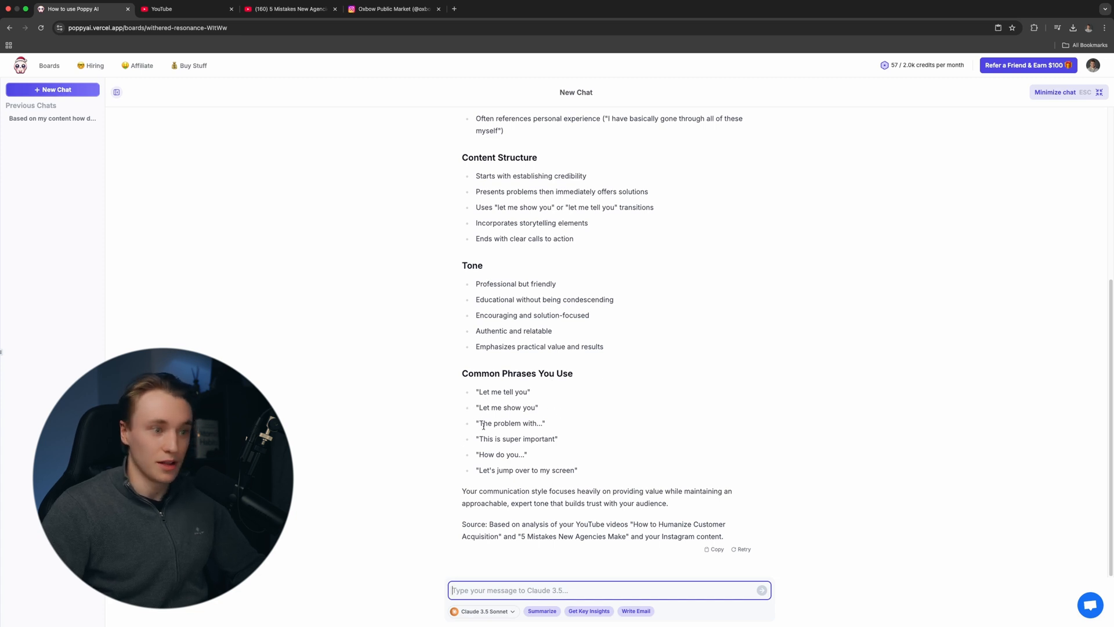
pyautogui.scroll(3)
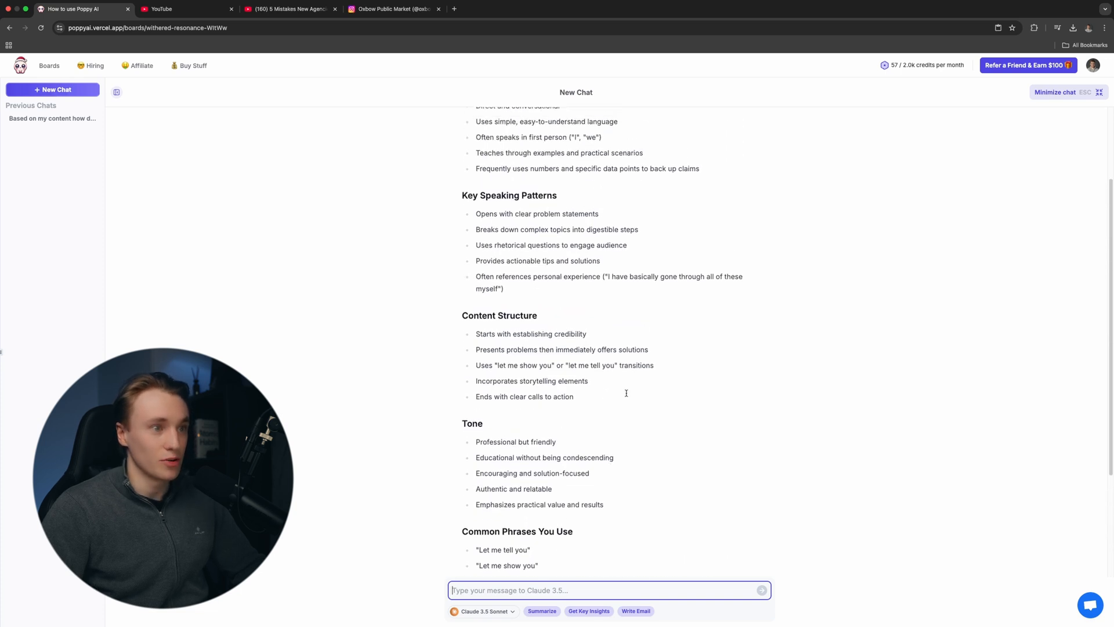
pyautogui.scroll(3)
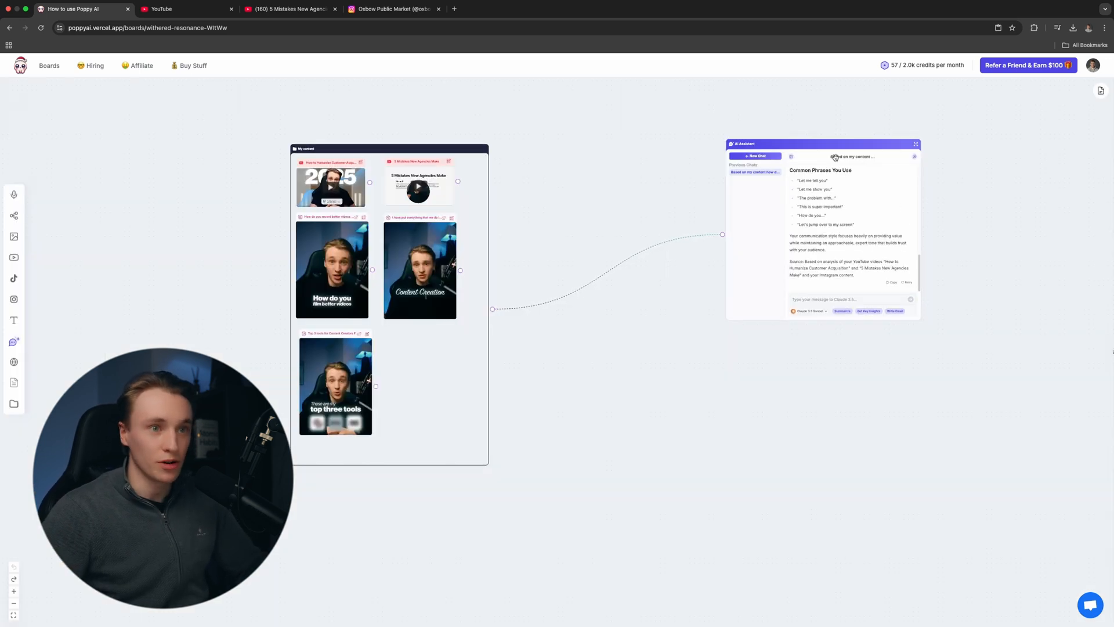
pyautogui.moveTo(743, 144); pyautogui.dragTo(729, 263)
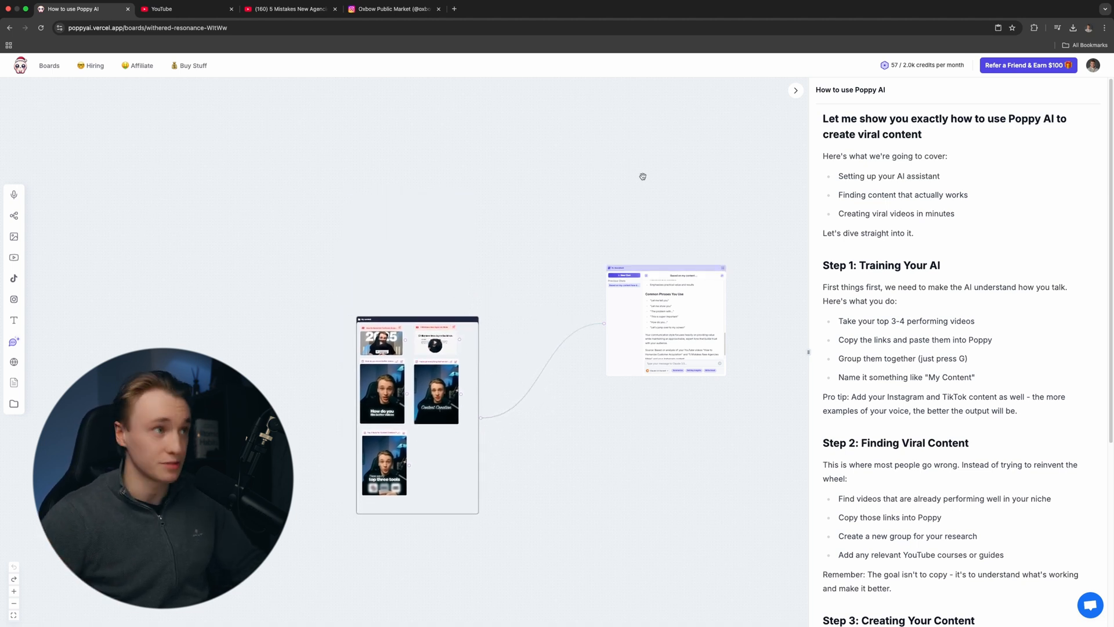
# Search YouTube for 'How to film on your phone'.
pyautogui.click(185, 8)
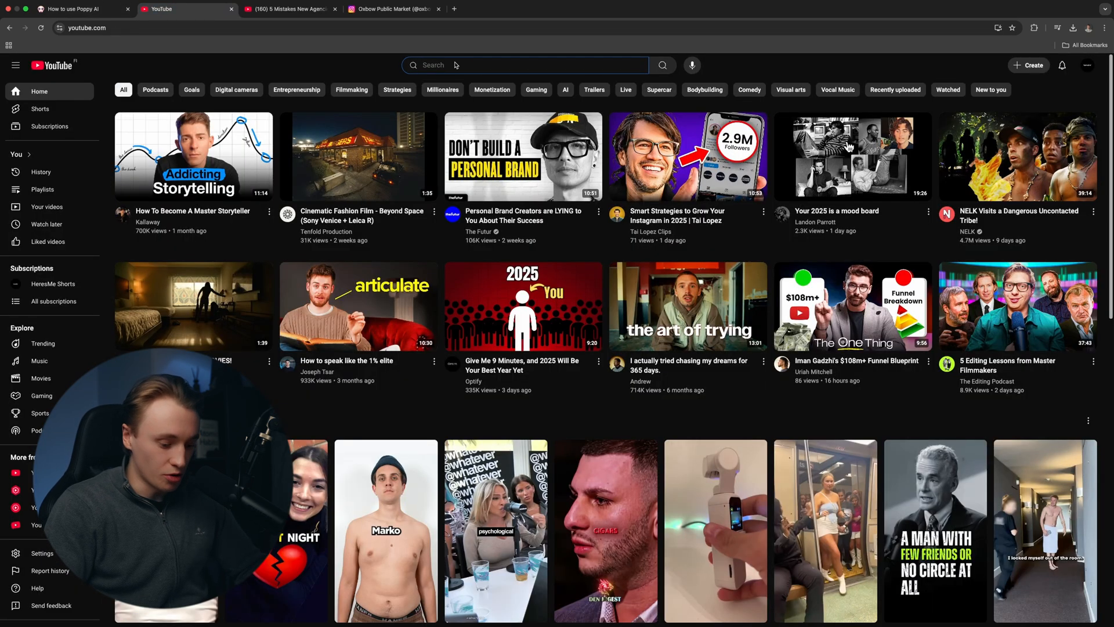
pyautogui.write('How to fil')
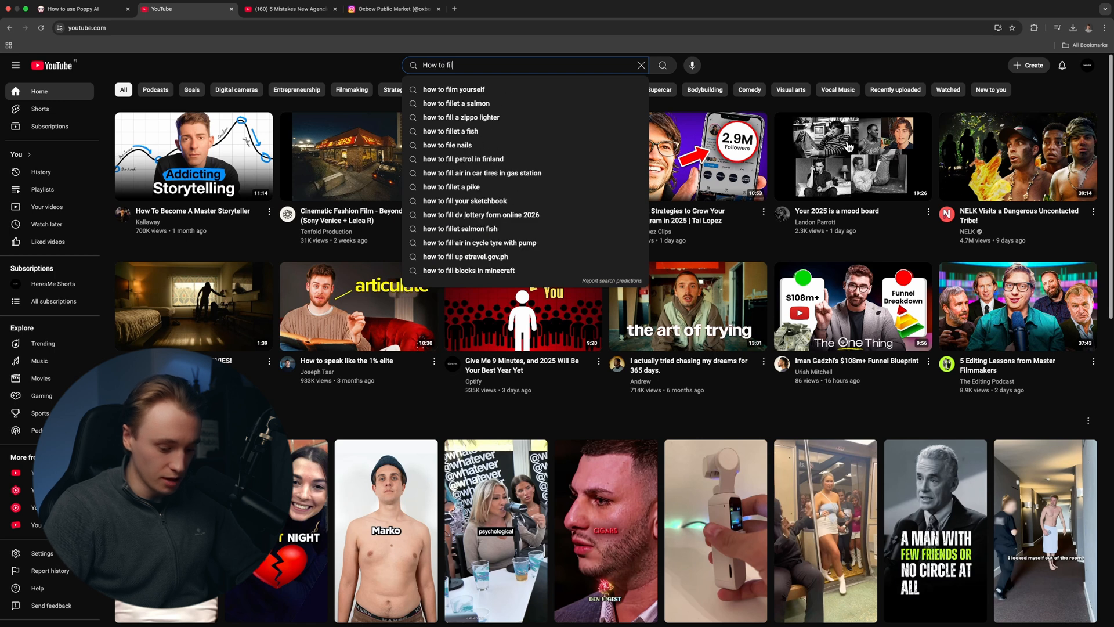
pyautogui.write('m on your phone')
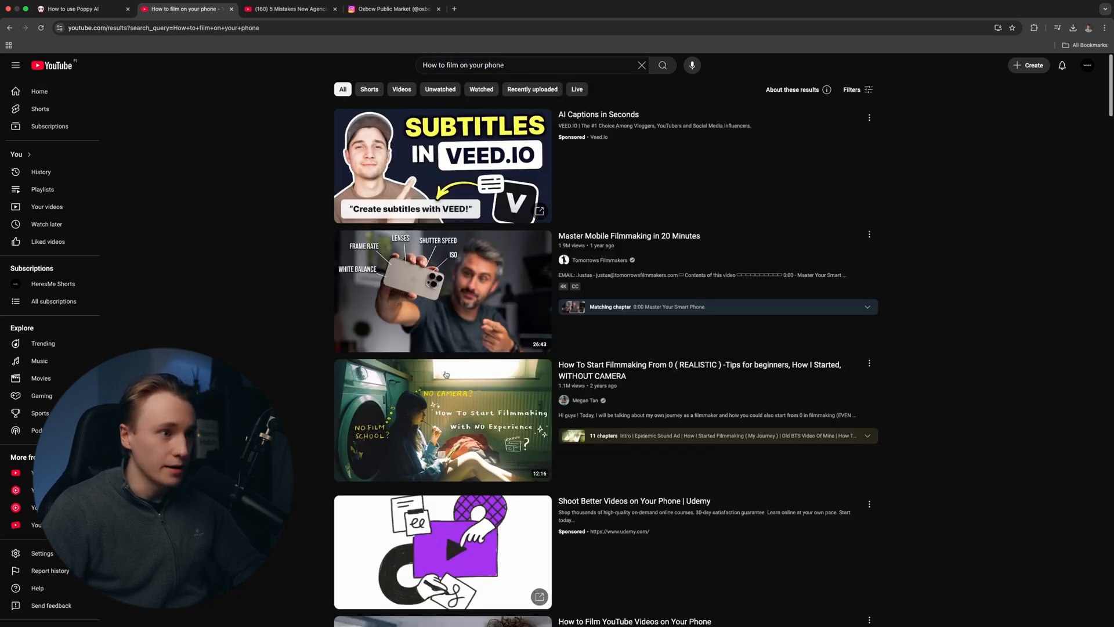
pyautogui.moveTo(442, 290)
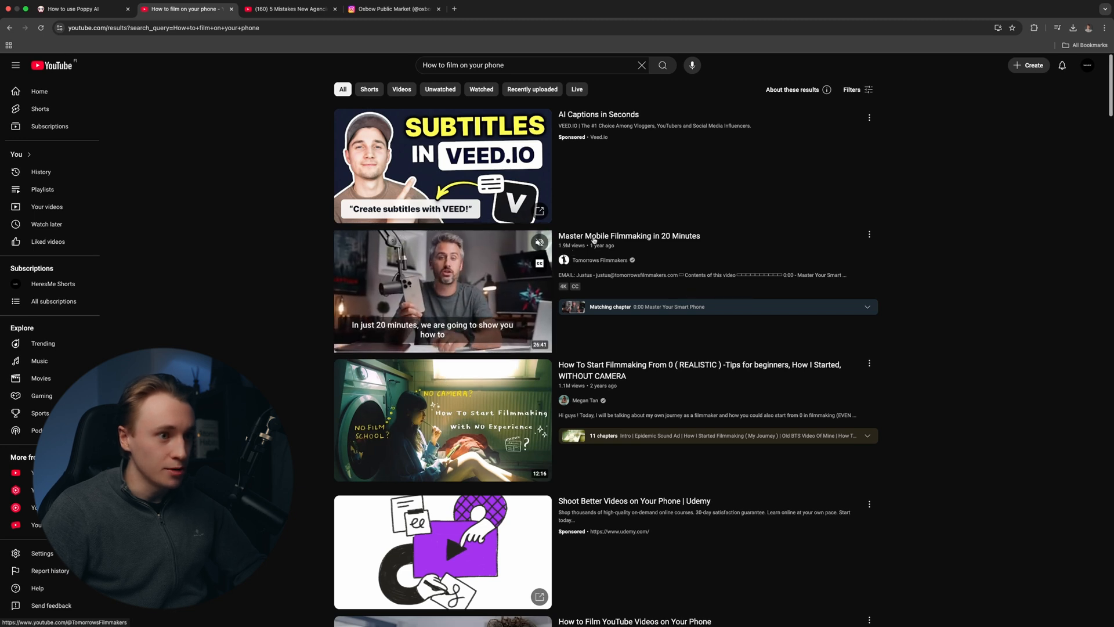
pyautogui.moveTo(442, 290)
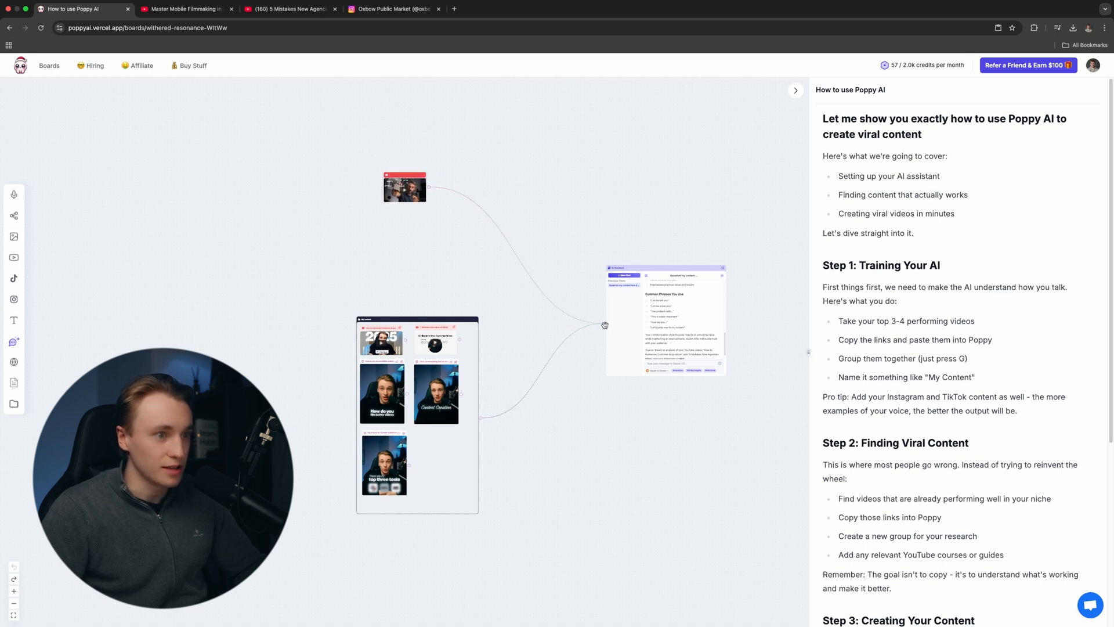
# Position the filmmaking video node and upload Viral Scripting Framework.pdf to the board.
pyautogui.moveTo(405, 187); pyautogui.dragTo(387, 200)
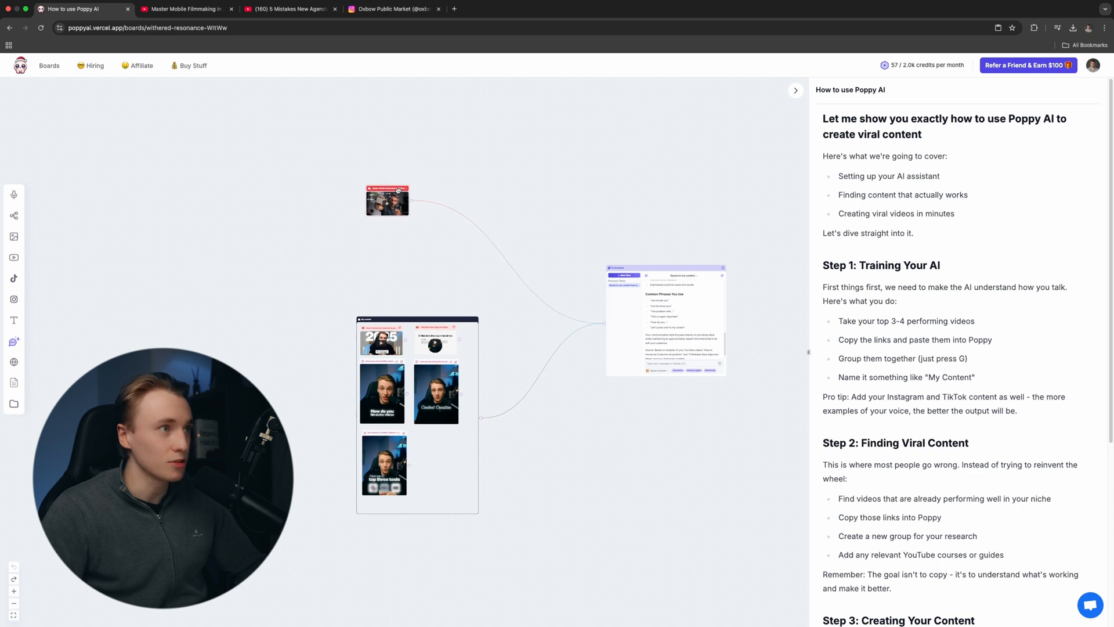
pyautogui.scroll(-3)
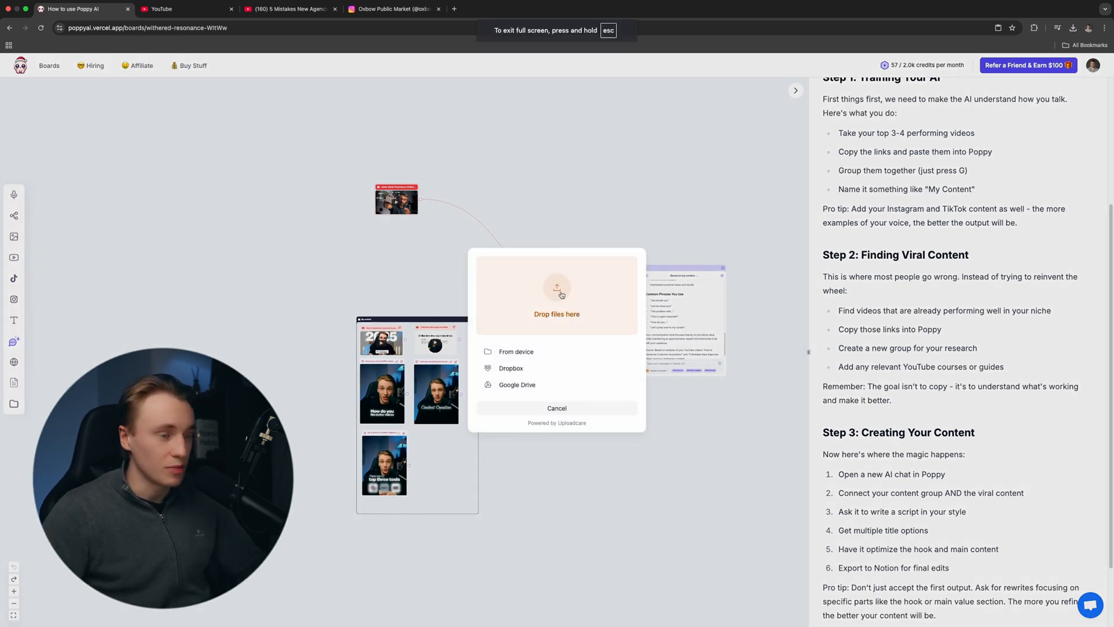
pyautogui.click(517, 351)
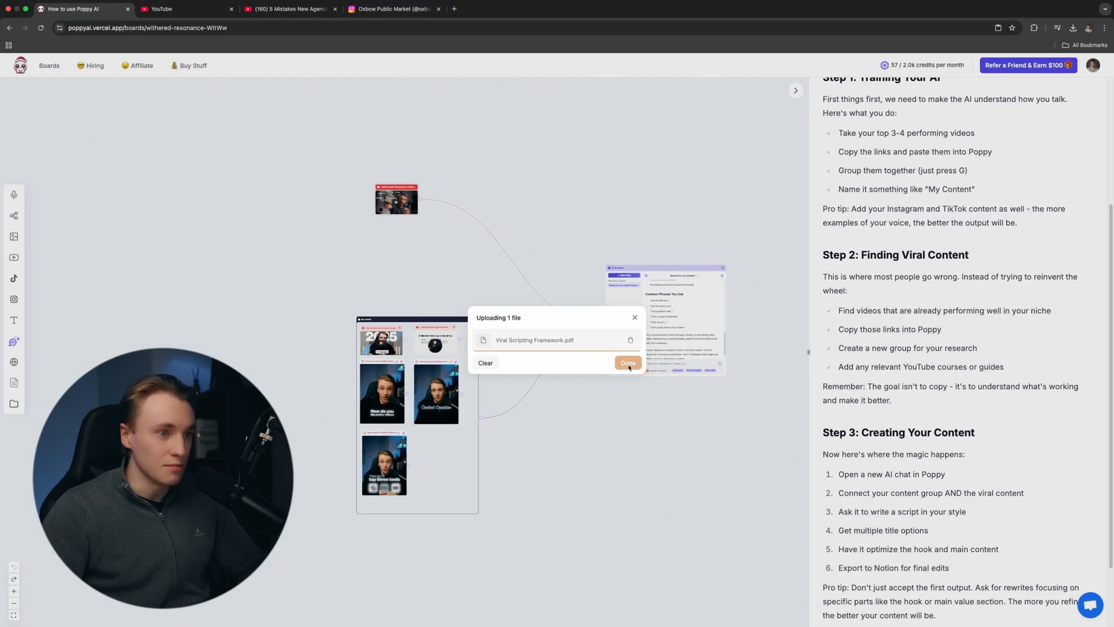
pyautogui.click(628, 363)
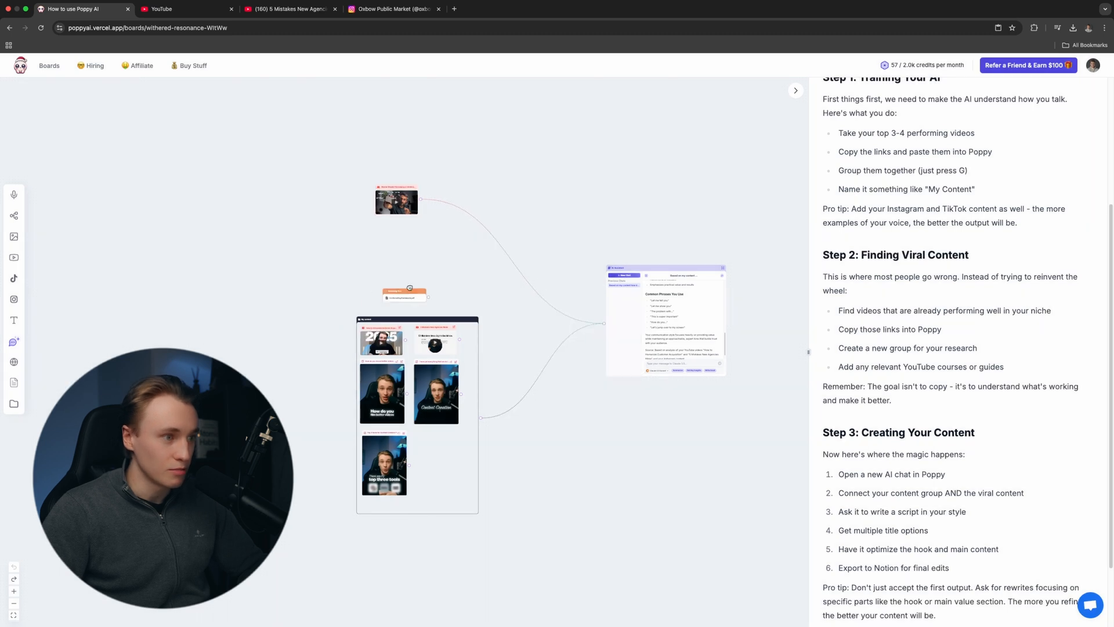
pyautogui.moveTo(14, 382)
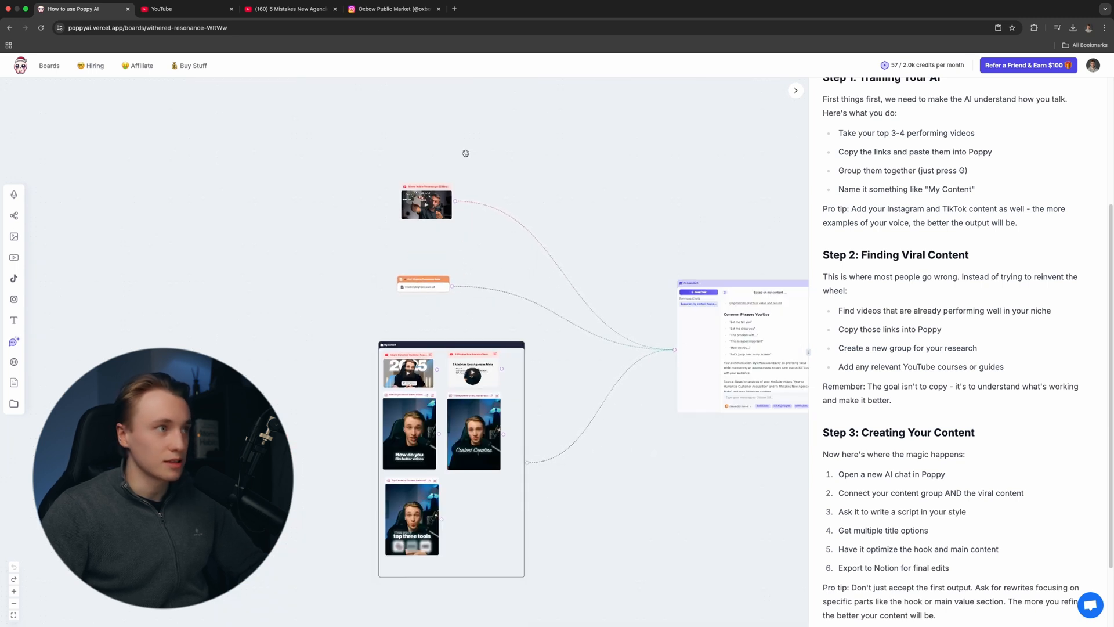
pyautogui.moveTo(177, 13)
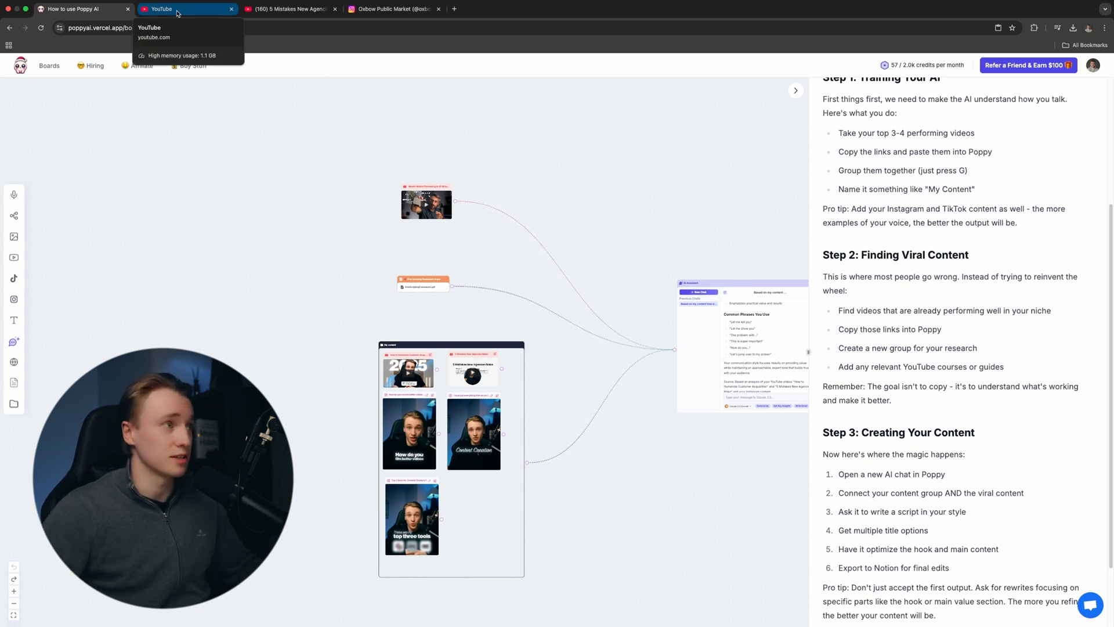
# Search YouTube for 'How to Create Irresistible Hooks' and scan the results.
pyautogui.click(163, 8)
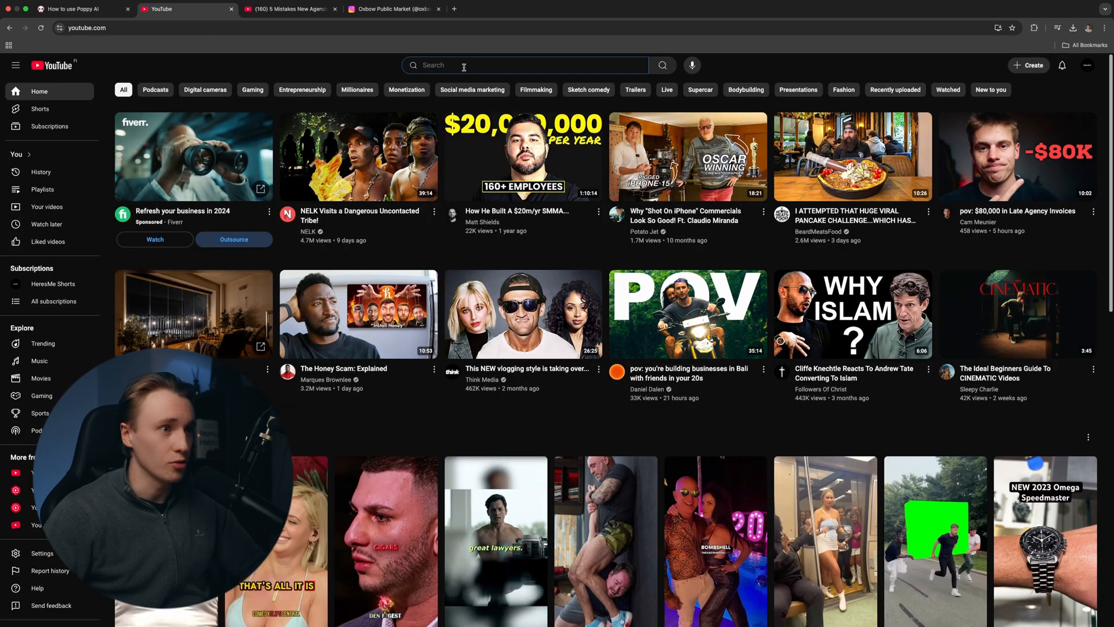
pyautogui.write('How to Create Irresistible Hooks')
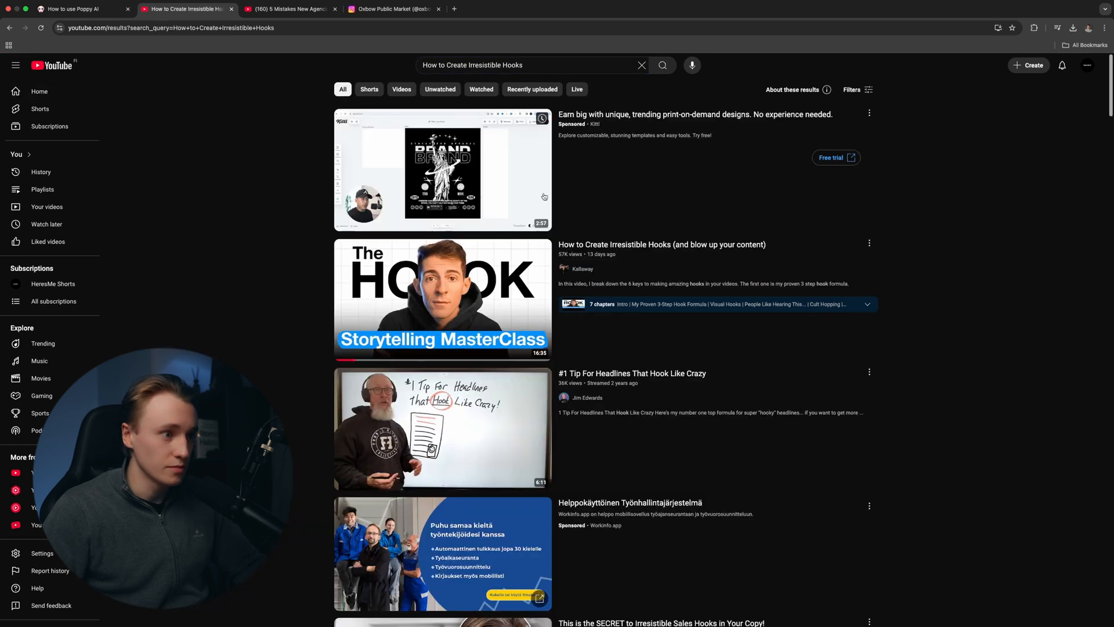
pyautogui.scroll(-3)
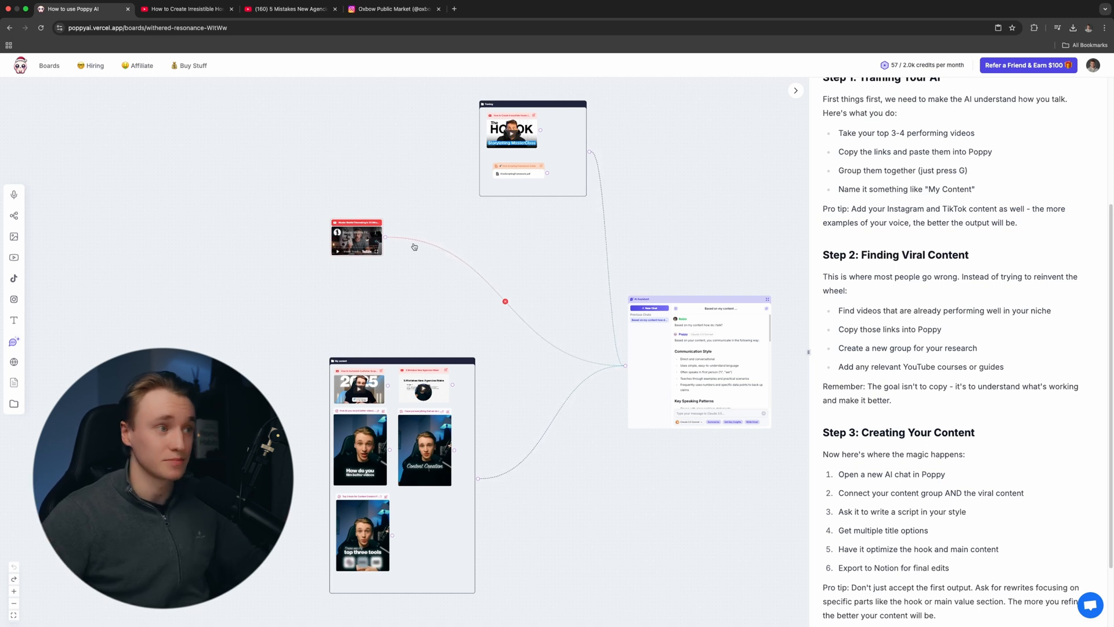
pyautogui.moveTo(632, 197)
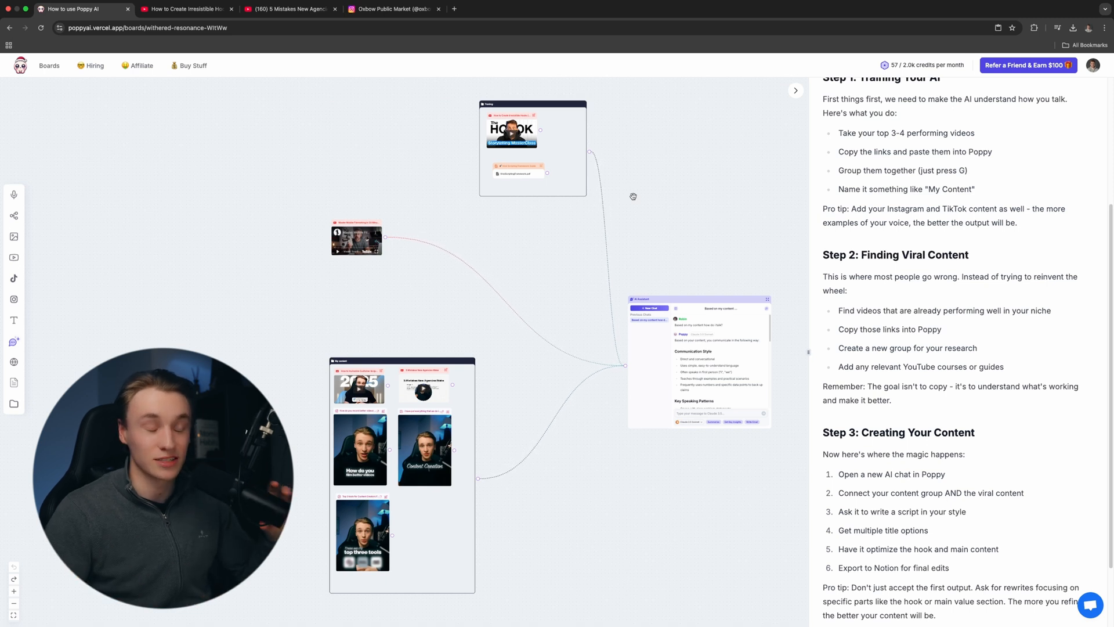
pyautogui.moveTo(646, 224)
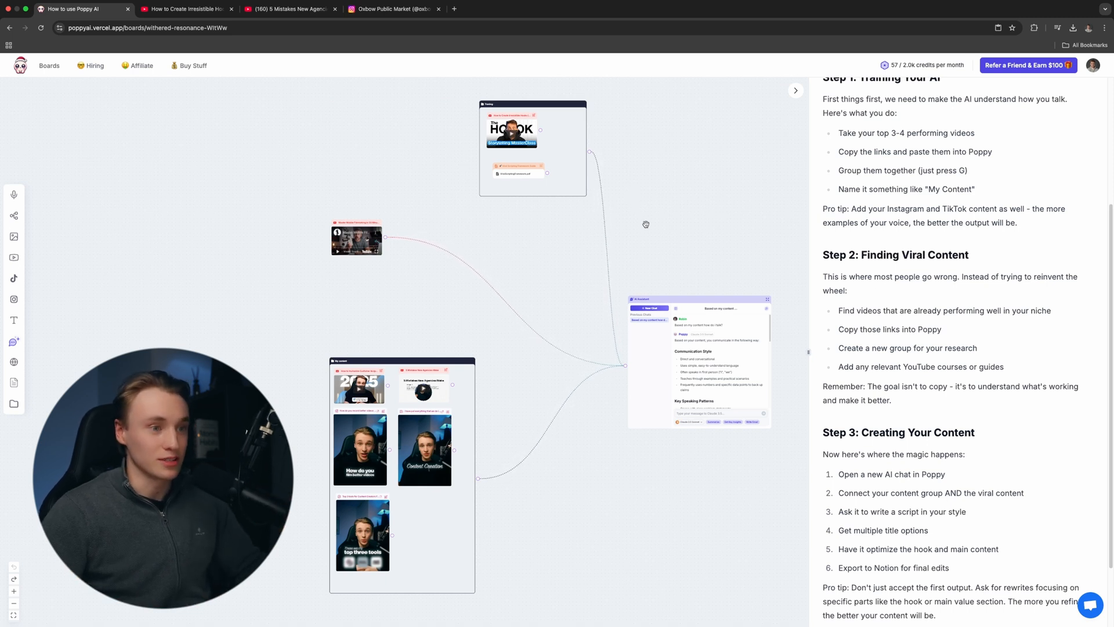
pyautogui.moveTo(668, 298)
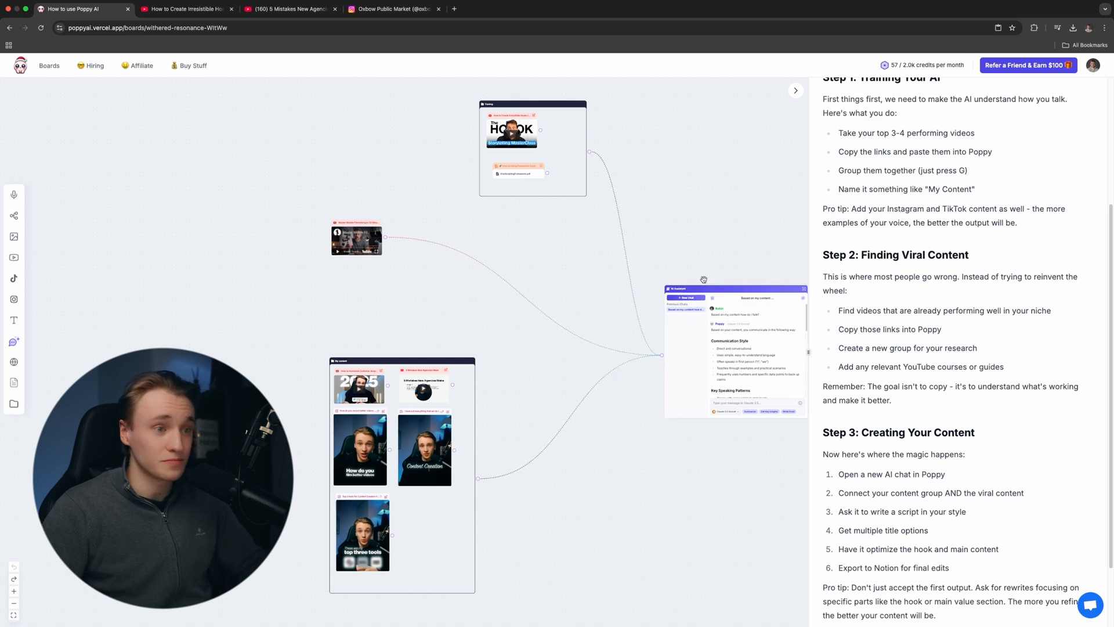
# Scroll the board to view the hooks video grouped with the scripting PDF and linked chat.
pyautogui.scroll(-3)
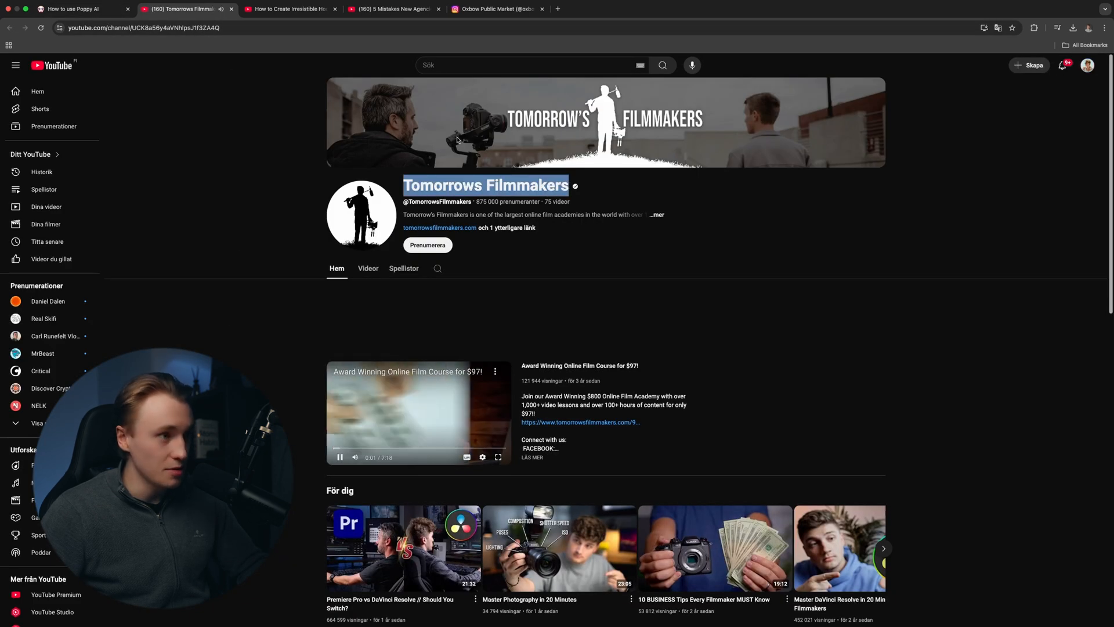
# Ask the AI chat 'Can you give me 10 short form content ideas from the video' and send it.
pyautogui.click(78, 8)
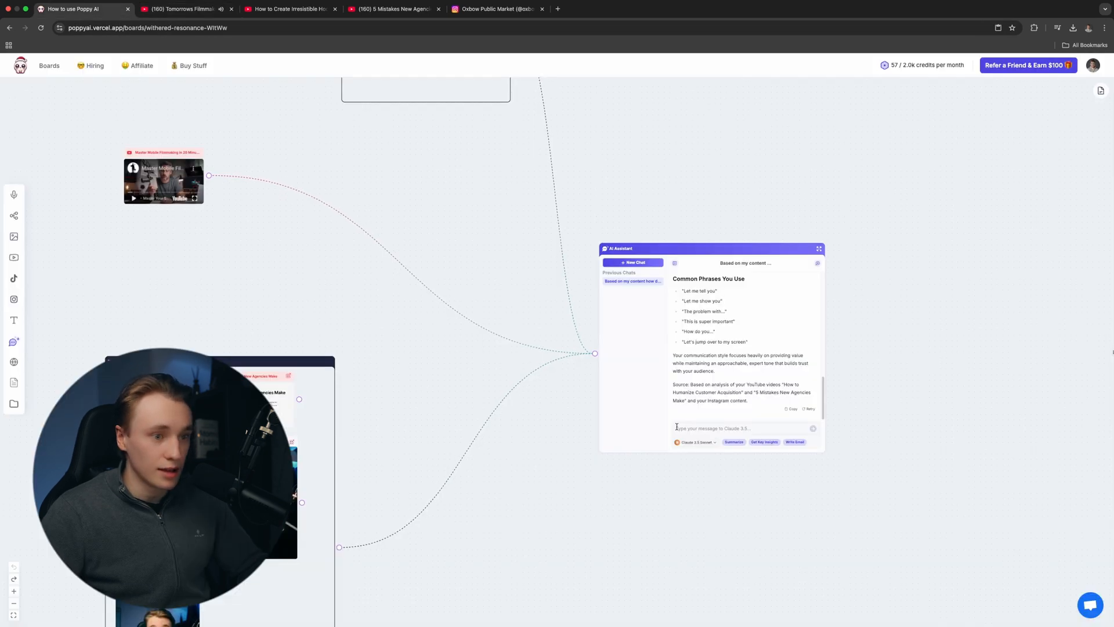
pyautogui.write('Can you g')
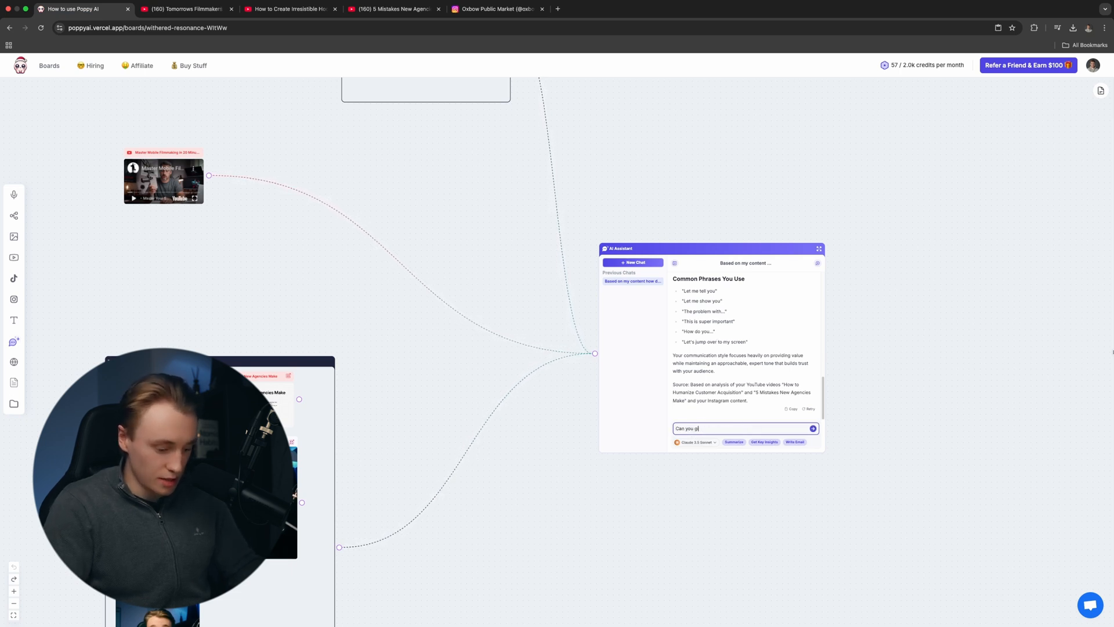
pyautogui.write('ive me 10')
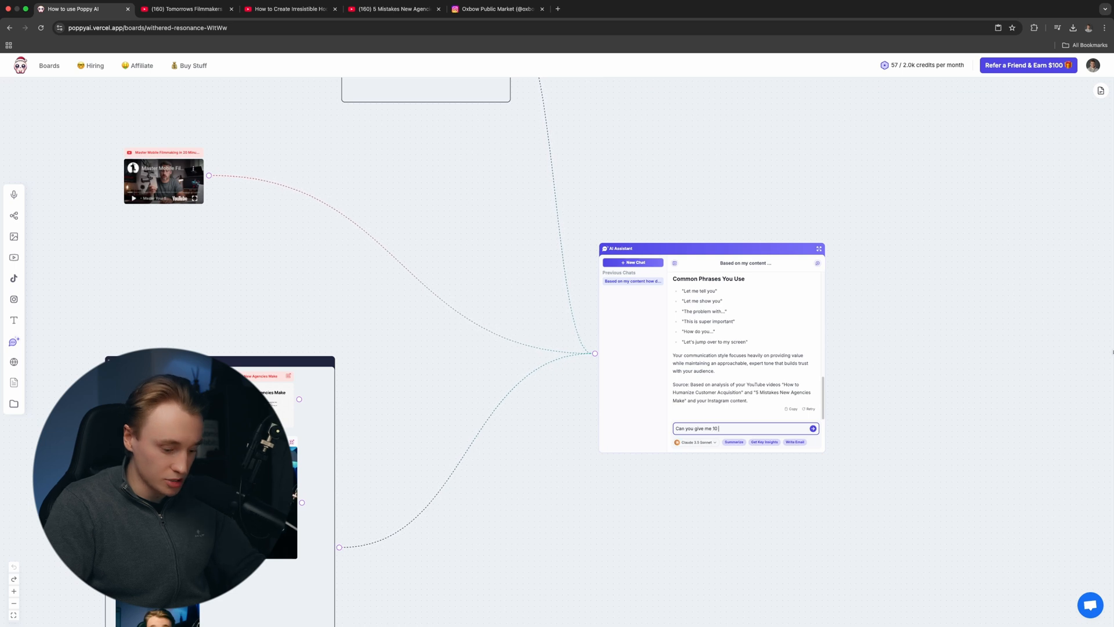
pyautogui.write('short form')
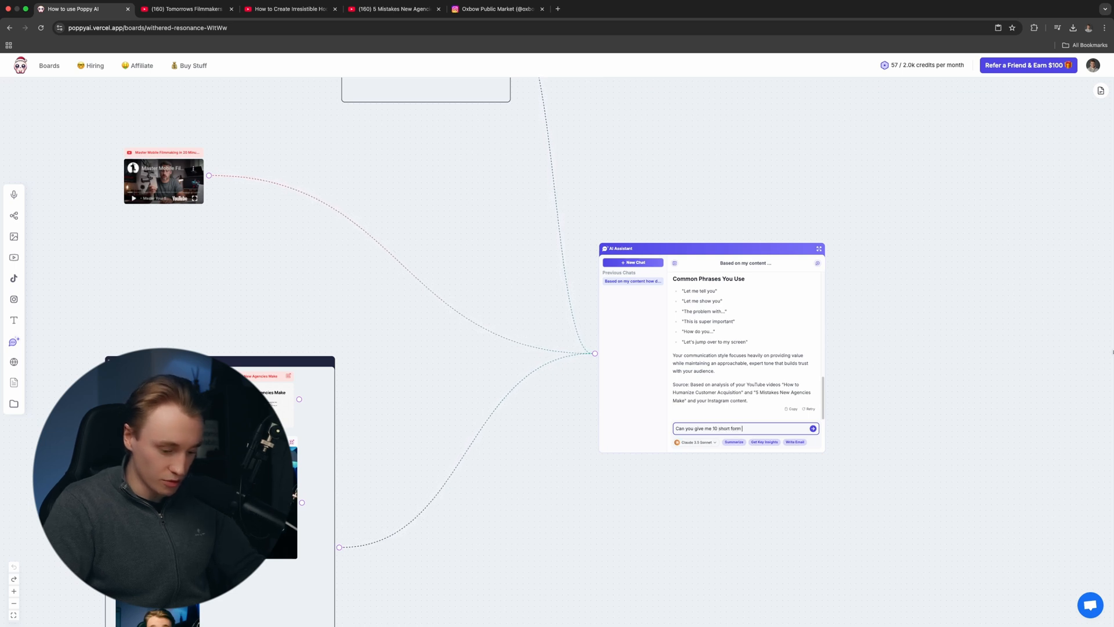
pyautogui.write('content ideas')
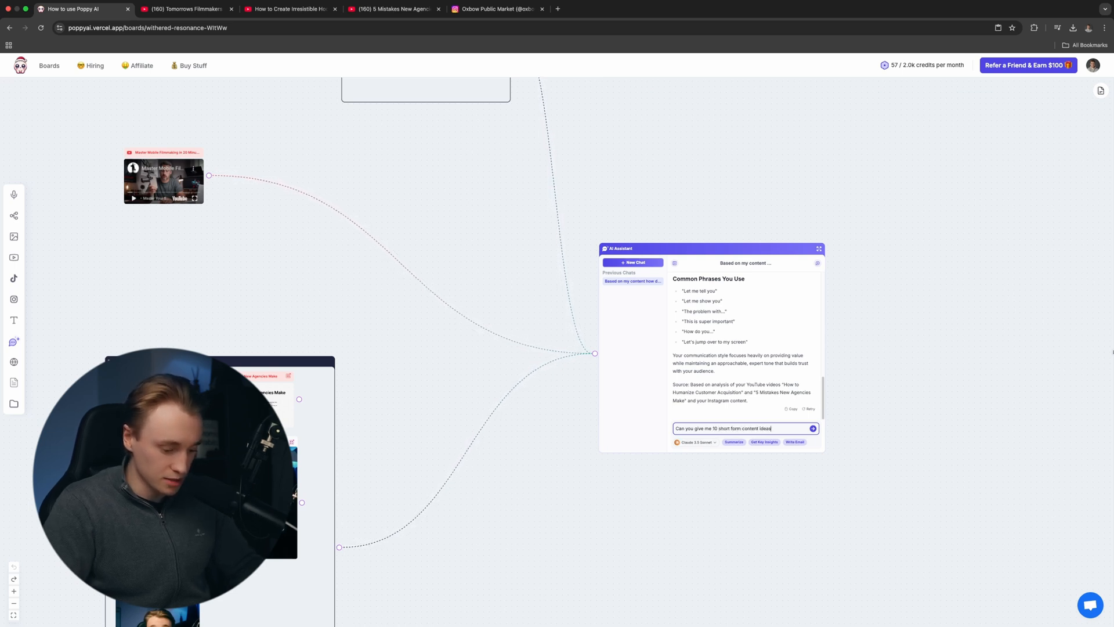
pyautogui.write('from the v')
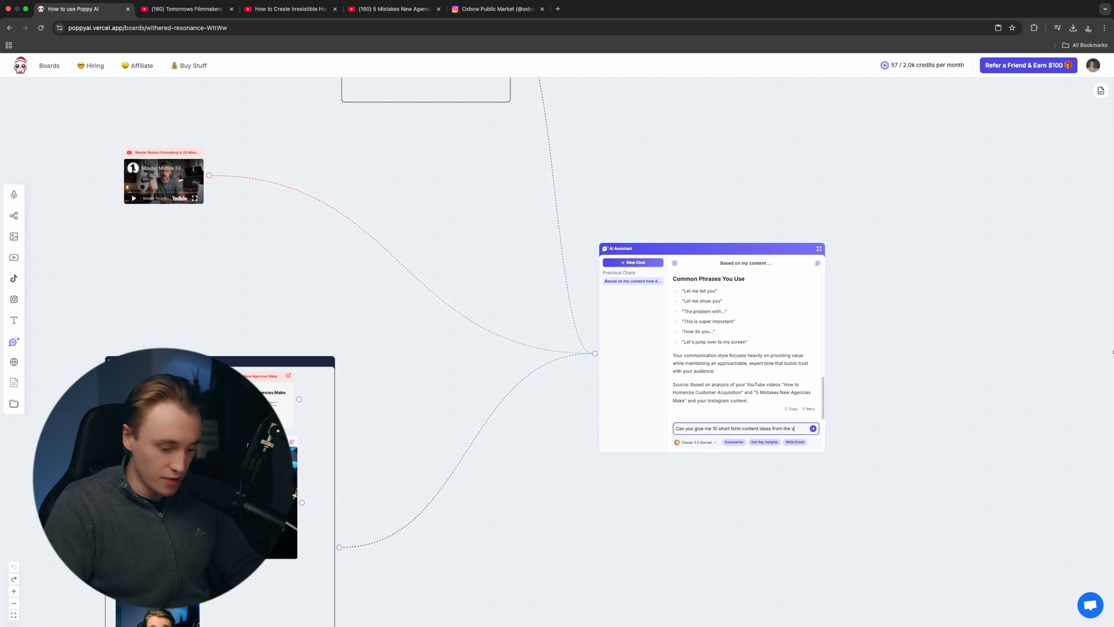
pyautogui.write('ideo')
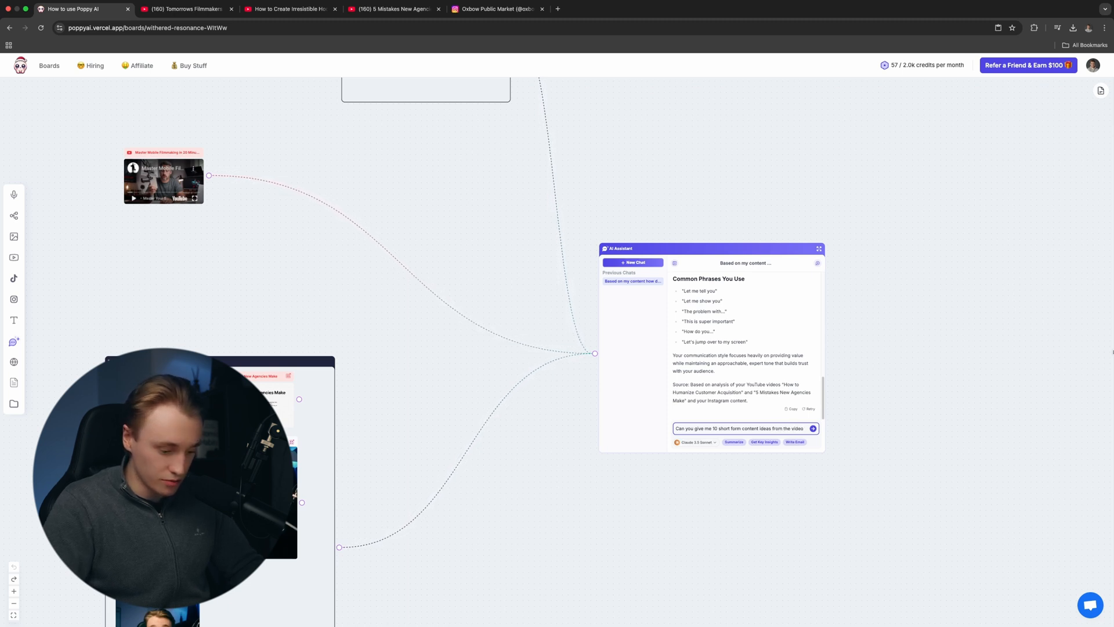
pyautogui.click(813, 429)
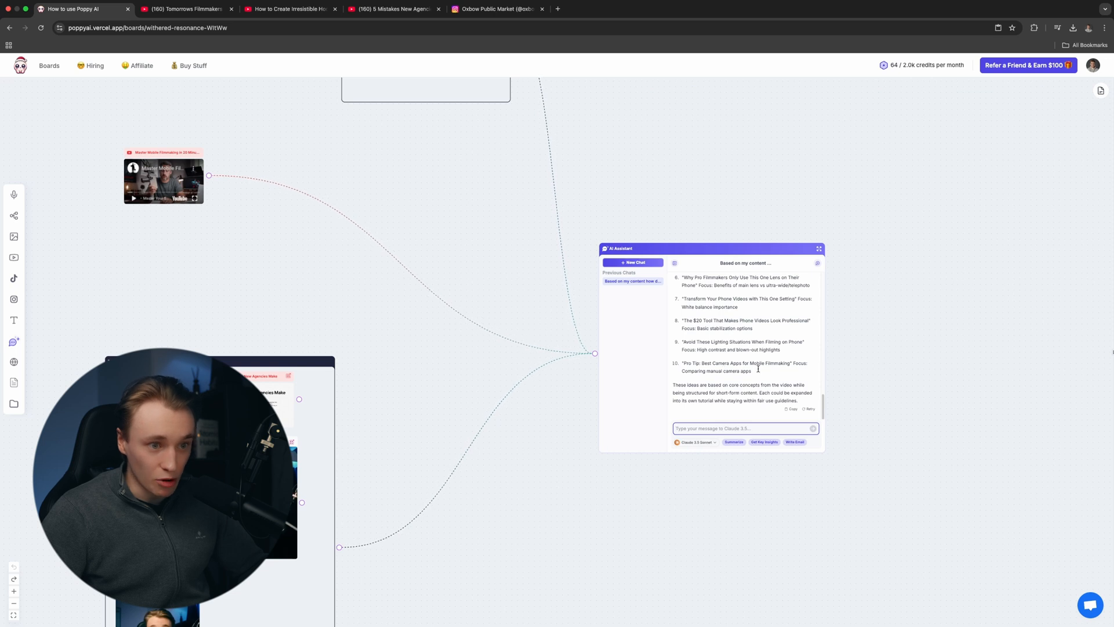
pyautogui.scroll(3)
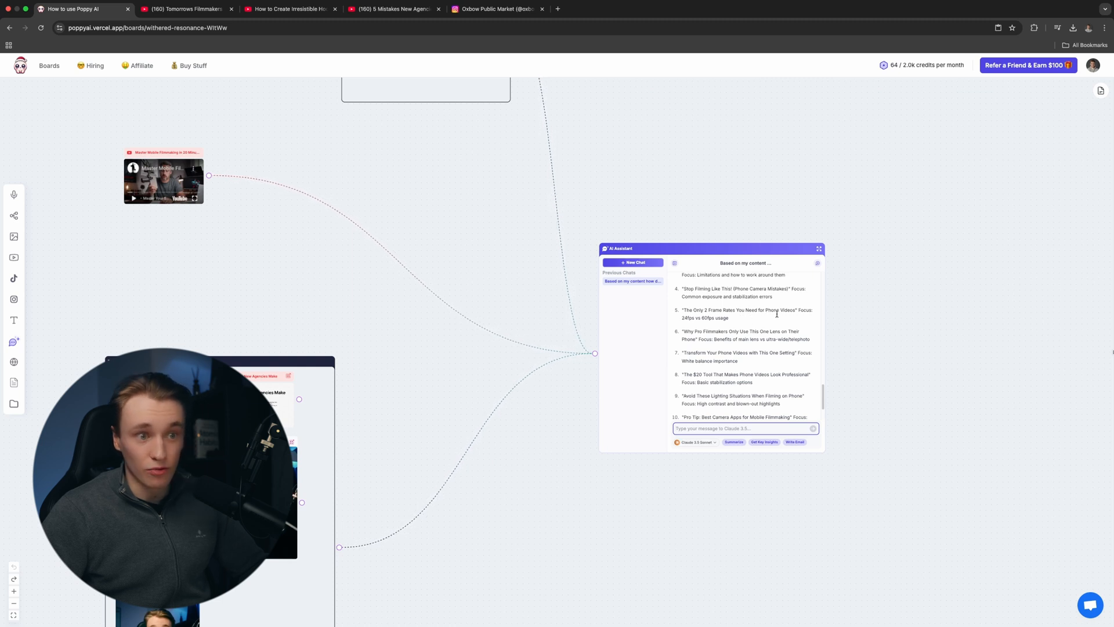
pyautogui.scroll(3)
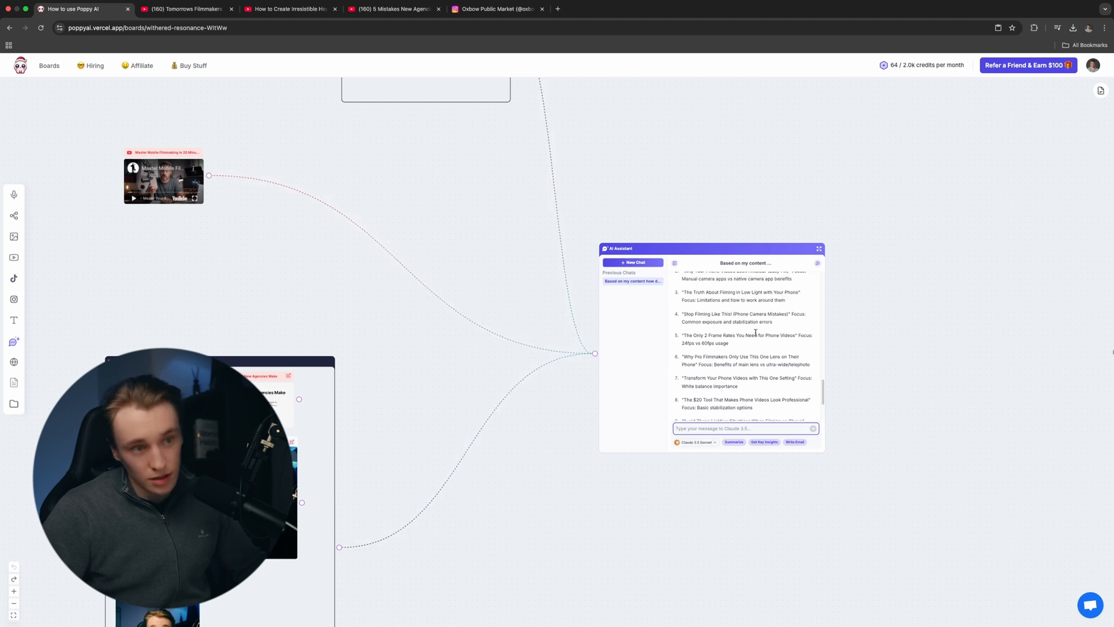
pyautogui.scroll(-3)
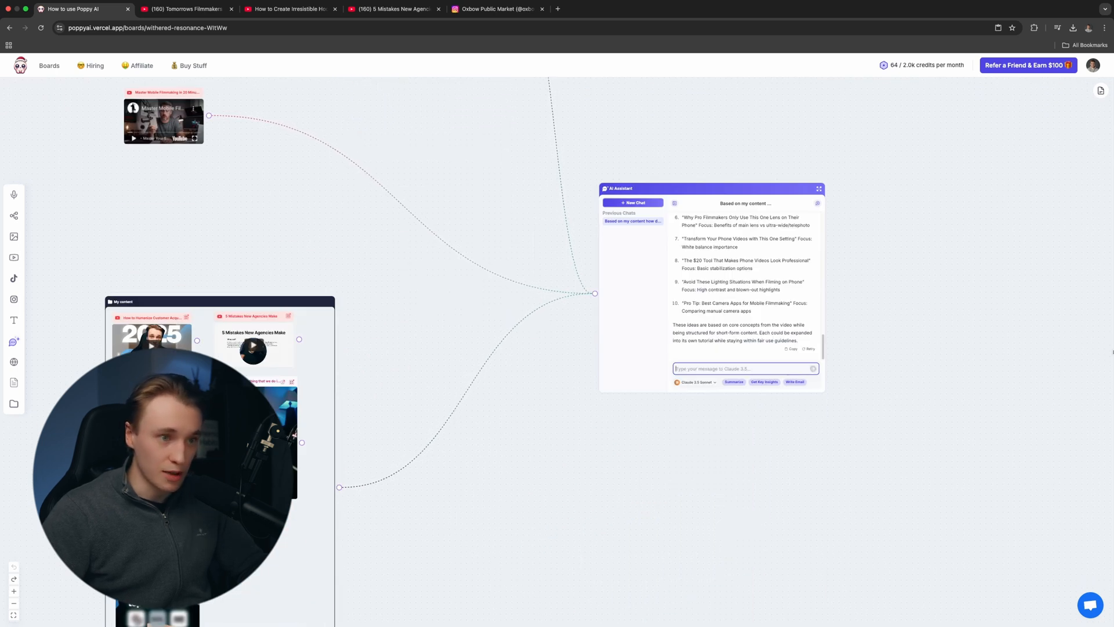
pyautogui.scroll(3)
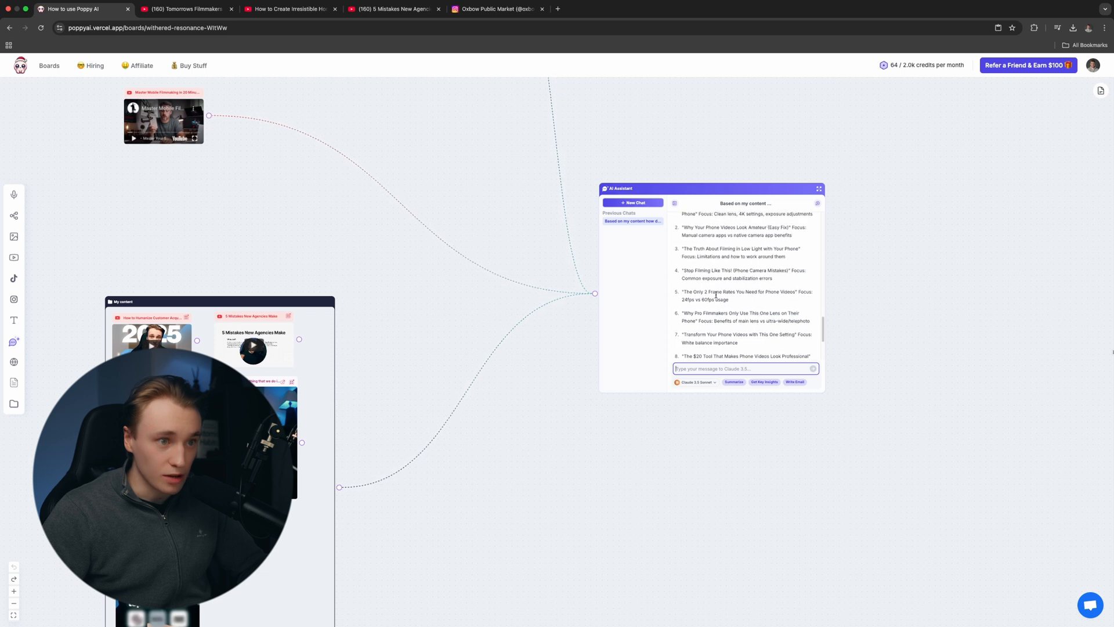
pyautogui.scroll(3)
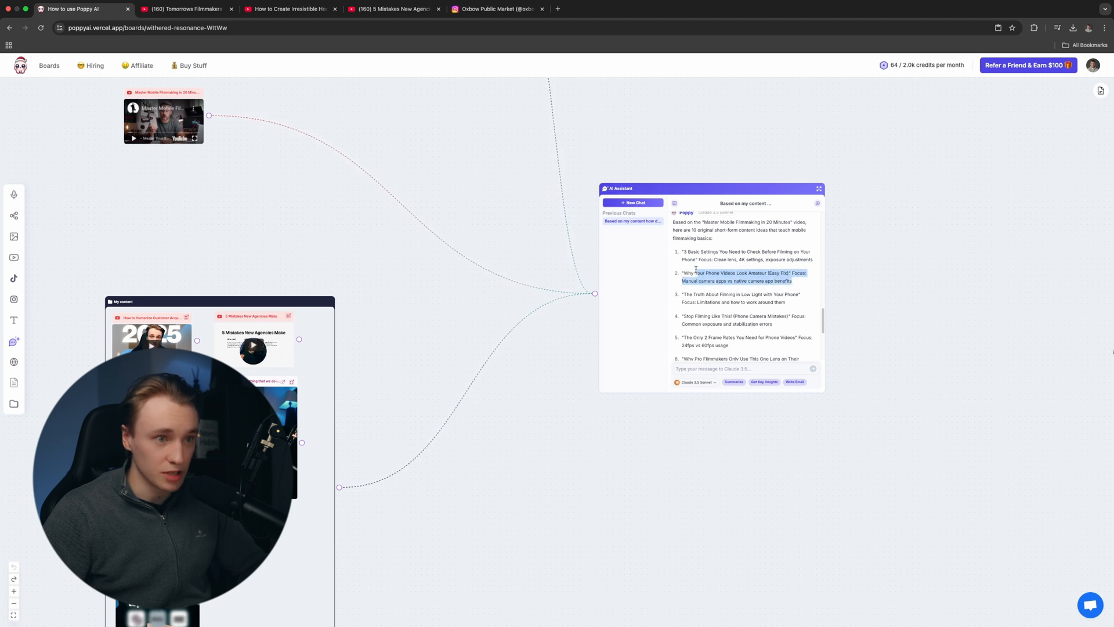
pyautogui.scroll(-3)
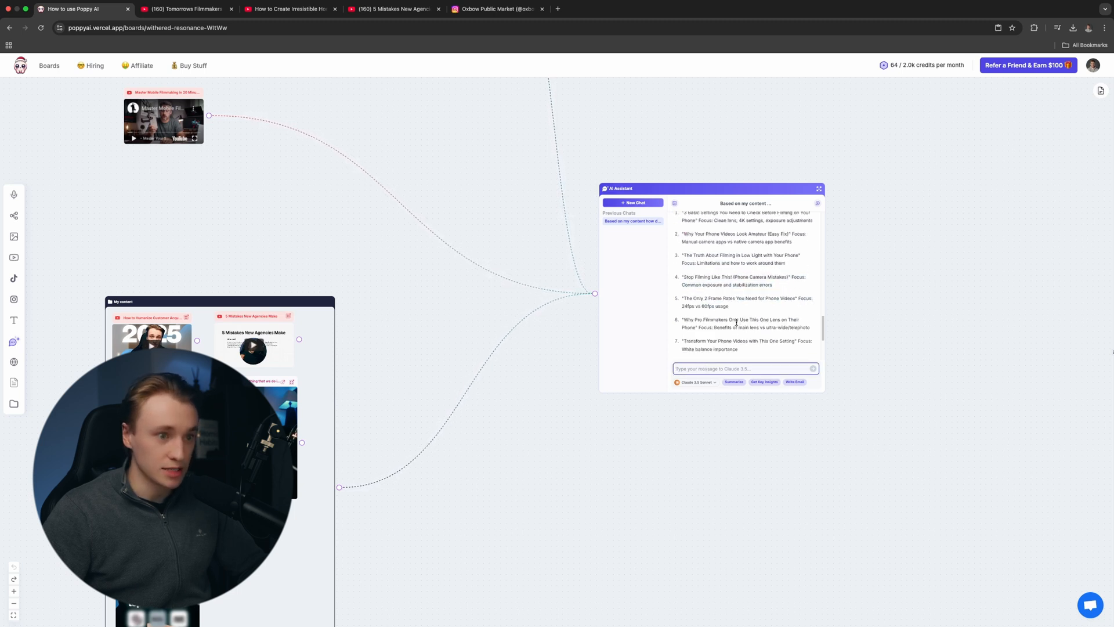
# Send a request for a script on idea 2 using the named training group and viral script document.
pyautogui.write('Can you')
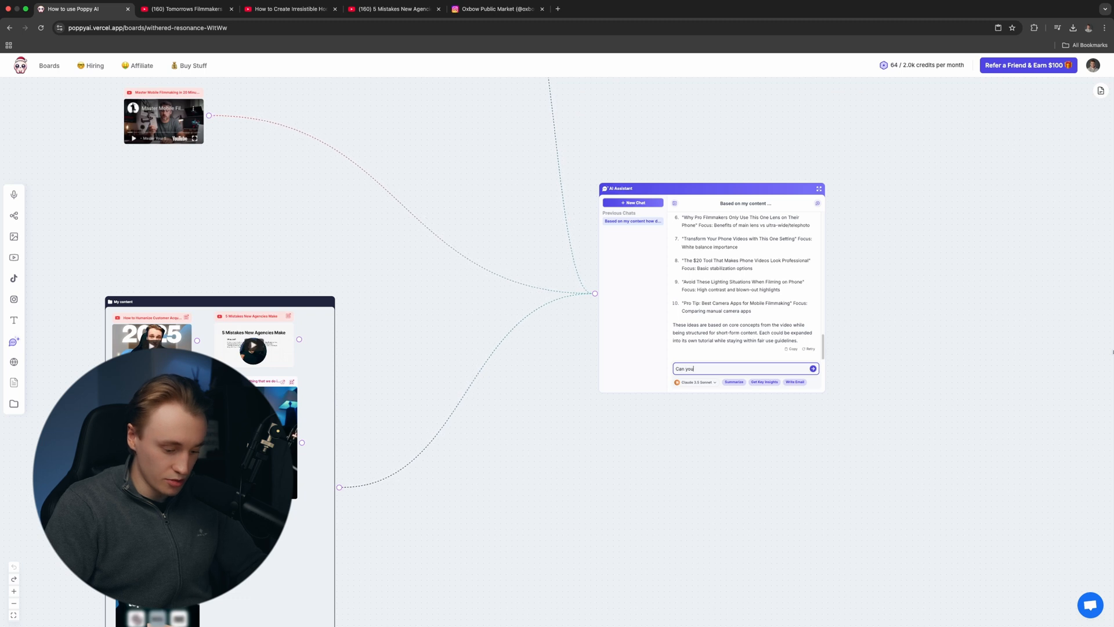
pyautogui.write('make a scr')
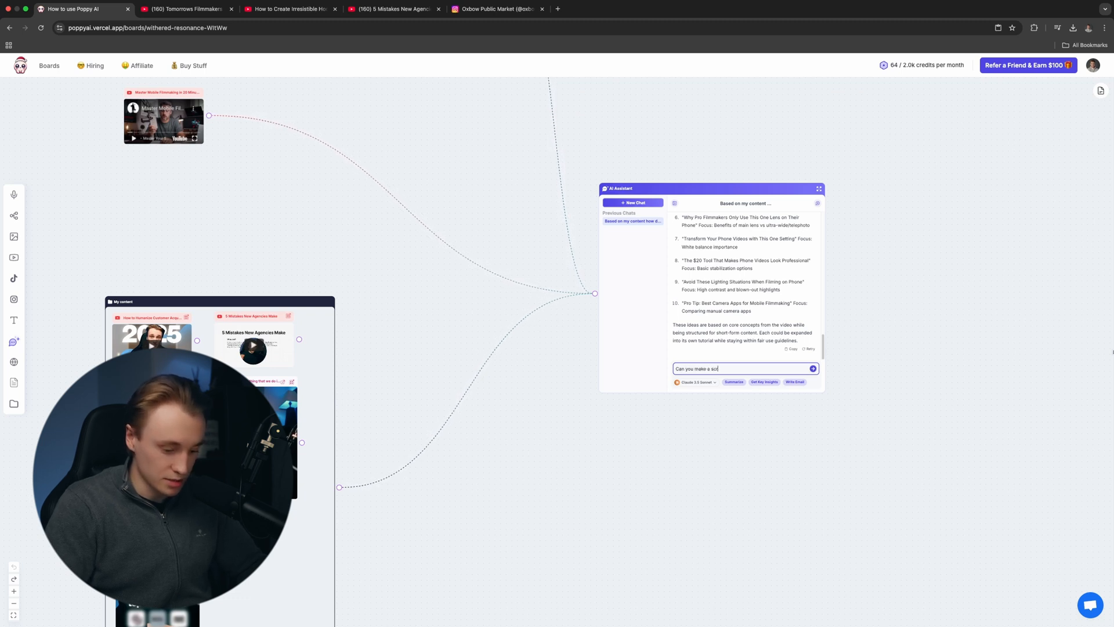
pyautogui.write('ipt about')
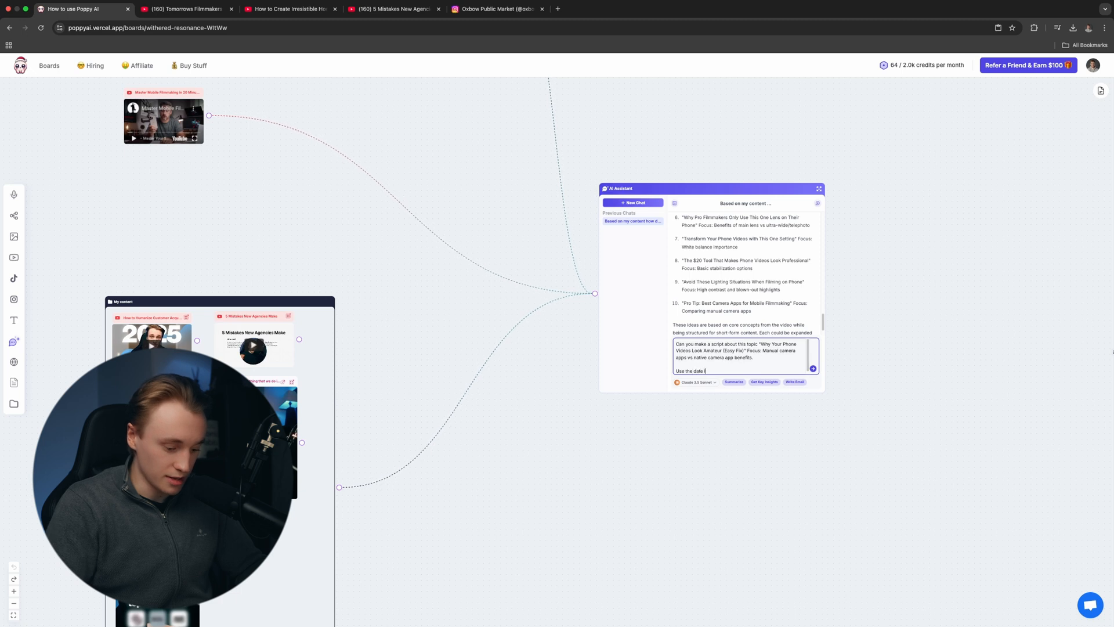
pyautogui.write('in the group')
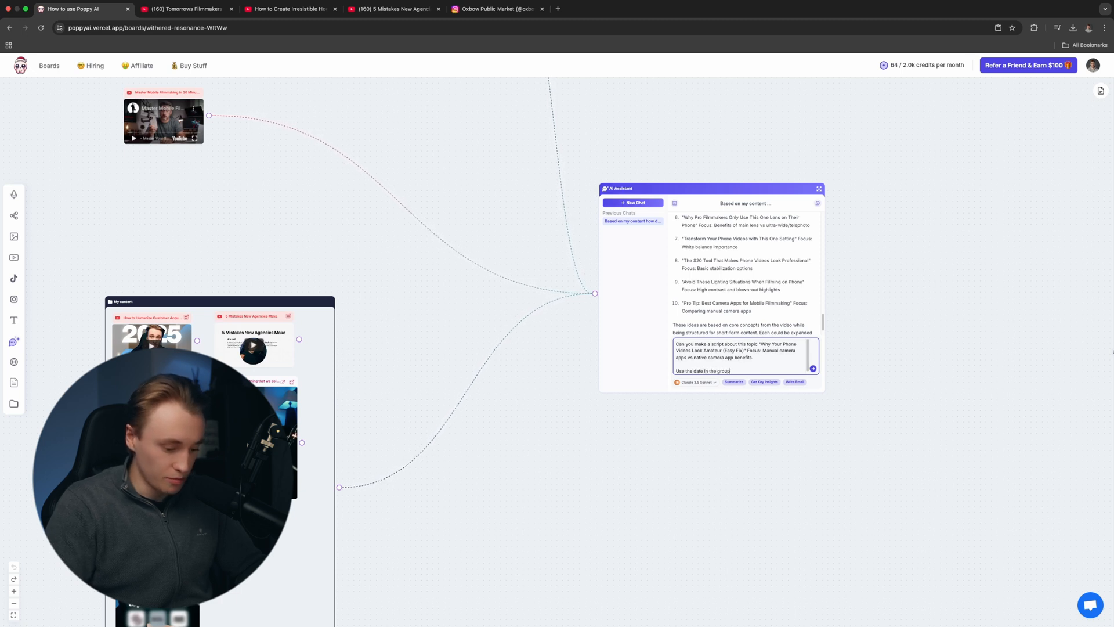
pyautogui.write('named traing. To make the script bett')
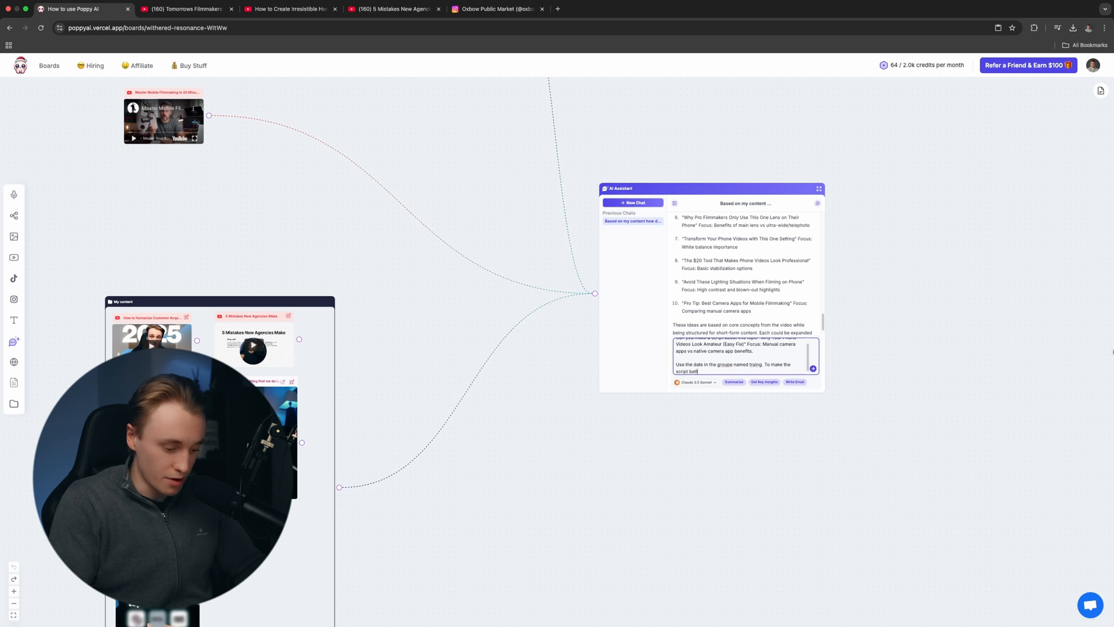
pyautogui.write('Use the document viral script structure as a guideline. W')
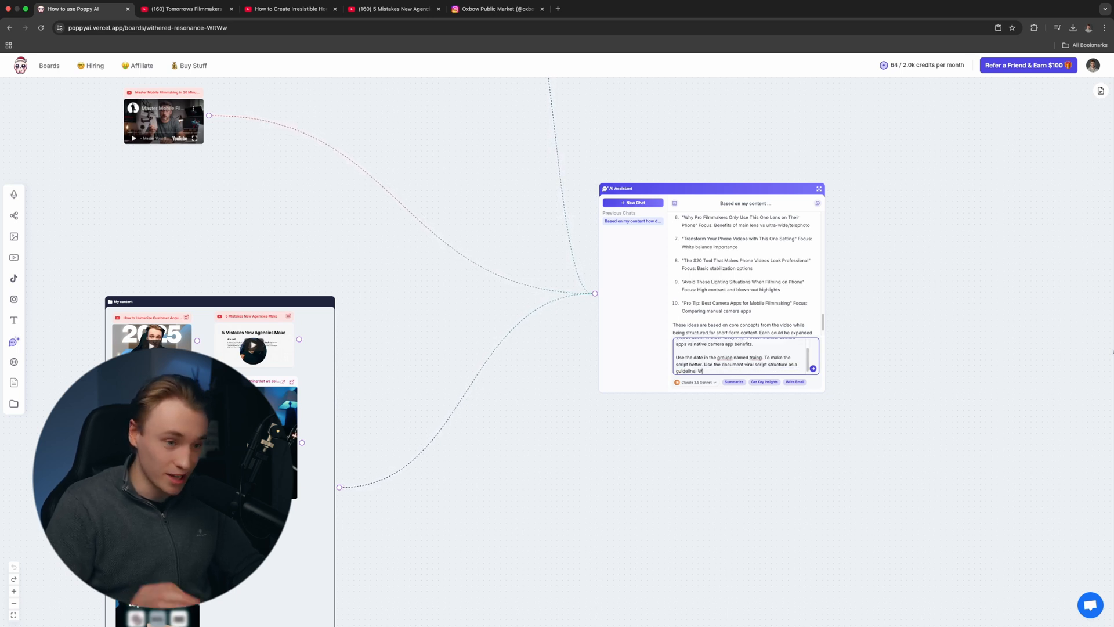
pyautogui.write('rite')
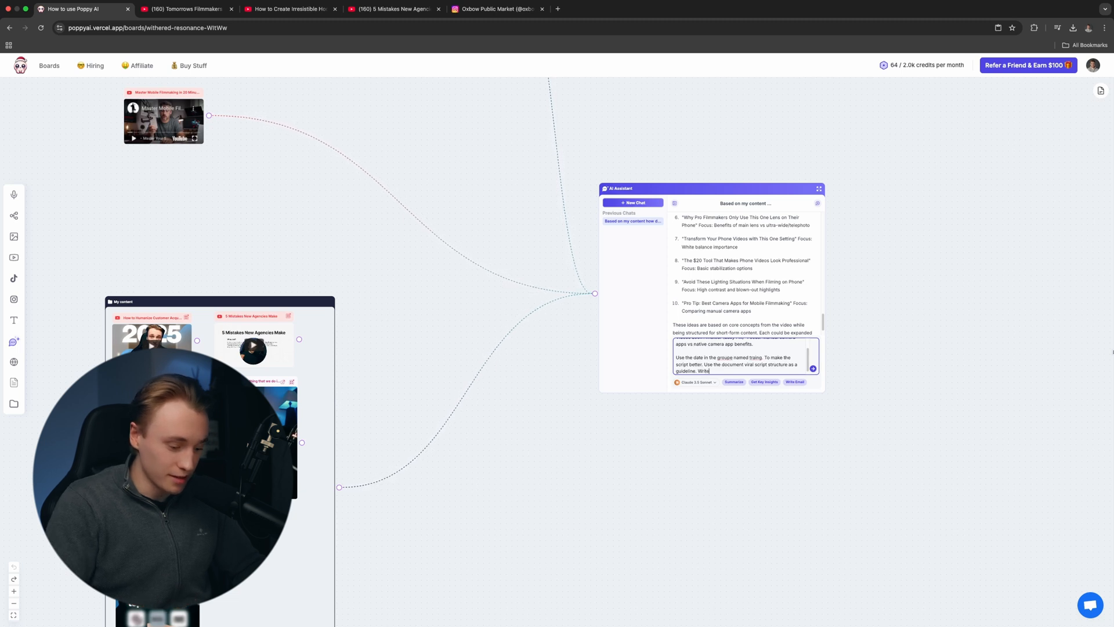
pyautogui.write('the script in my (robin) tone of voic')
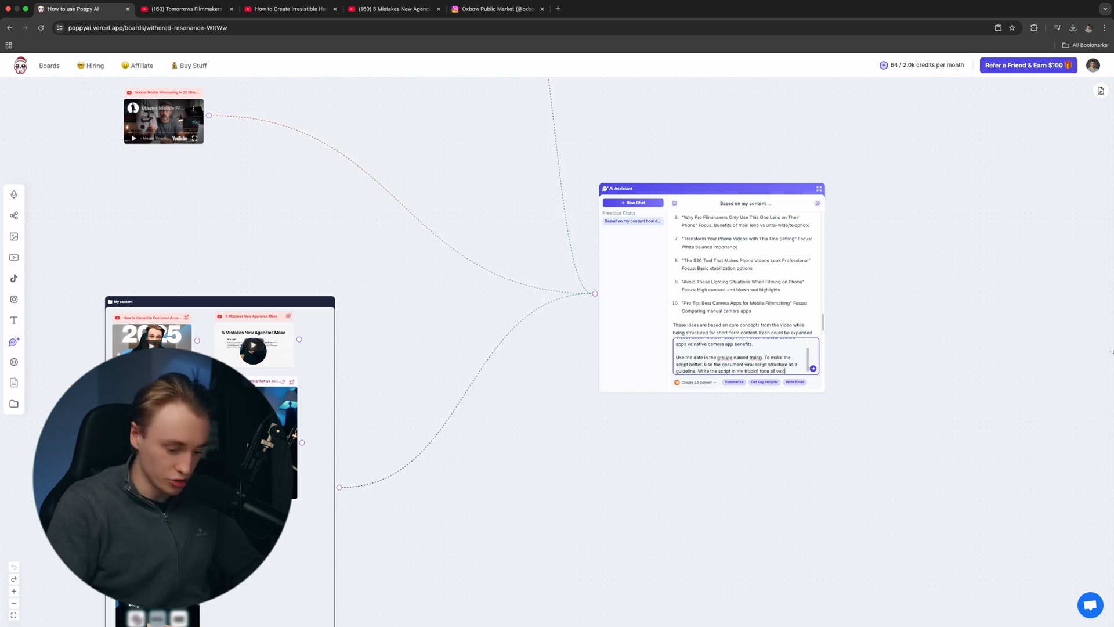
pyautogui.click(813, 368)
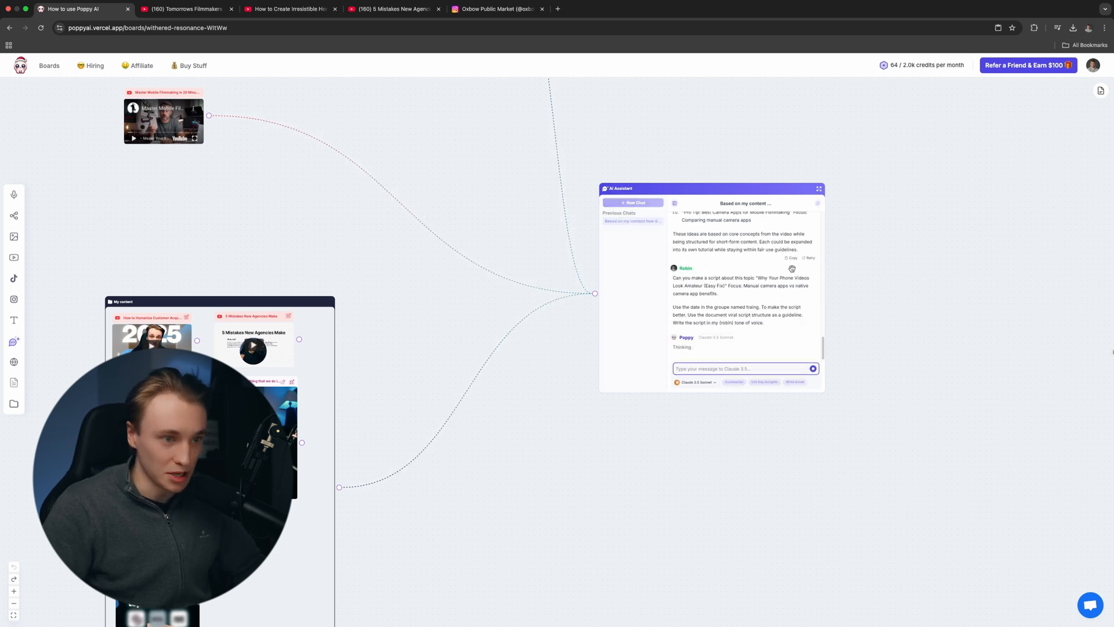
# Expand the chat full-size and scroll through the script's Hook, Build-Up, Value, Payoff and CTA sections.
pyautogui.click(818, 188)
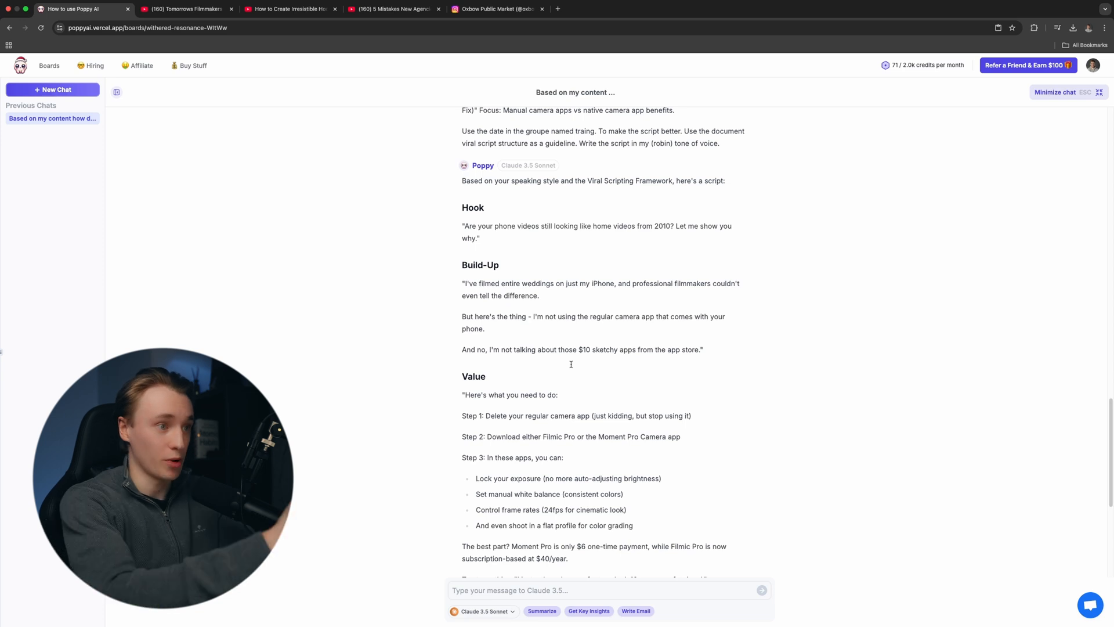
pyautogui.scroll(-3)
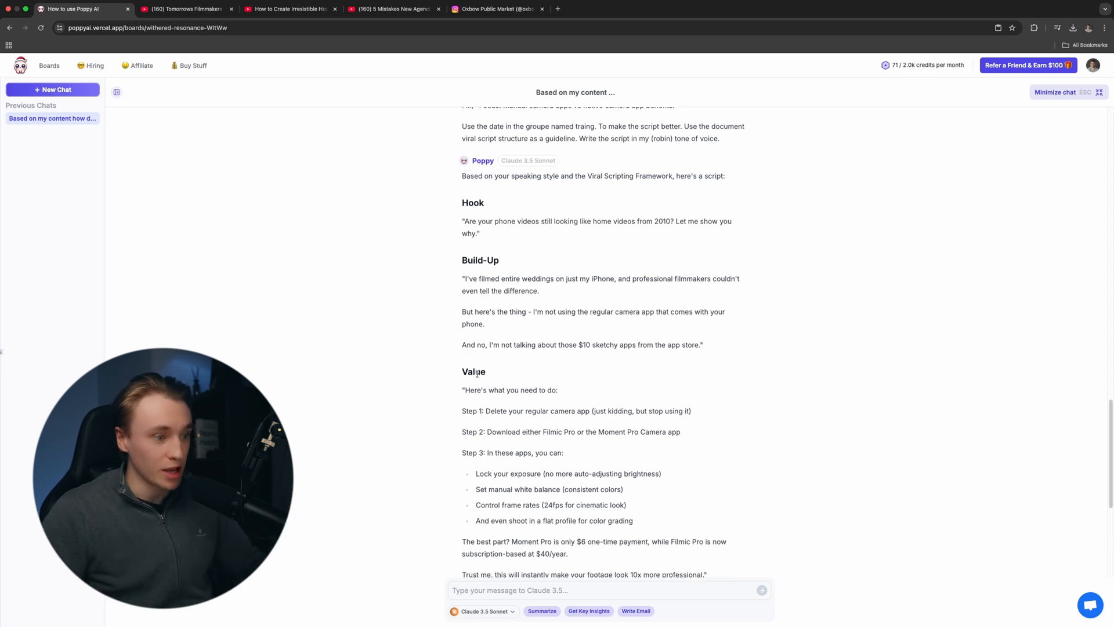
pyautogui.scroll(-3)
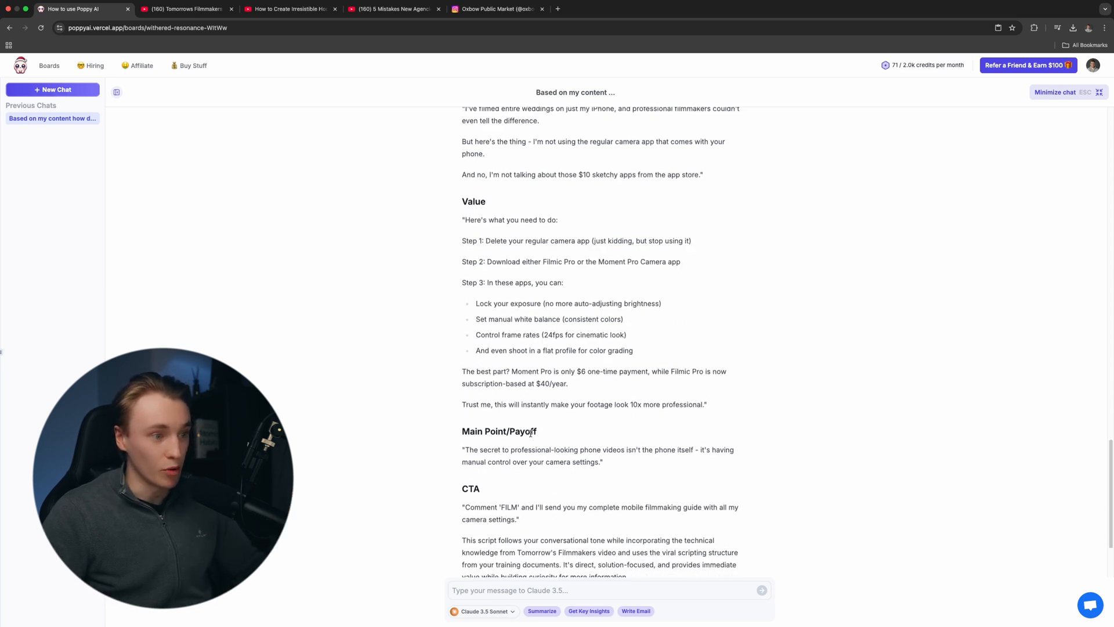
pyautogui.scroll(3)
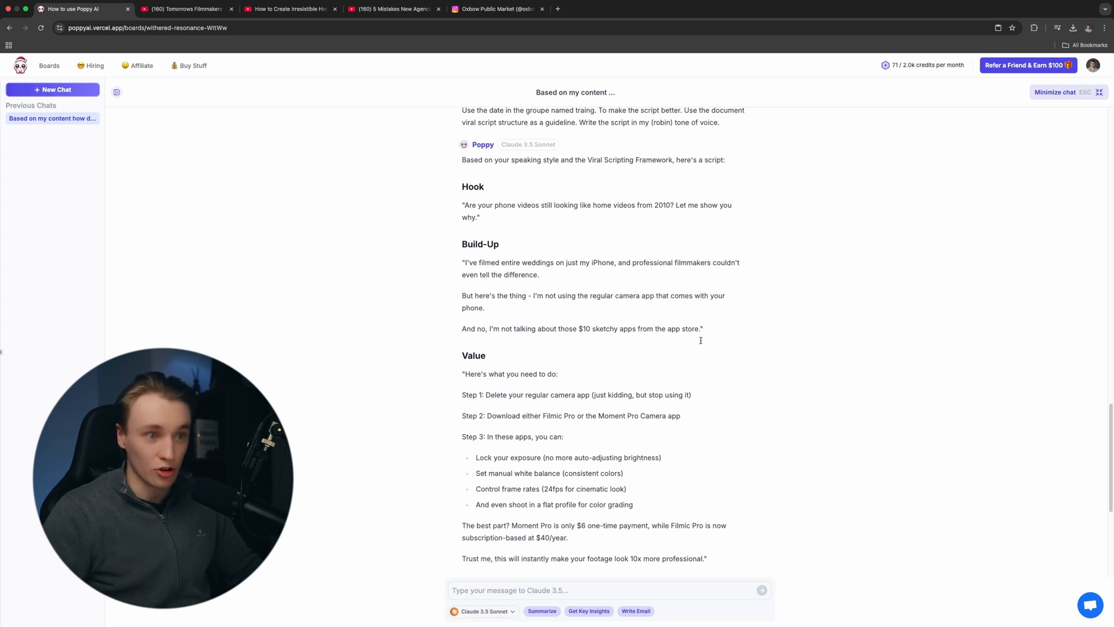
pyautogui.scroll(-3)
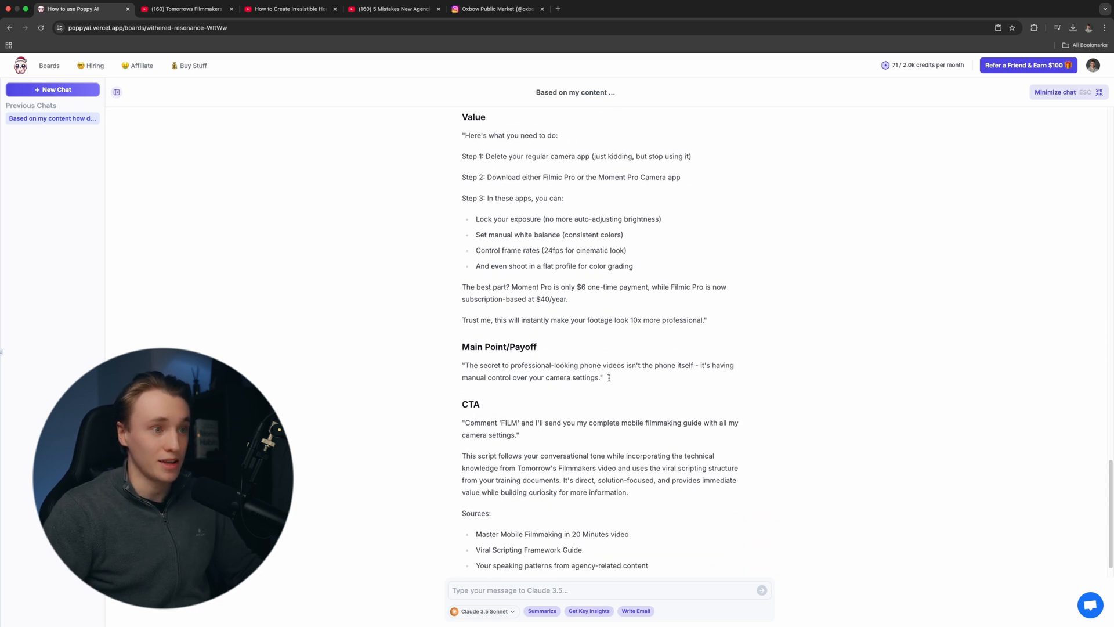
pyautogui.scroll(3)
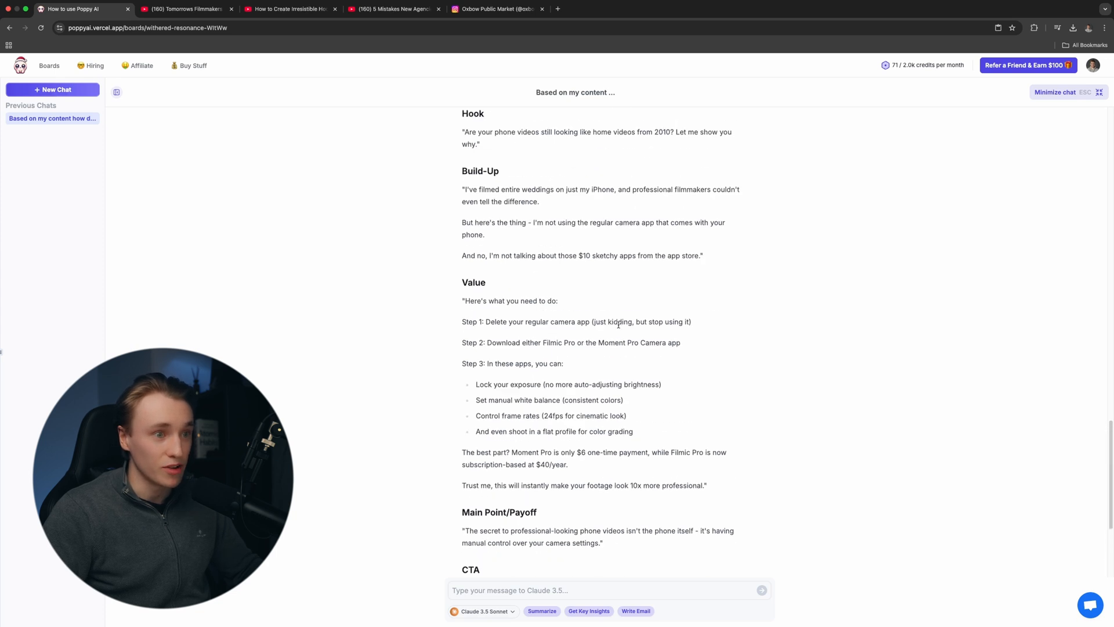
pyautogui.scroll(3)
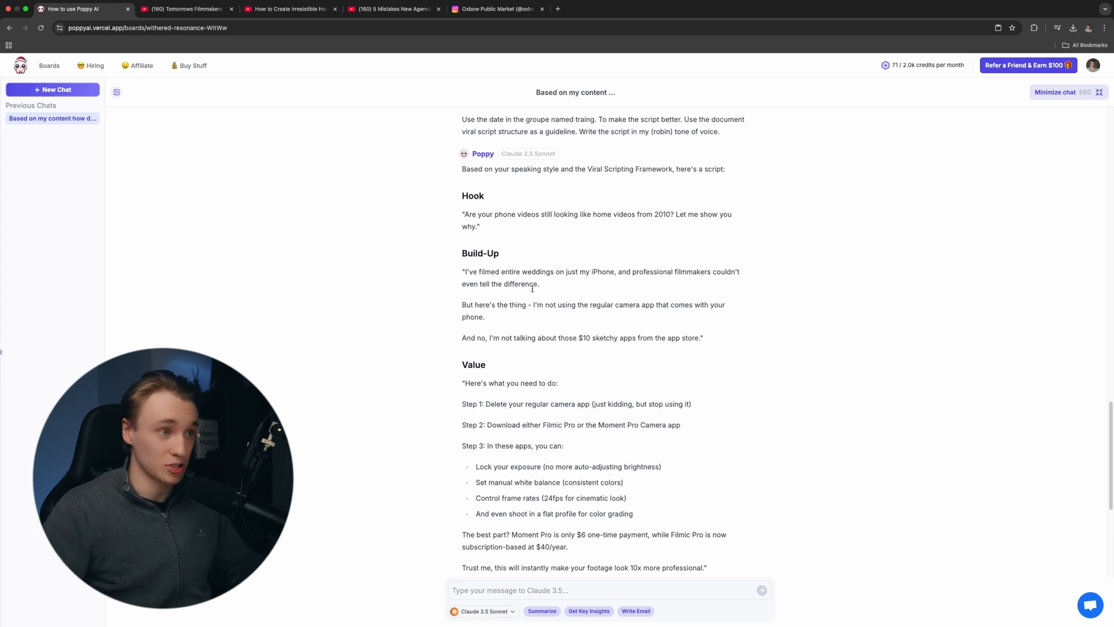
# Select the Hook heading and read down through the Value and Main Point/Payoff sections.
pyautogui.doubleClick(472, 196)
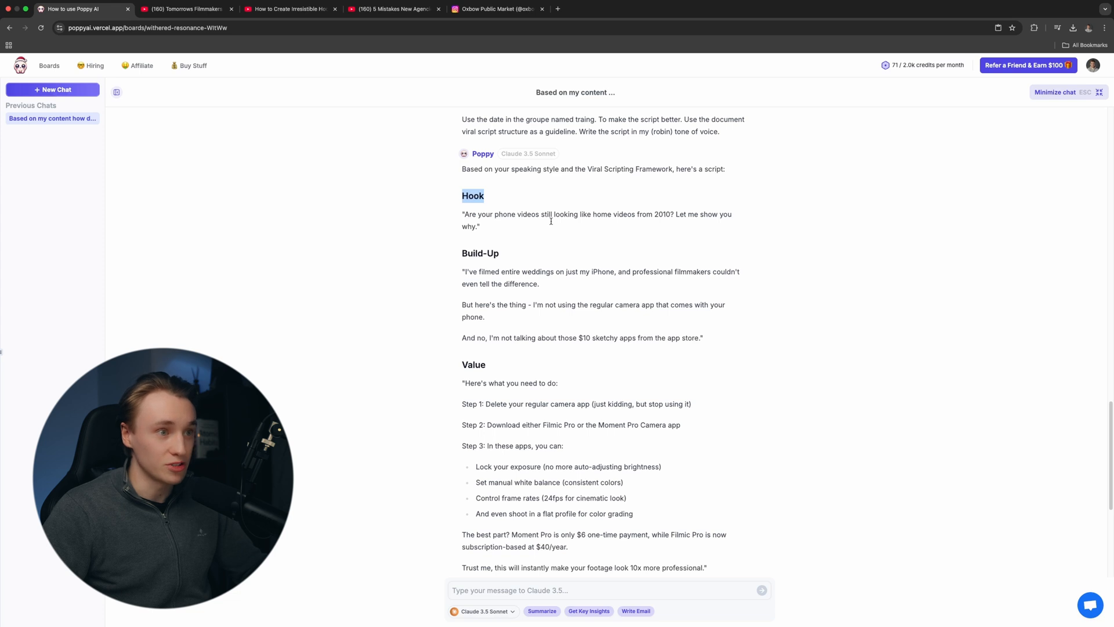
pyautogui.moveTo(685, 247)
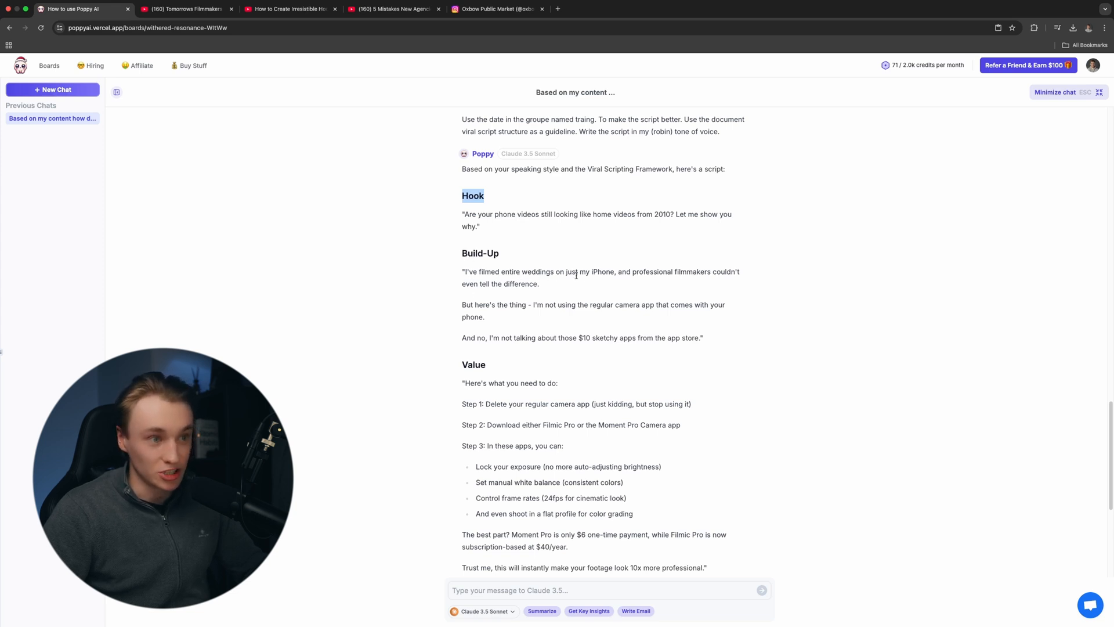
pyautogui.moveTo(694, 281)
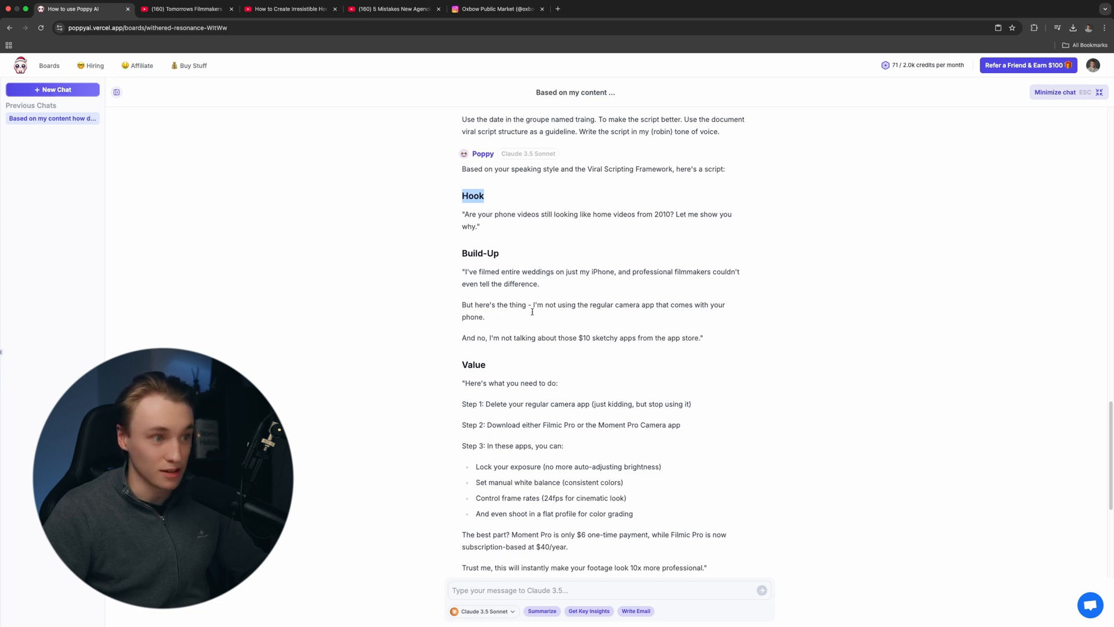
pyautogui.moveTo(647, 311)
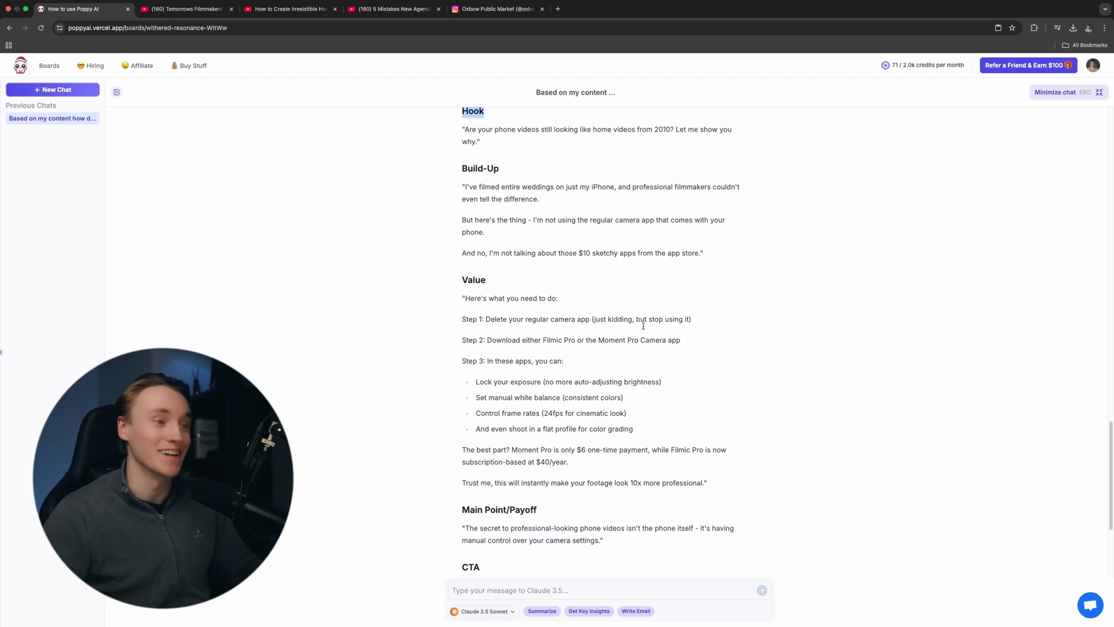
pyautogui.scroll(-3)
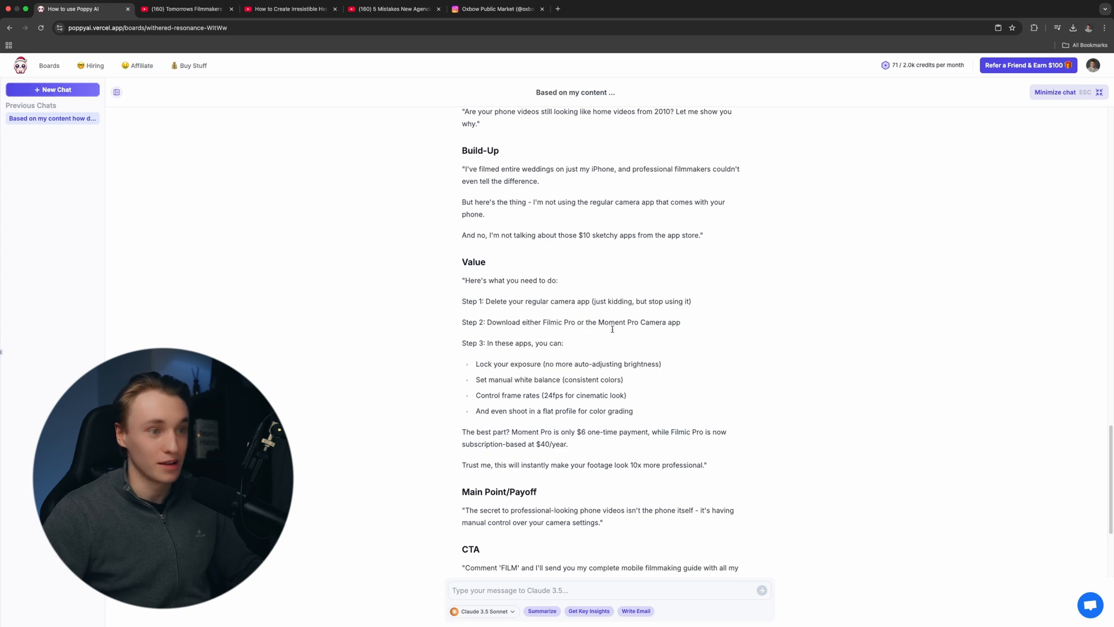
pyautogui.scroll(-3)
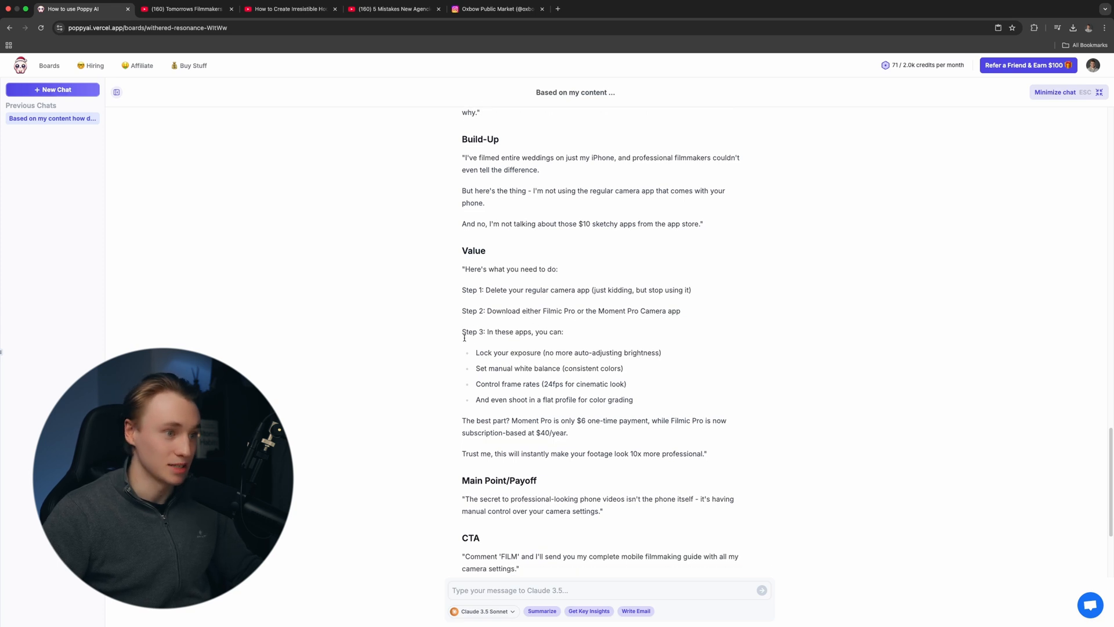
pyautogui.scroll(-3)
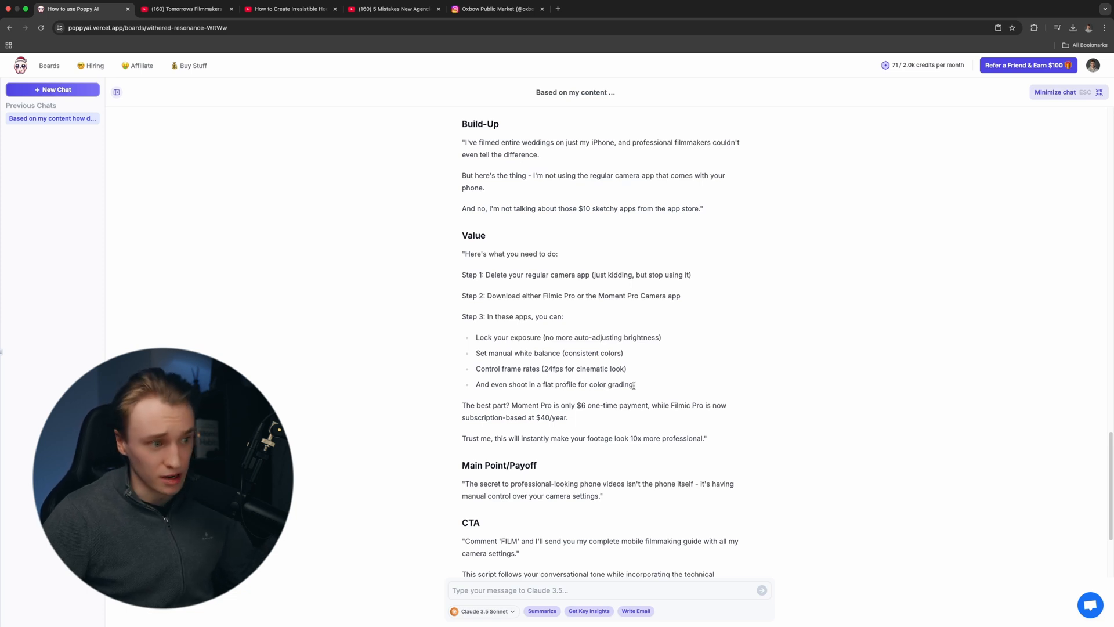
pyautogui.scroll(-3)
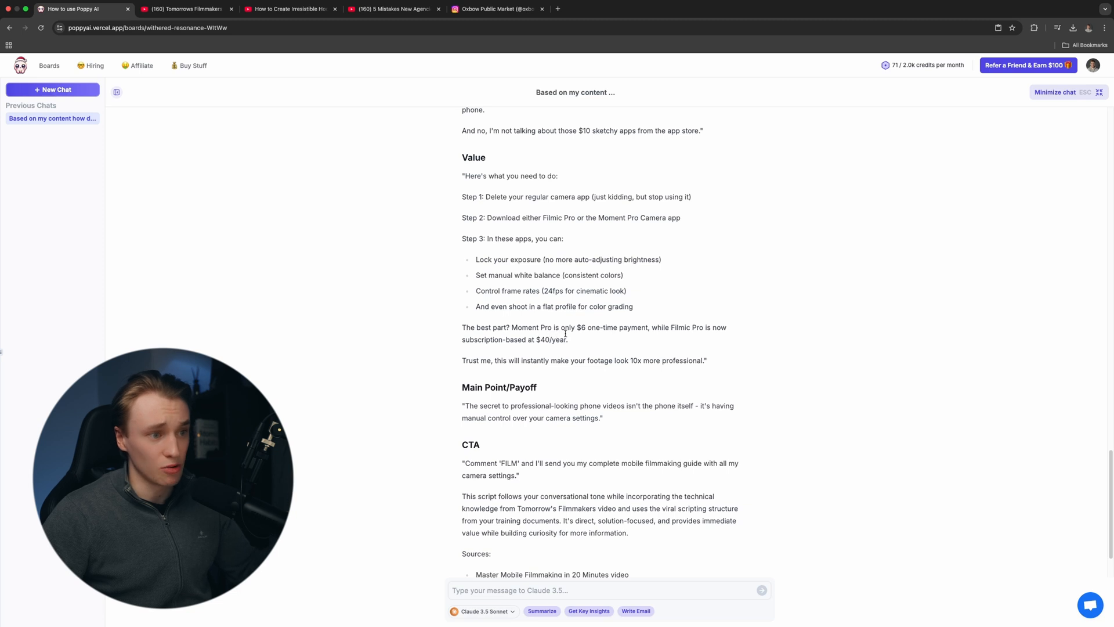
pyautogui.moveTo(667, 339)
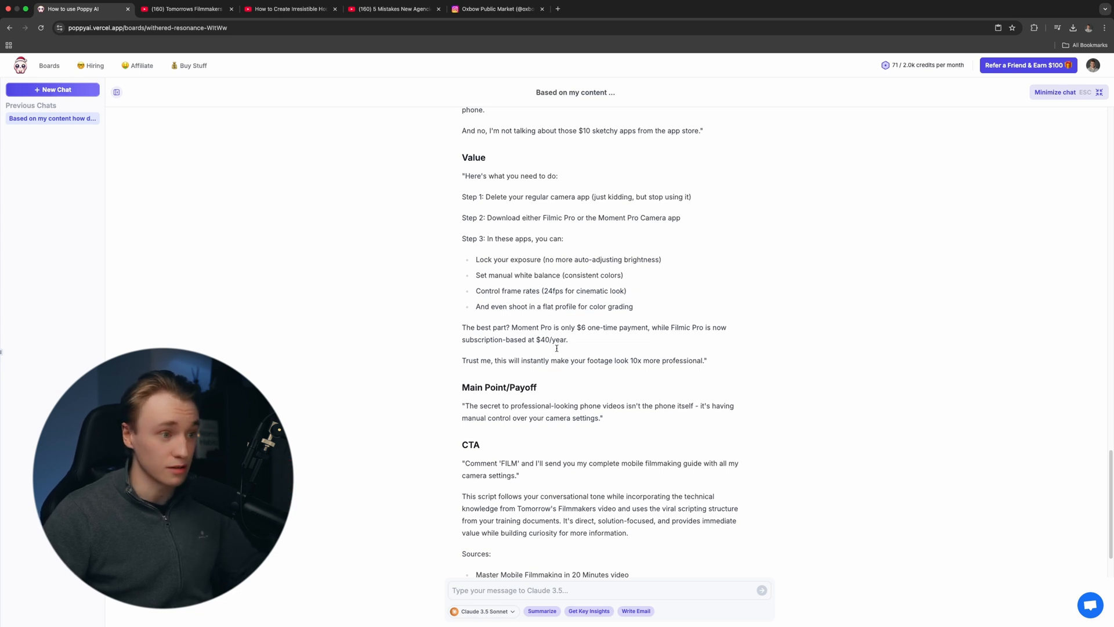
# Continue to the CTA and Sources citing the filmmaking video, scripting guide and speaking patterns.
pyautogui.scroll(-3)
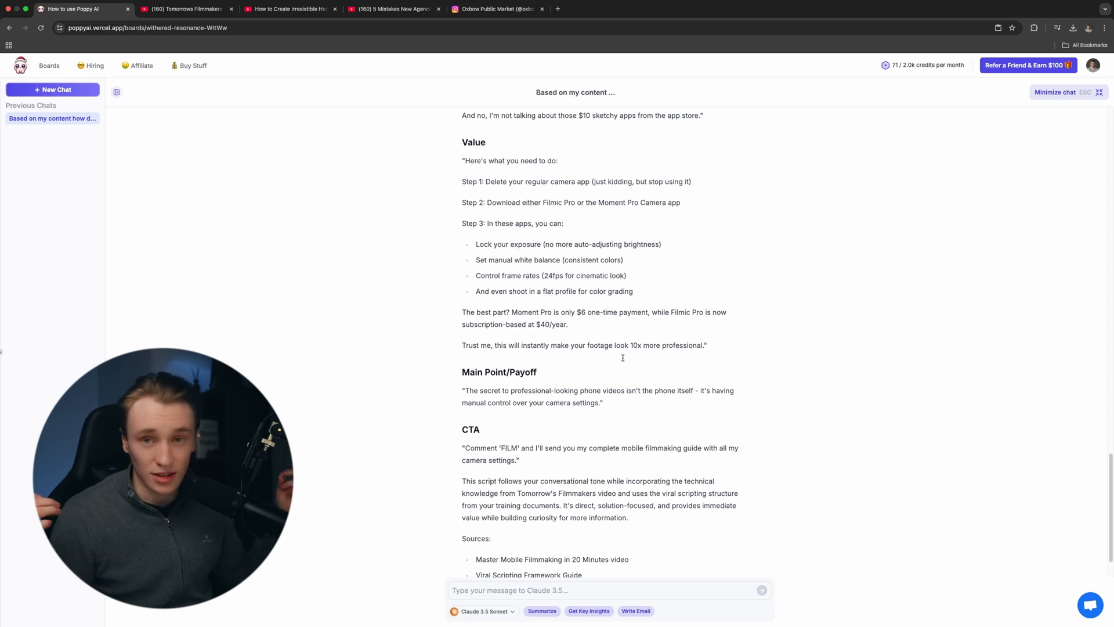
pyautogui.scroll(3)
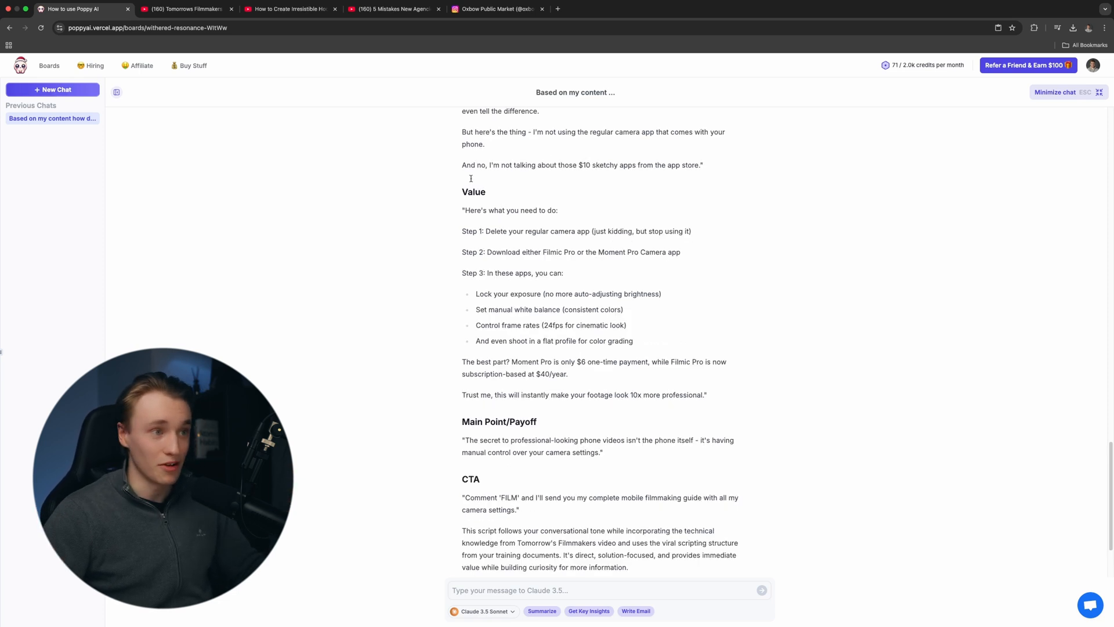
pyautogui.scroll(-3)
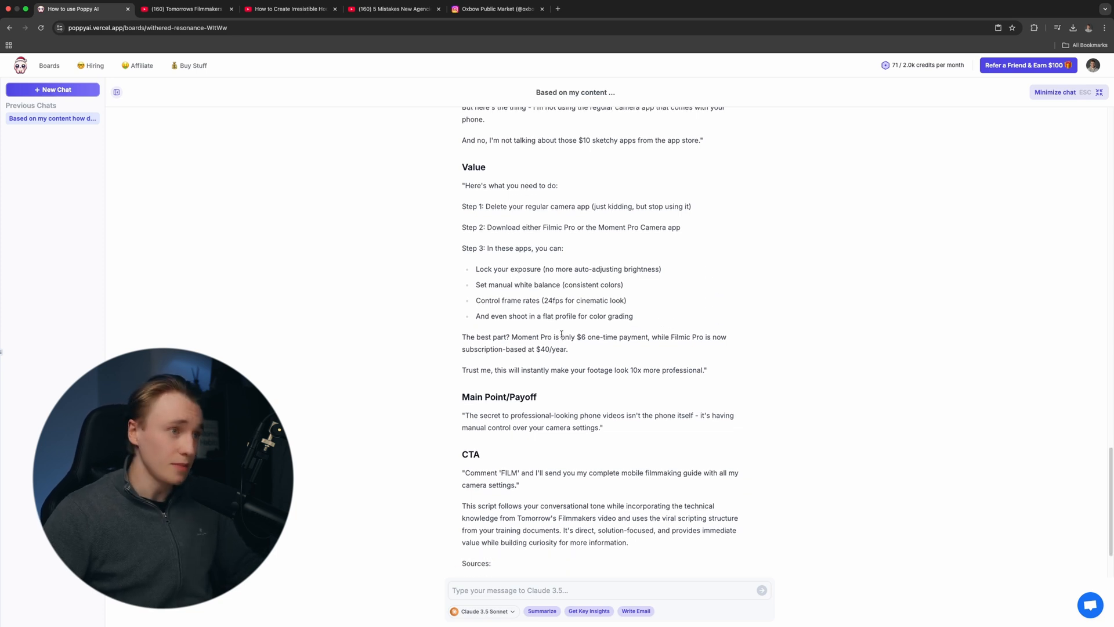
pyautogui.scroll(-3)
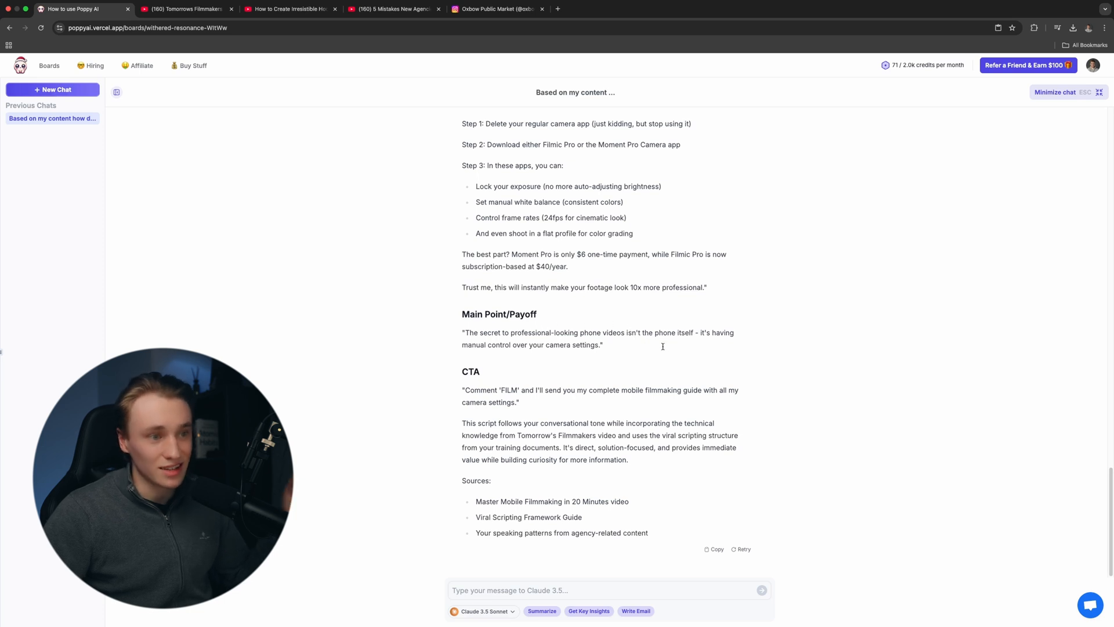
pyautogui.moveTo(681, 343)
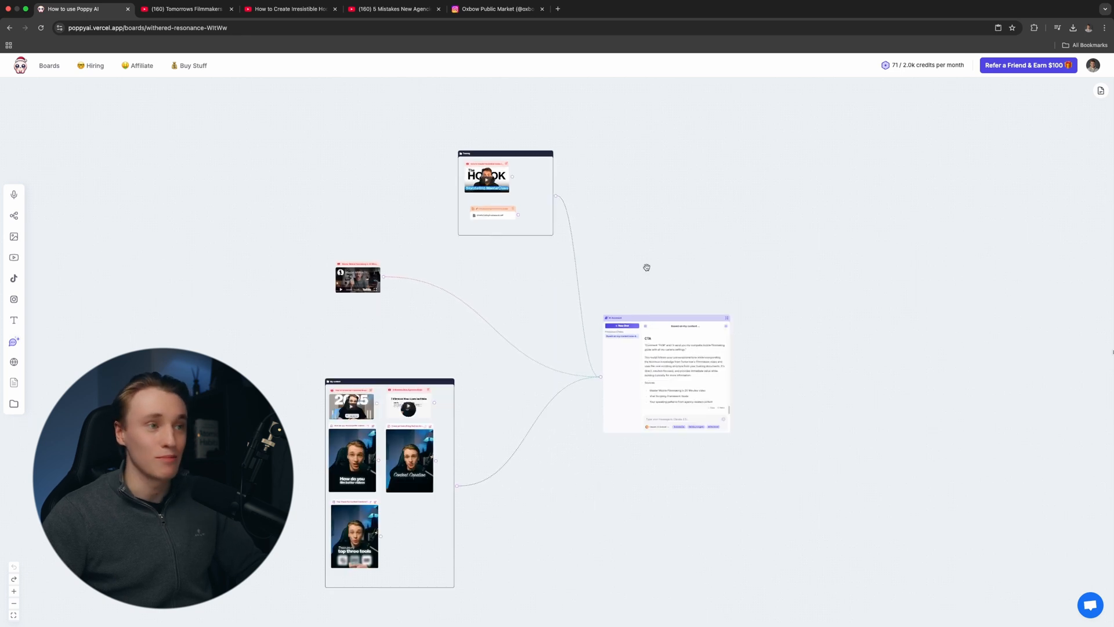
pyautogui.moveTo(315, 285)
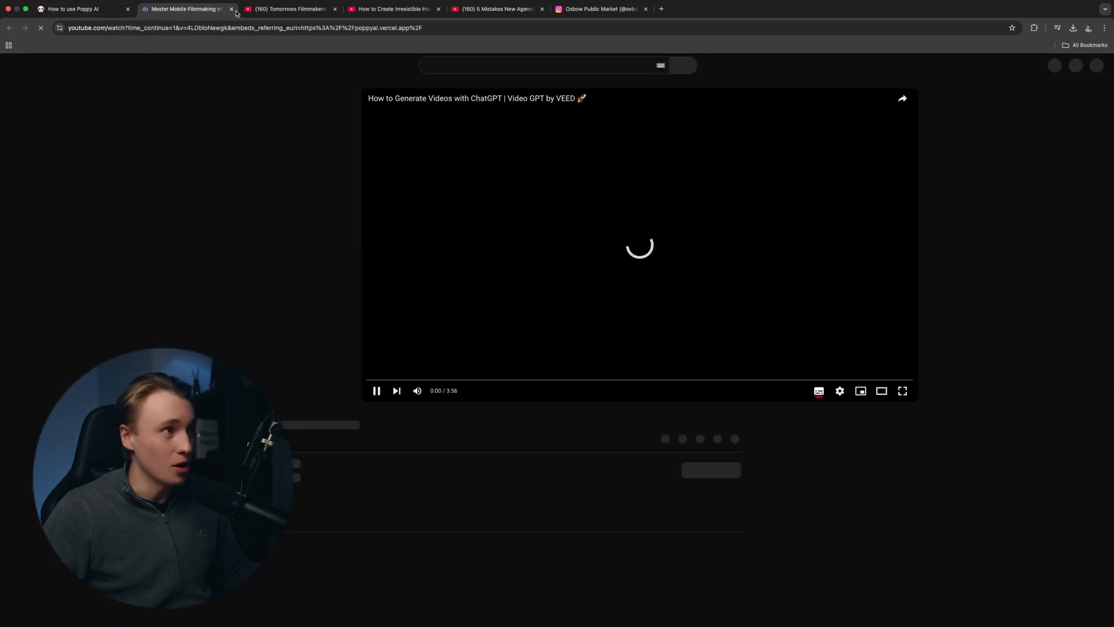
# Close the cited YouTube source tab to return to the Poppy AI board.
pyautogui.click(232, 8)
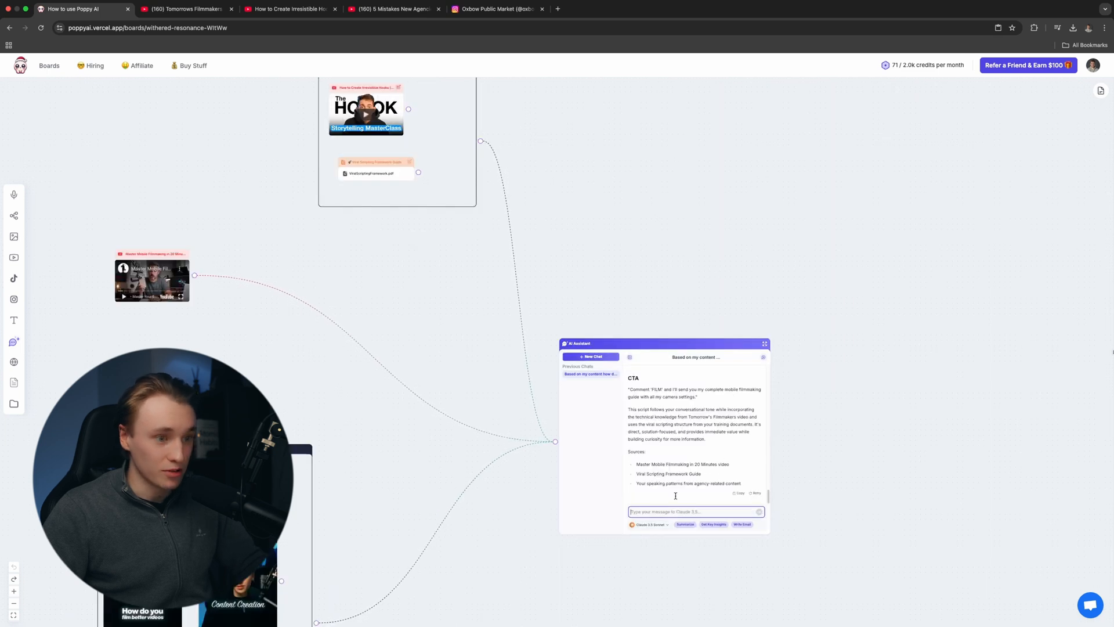
pyautogui.moveTo(646, 359)
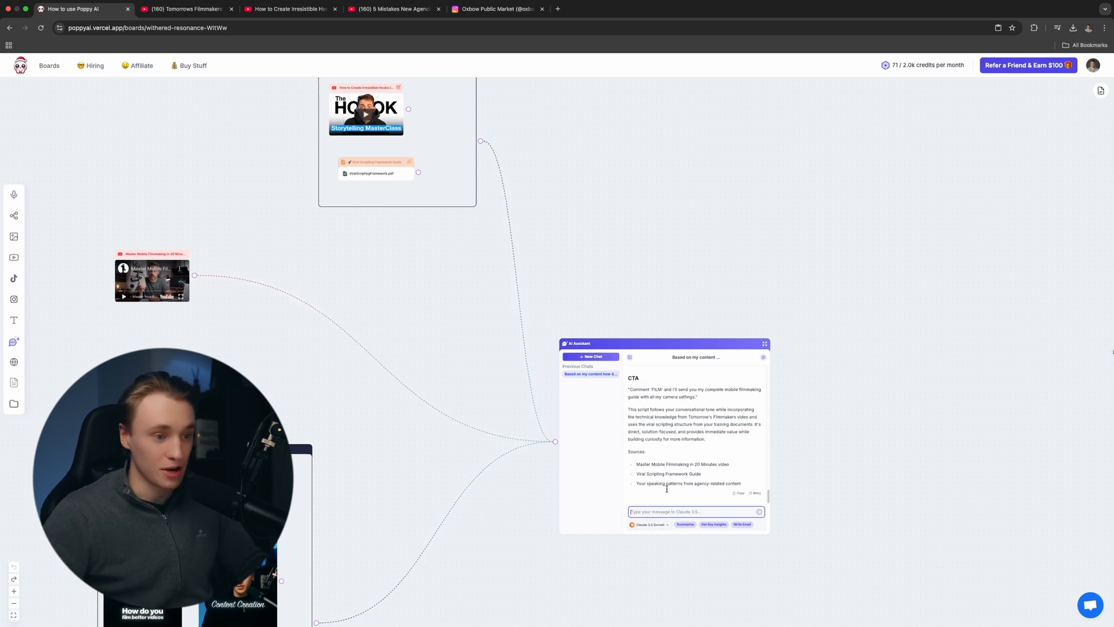
# Send the chat 'Write me a newsletter from Tomorrows Filmmakers video' request.
pyautogui.write('W')
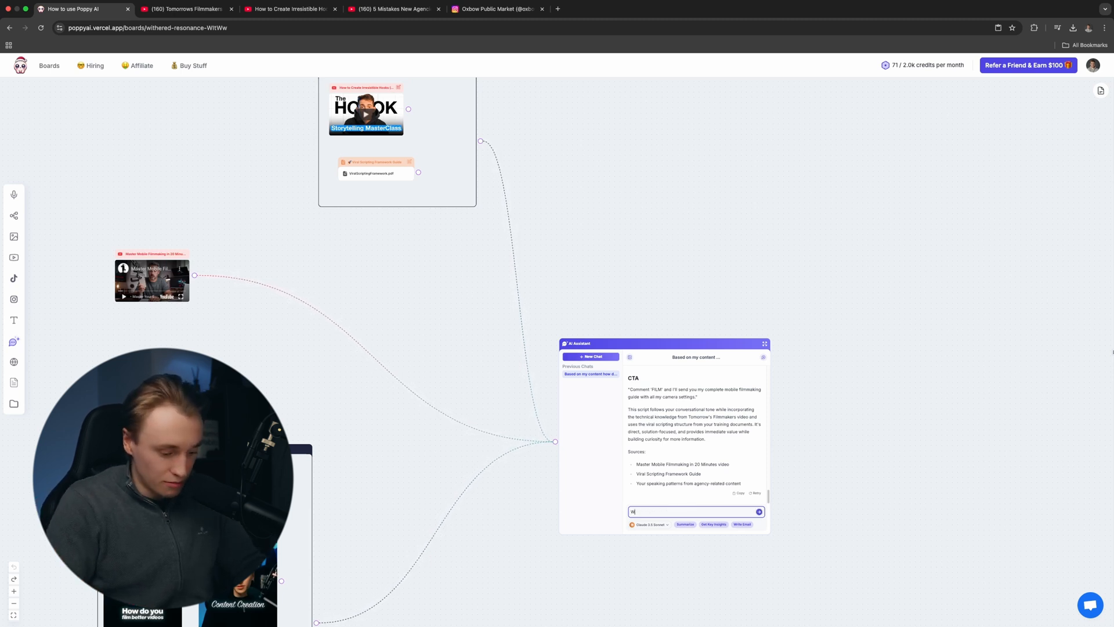
pyautogui.write('Write me a r')
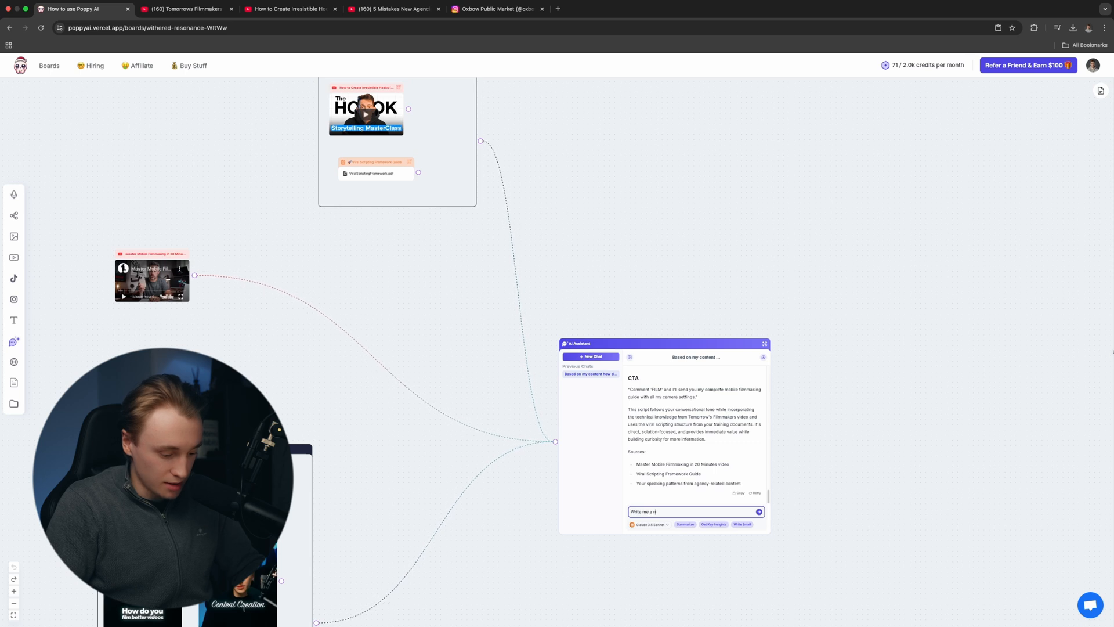
pyautogui.write('newsletter')
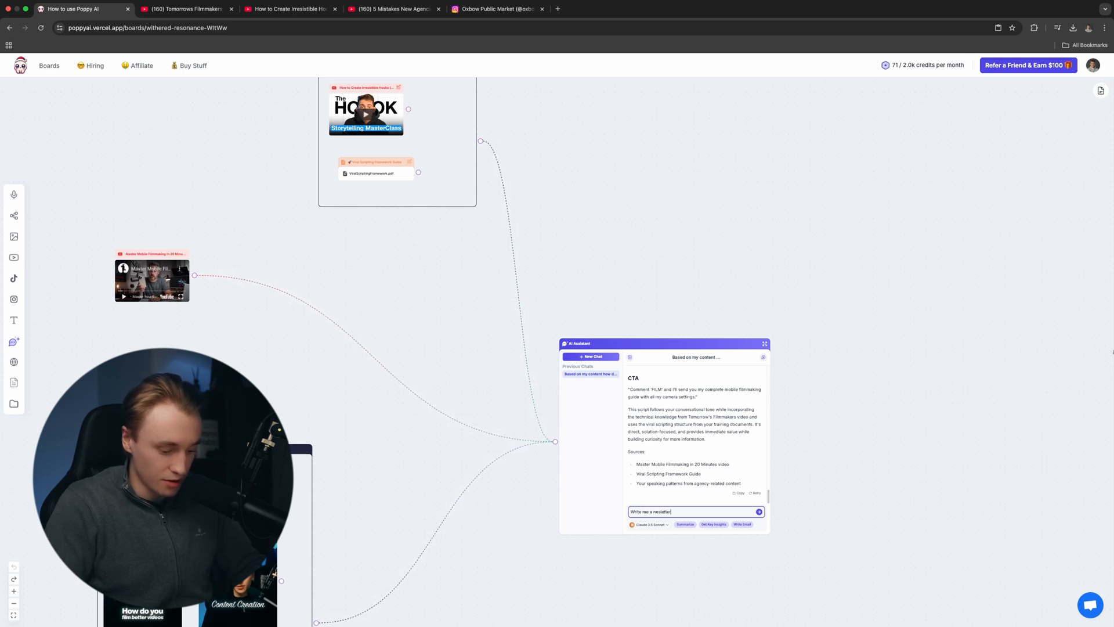
pyautogui.write('from Tomorrows Filmmakers')
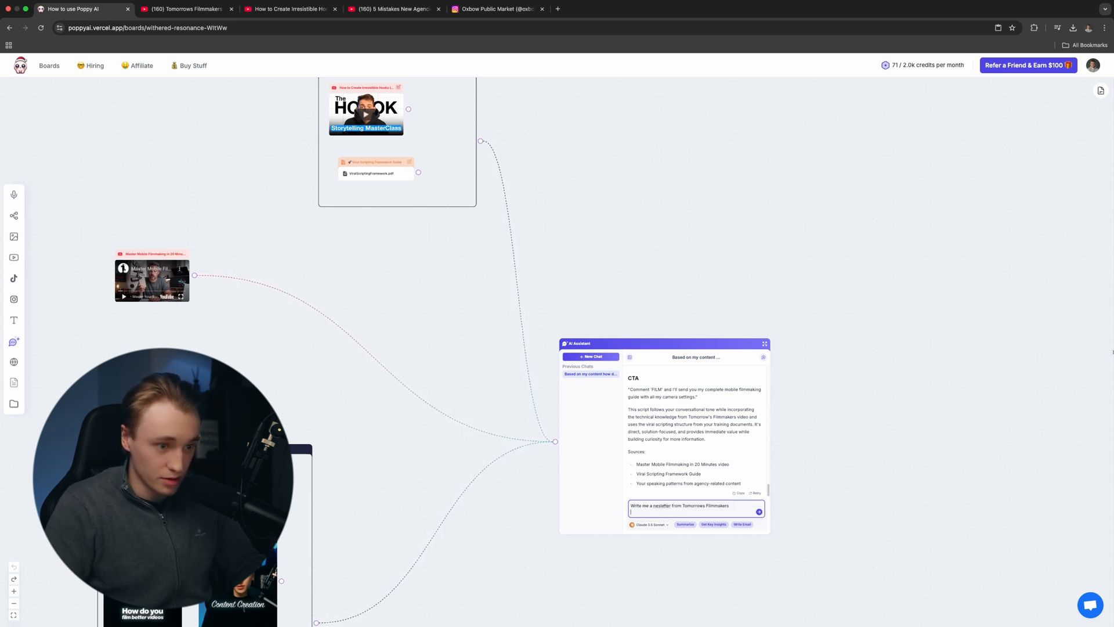
pyautogui.write('video in Robins tone of v')
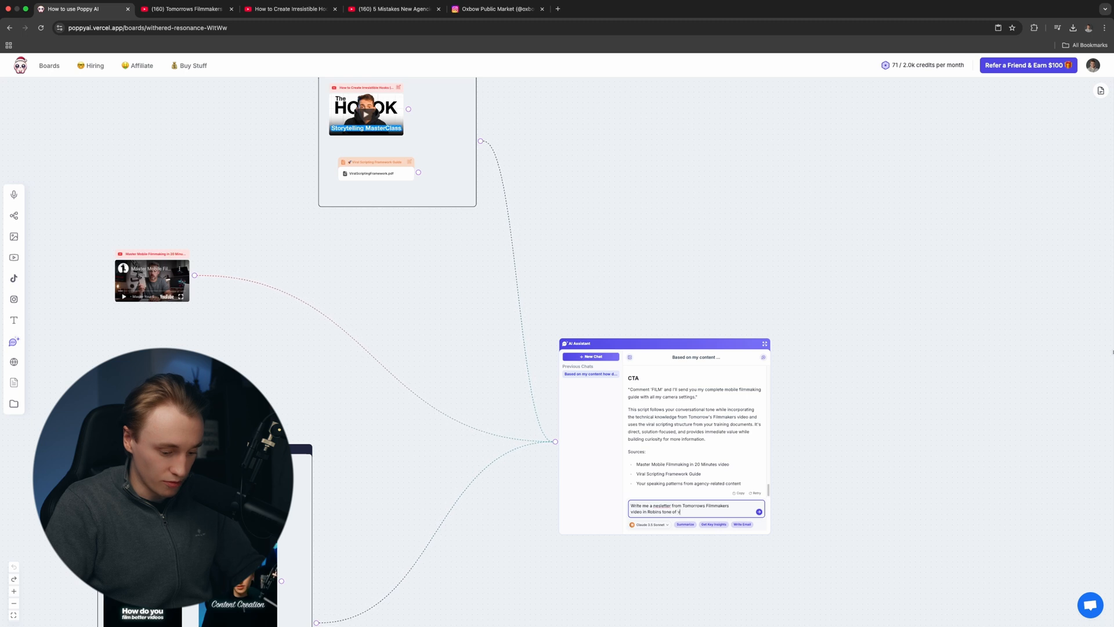
pyautogui.click(758, 512)
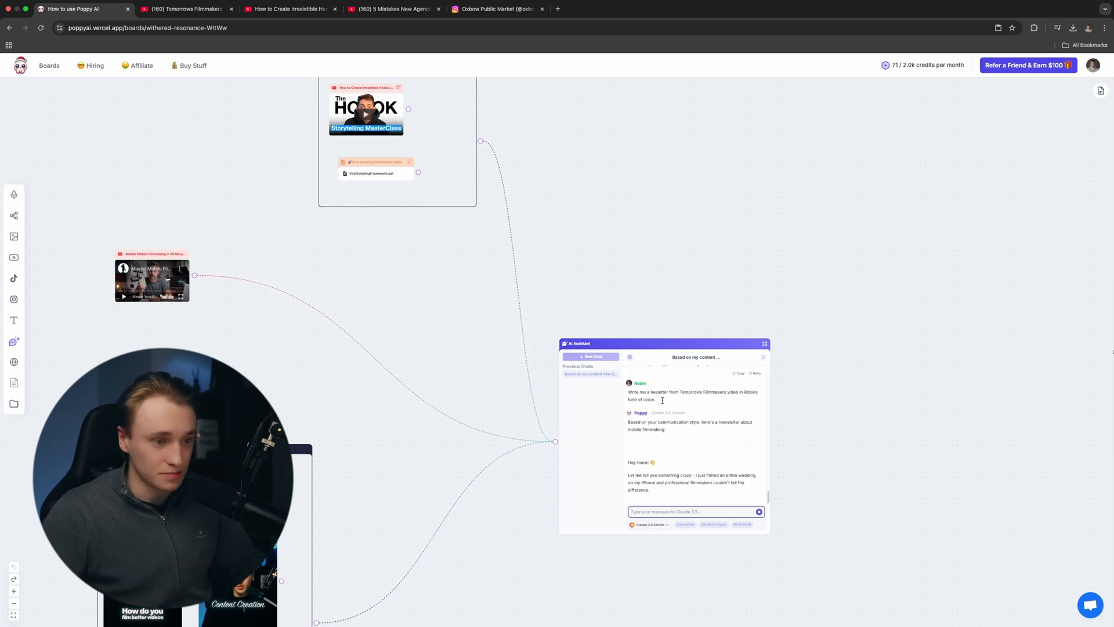
# Expand the chat and read the generated newsletter through to its closing guide offer.
pyautogui.click(765, 343)
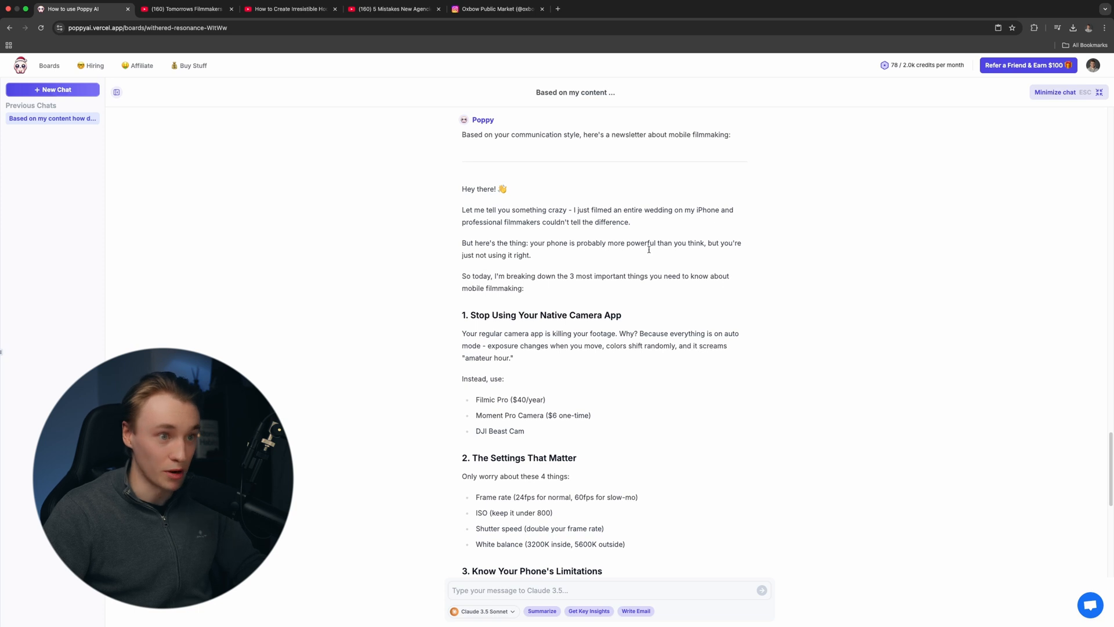
pyautogui.moveTo(476, 264)
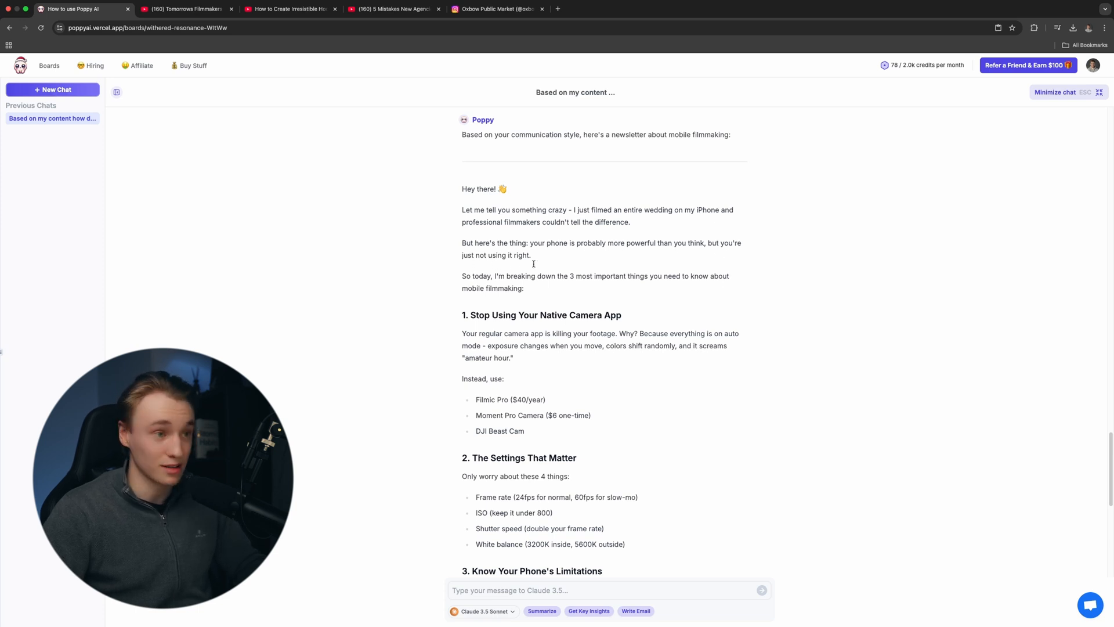
pyautogui.scroll(-3)
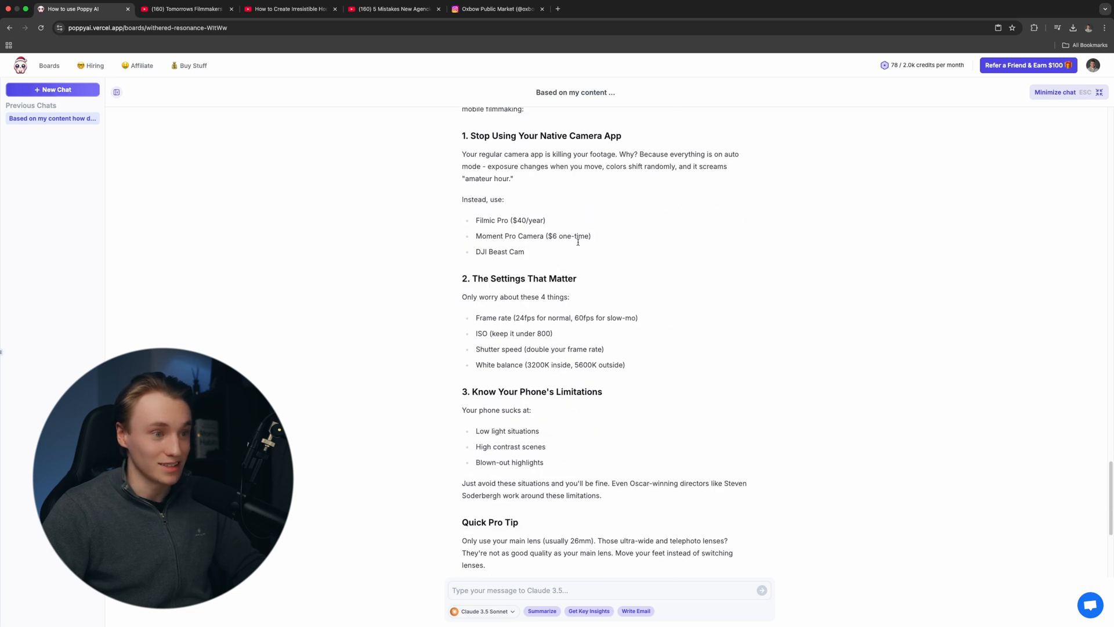
pyautogui.scroll(-3)
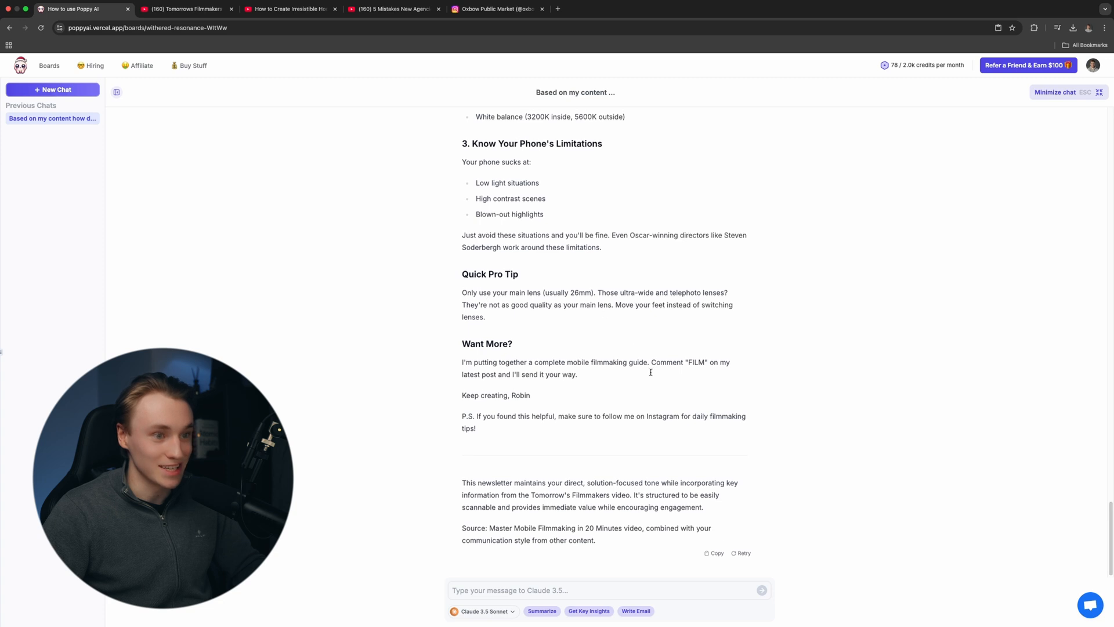
pyautogui.scroll(3)
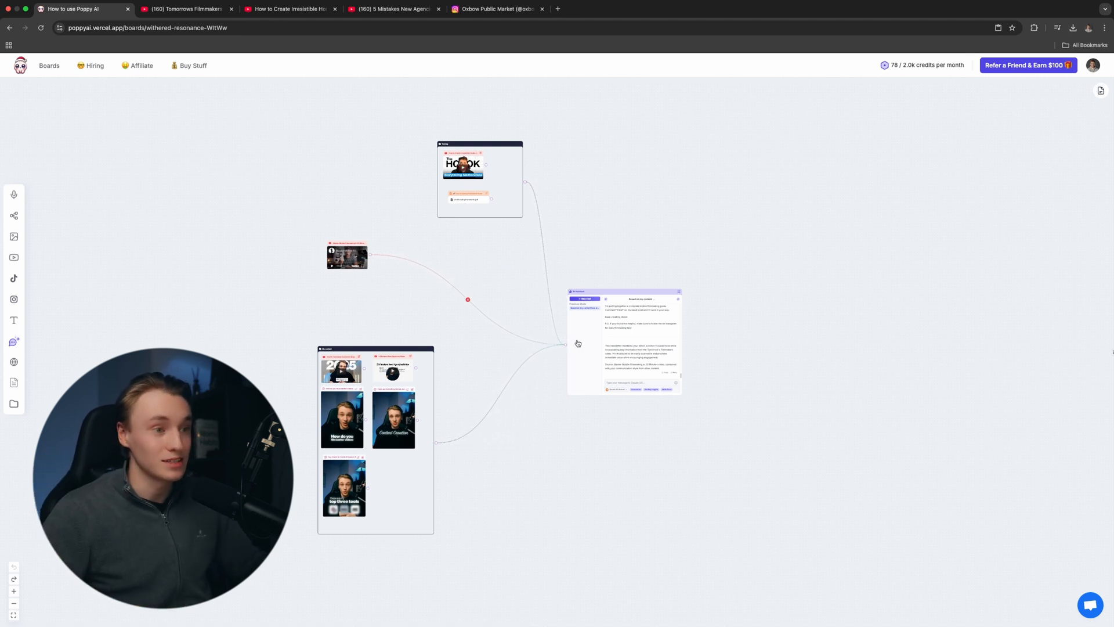
pyautogui.moveTo(681, 381)
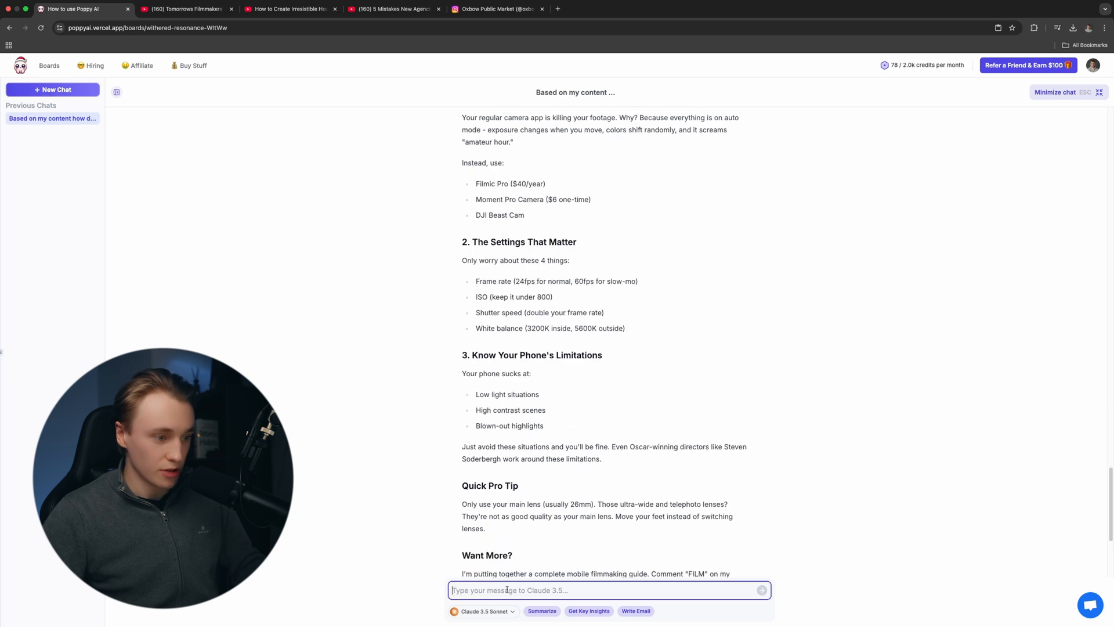
# Ask the chat to shorten the script's Value section, send it, and minimize the chat to the board.
pyautogui.write('Can you m')
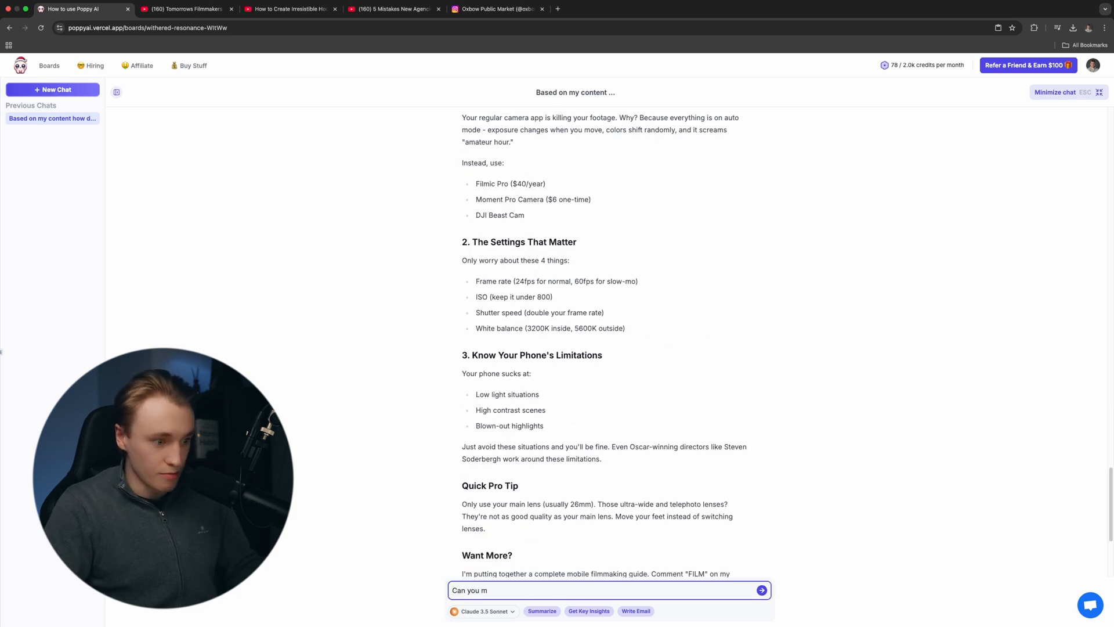
pyautogui.write('ake the val')
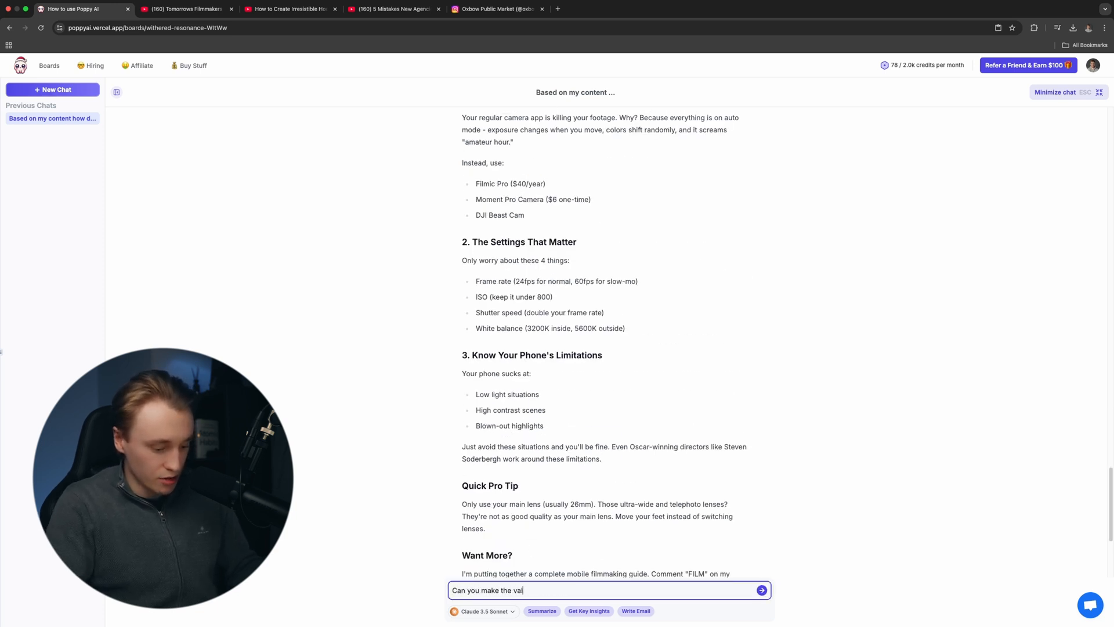
pyautogui.write('ue secrtion shoter')
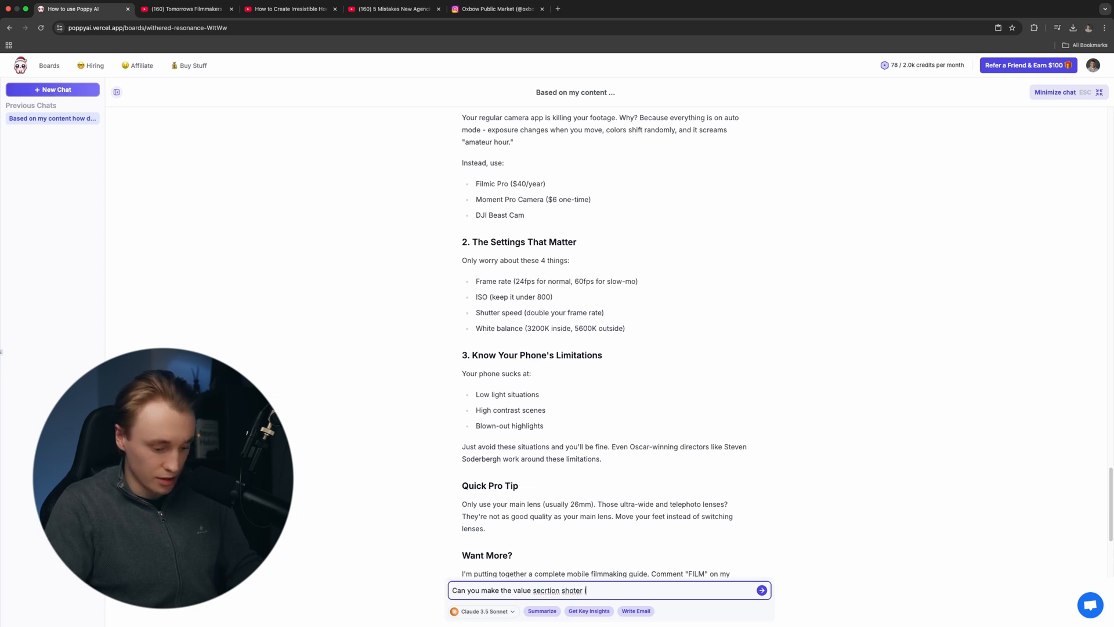
pyautogui.write('in the scr')
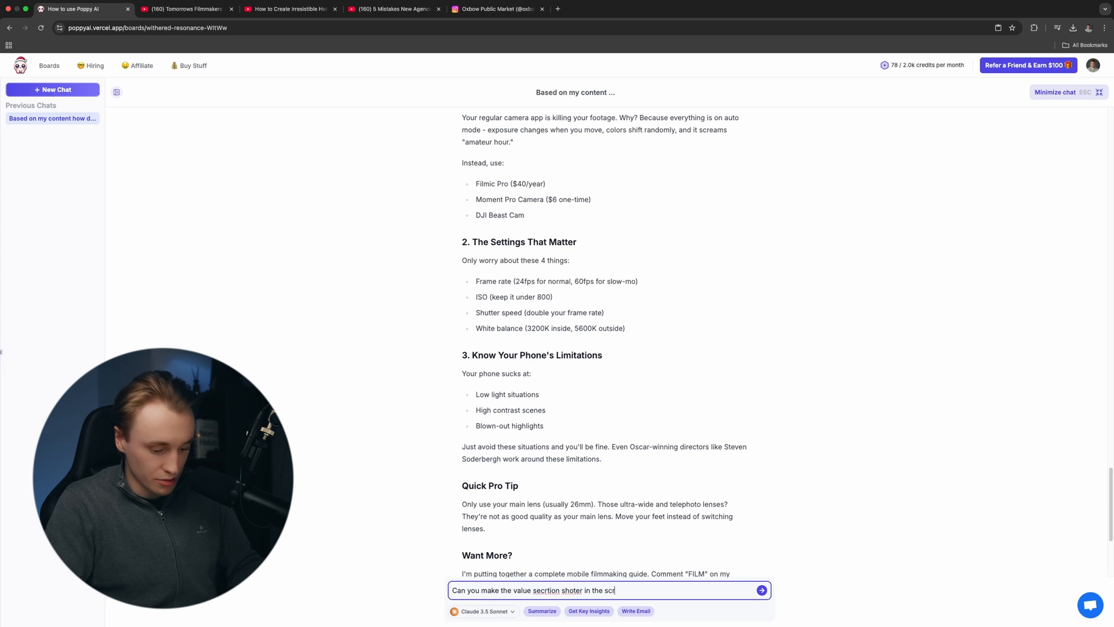
pyautogui.click(762, 590)
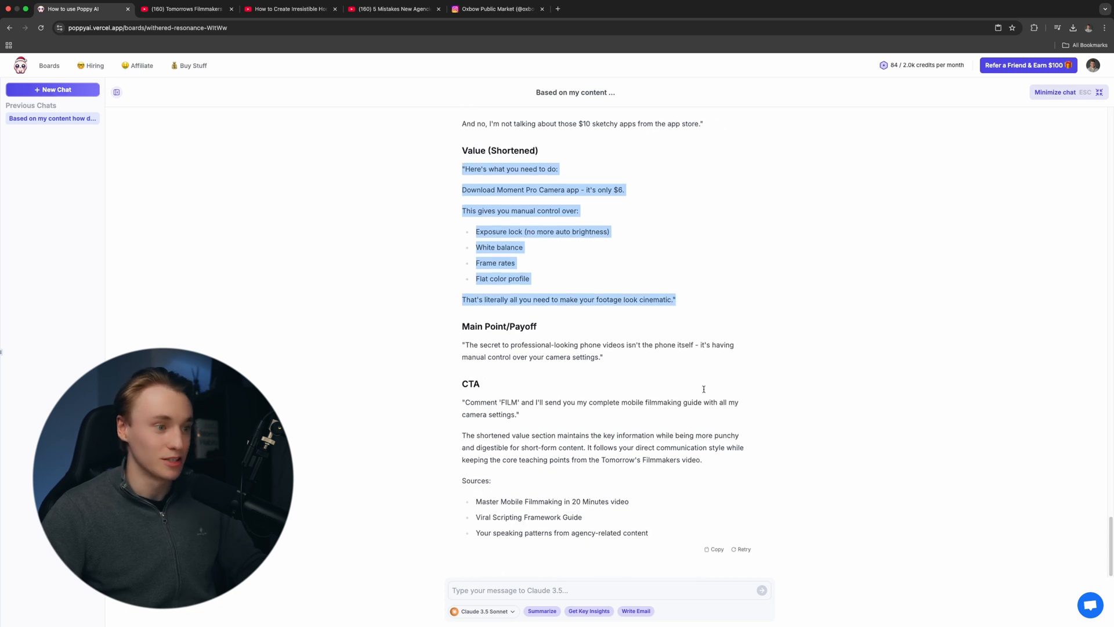
pyautogui.click(1059, 93)
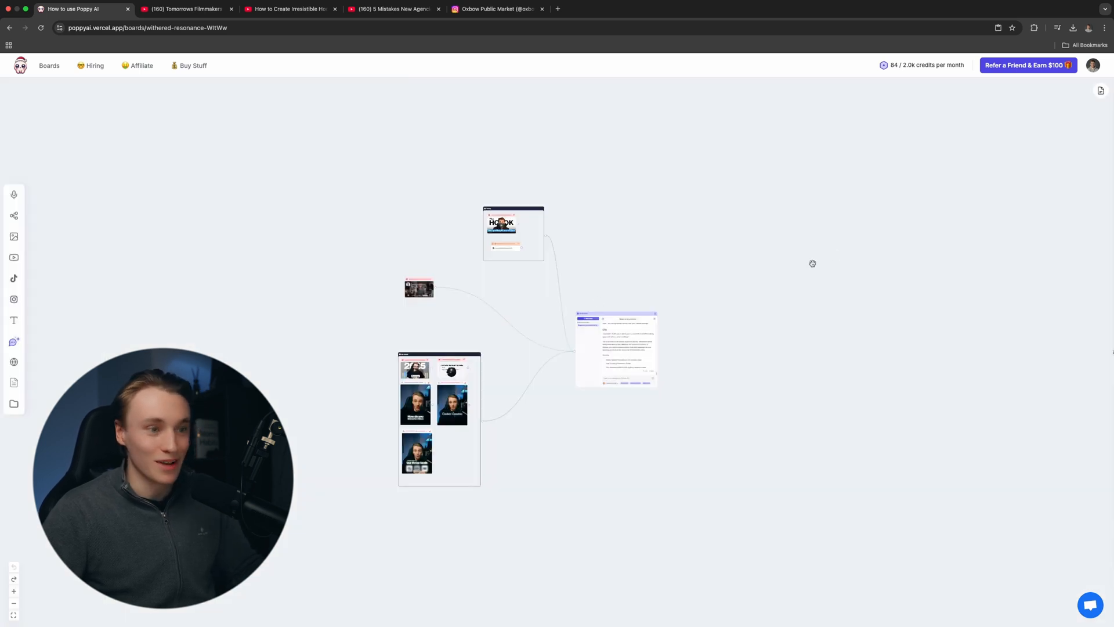